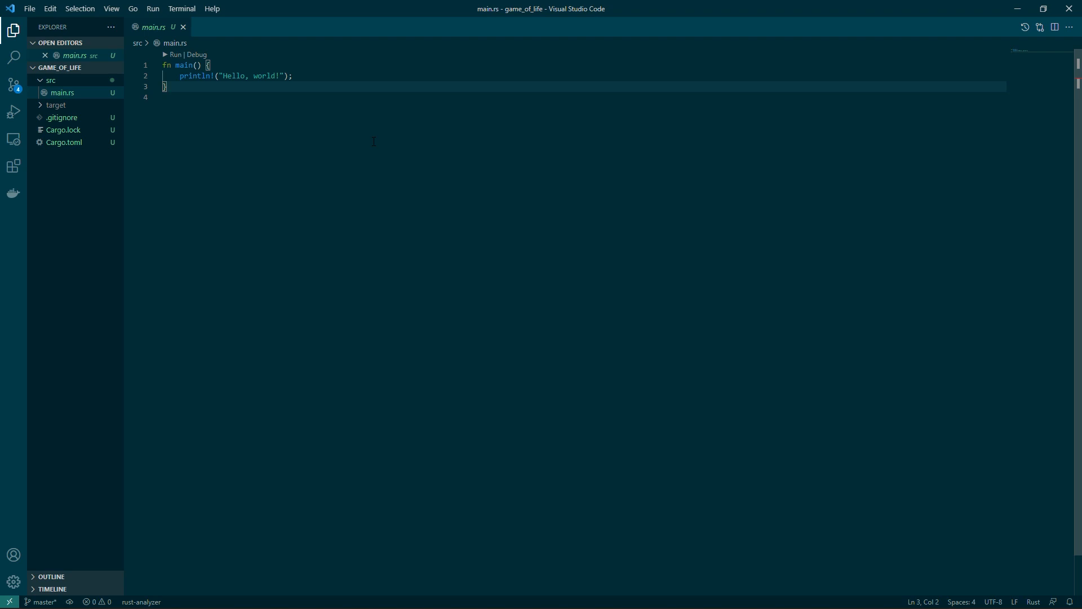
{"action": "mouse_move", "coordinate": [345, 123]}
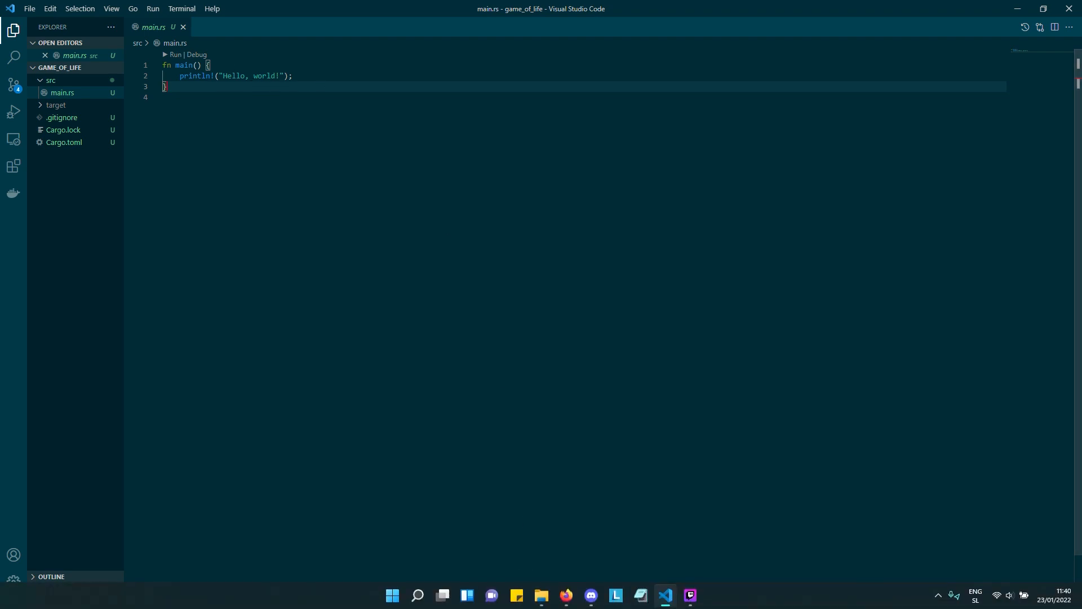
Step: Create a new folder named assets inside the game_of_life project
{"action": "left_click", "coordinate": [344, 419]}
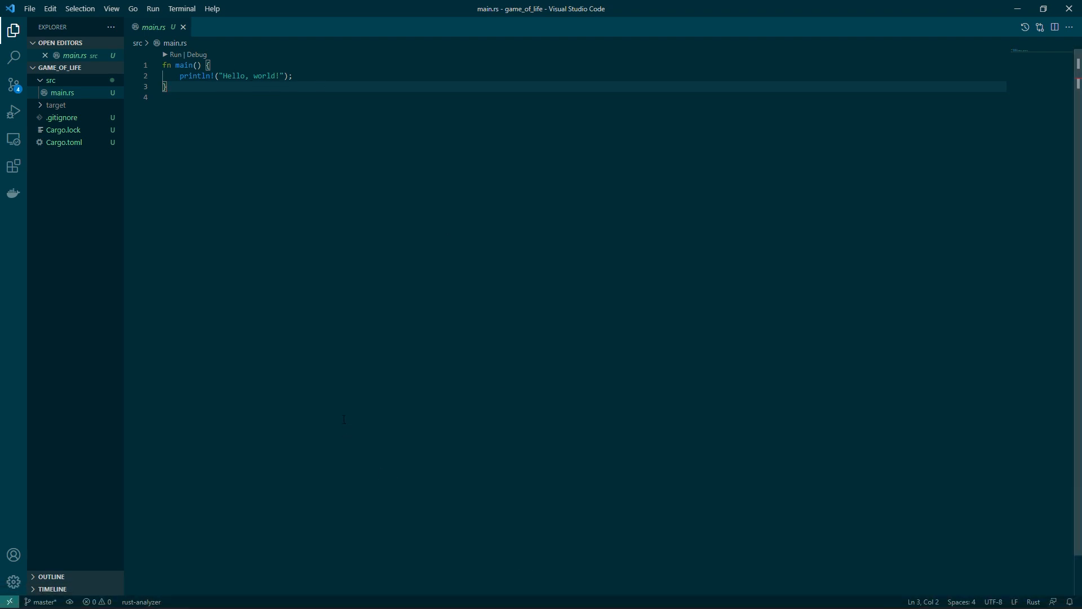
{"action": "mouse_move", "coordinate": [323, 355]}
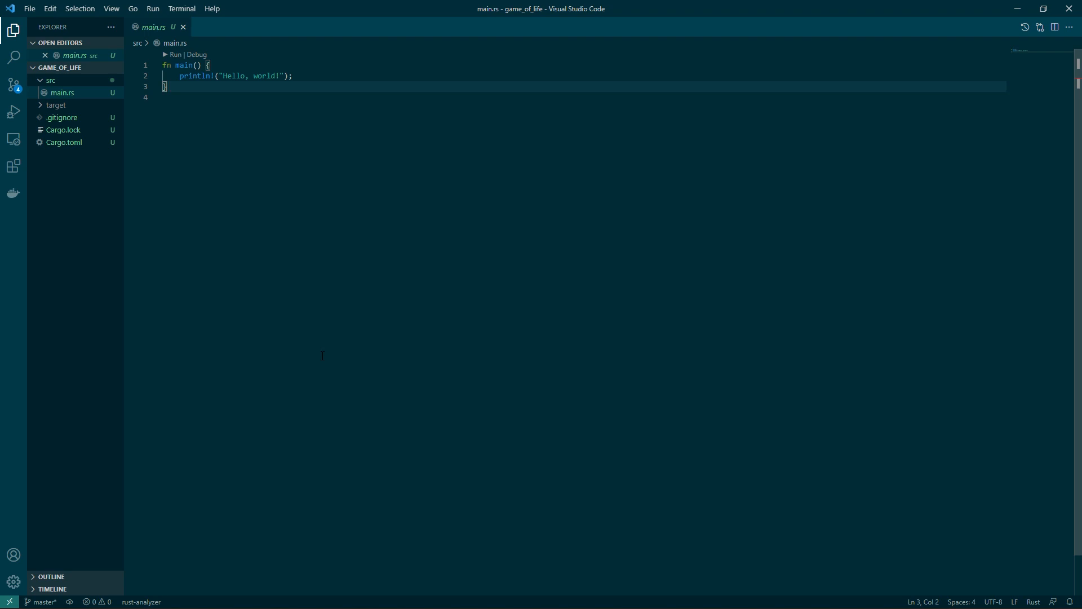
{"action": "mouse_move", "coordinate": [318, 325]}
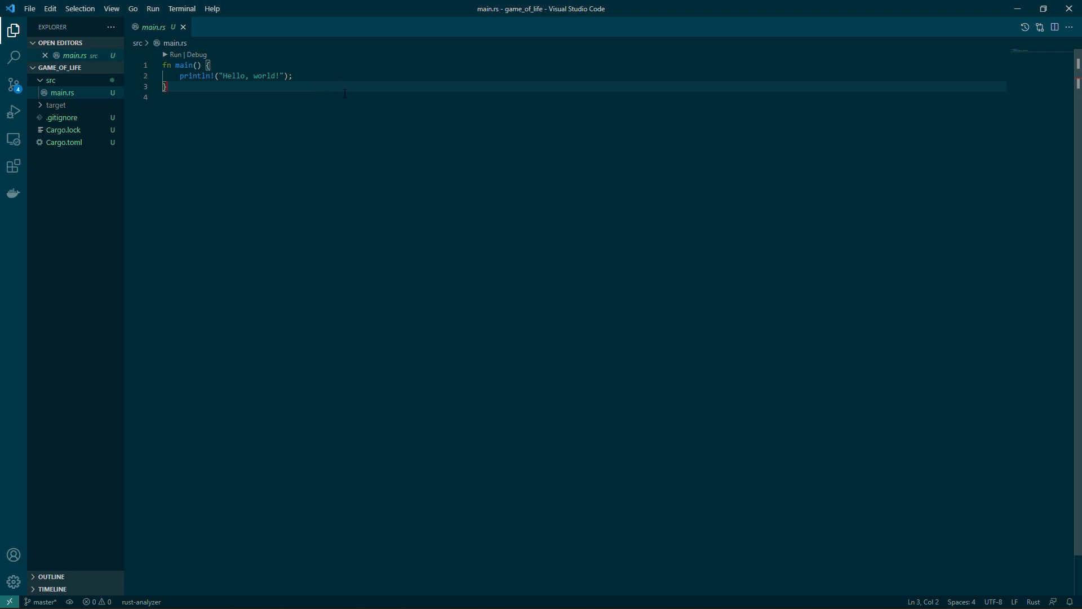
{"action": "right_click", "coordinate": [383, 457]}
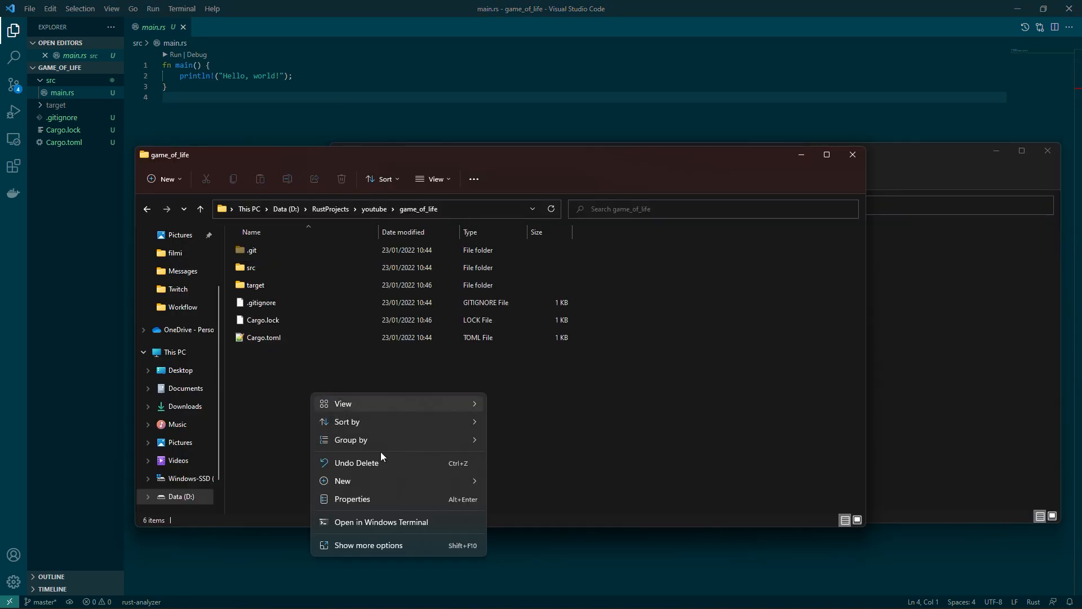
{"action": "left_click", "coordinate": [342, 480]}
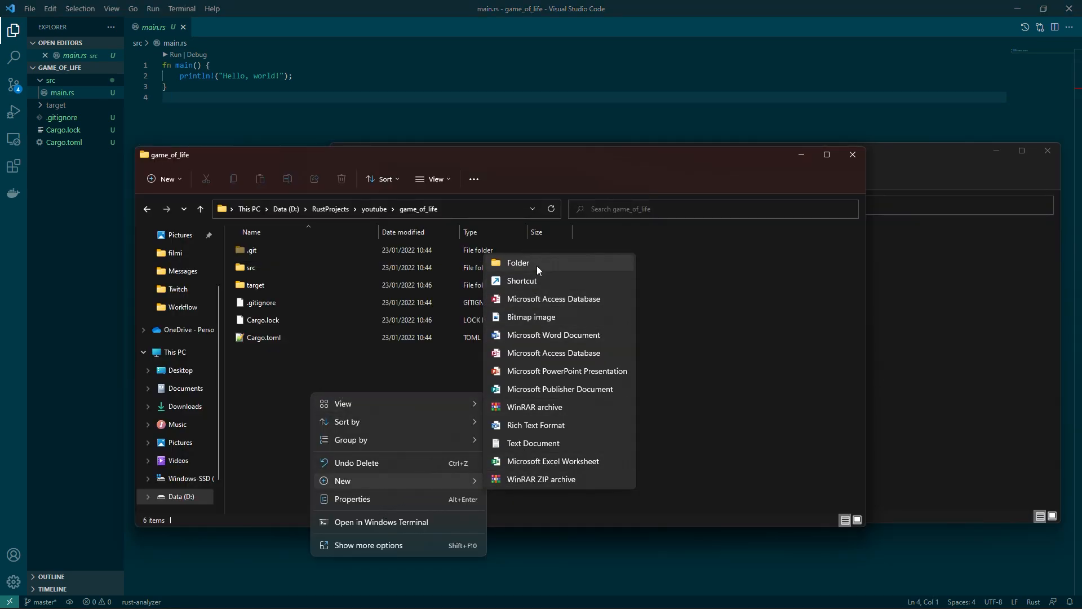
{"action": "left_click", "coordinate": [518, 263]}
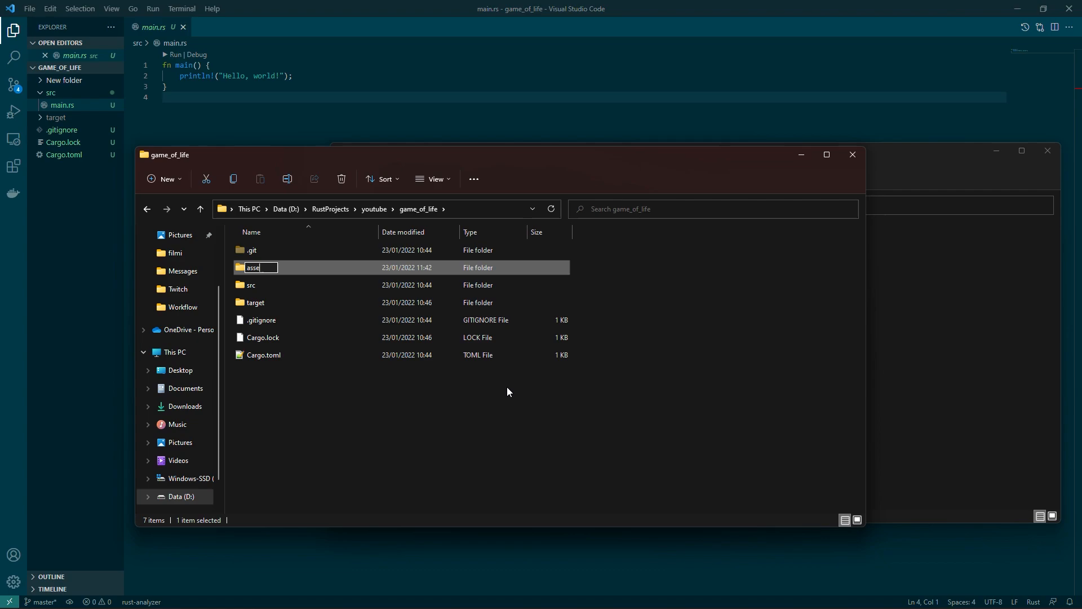
{"action": "key", "text": "Enter"}
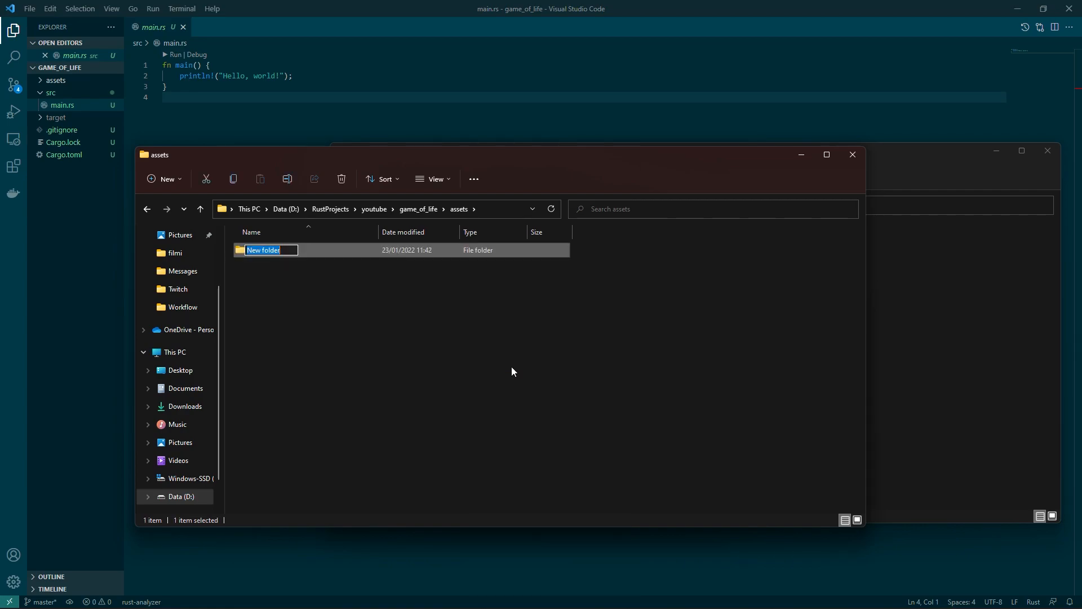
Step: Inside assets, create the fonts and sprites subfolders
{"action": "type", "text": "fonts"}
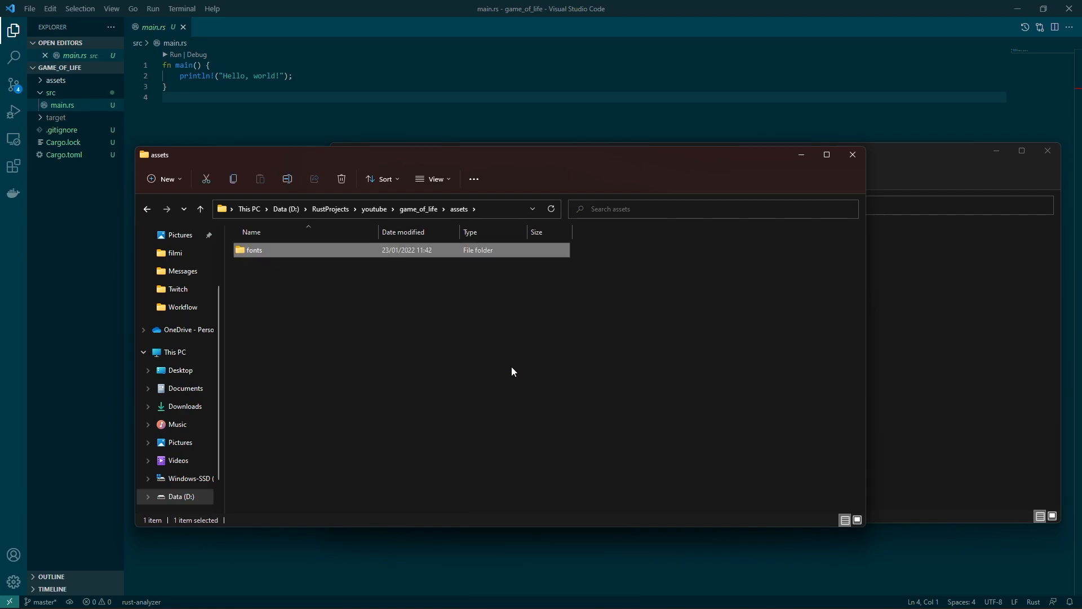
{"action": "right_click", "coordinate": [513, 372]}
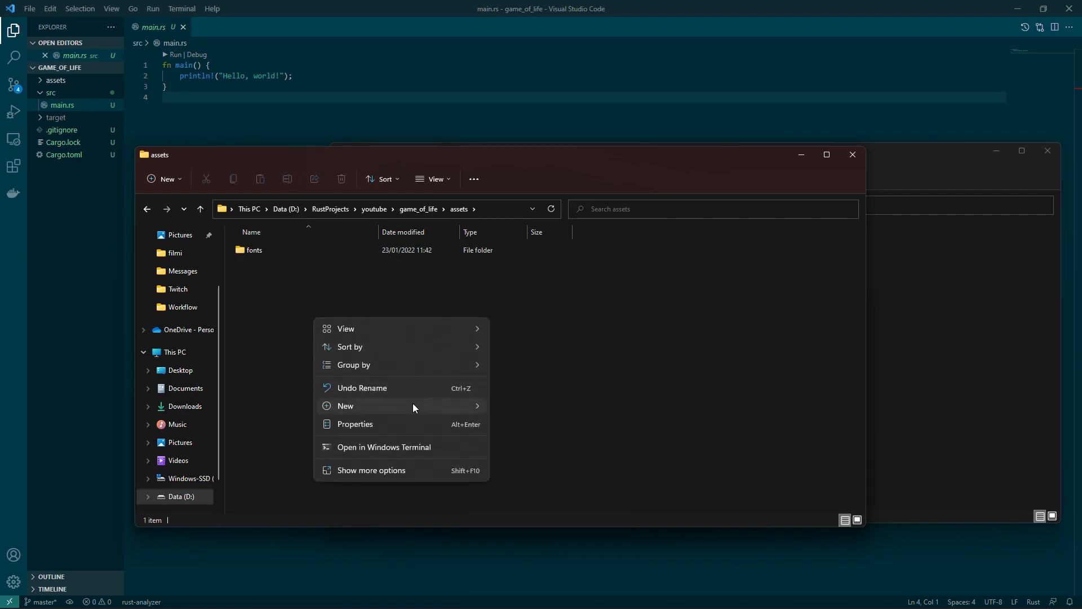
{"action": "left_click", "coordinate": [345, 406]}
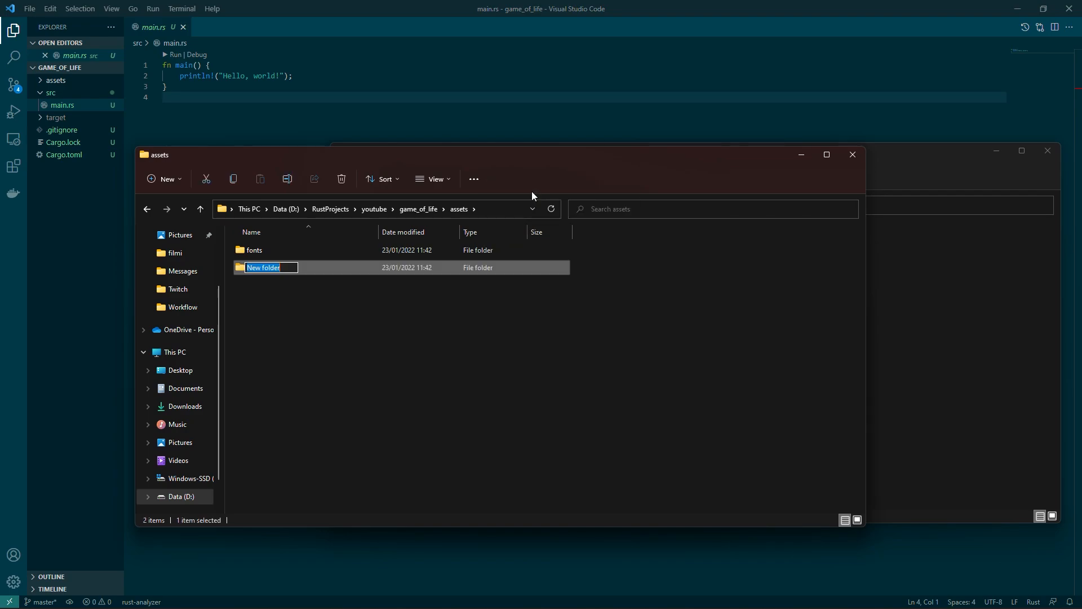
{"action": "type", "text": "sprites"}
{"action": "left_click", "coordinate": [570, 64]}
{"action": "type", "text": "use bevy::prel"}
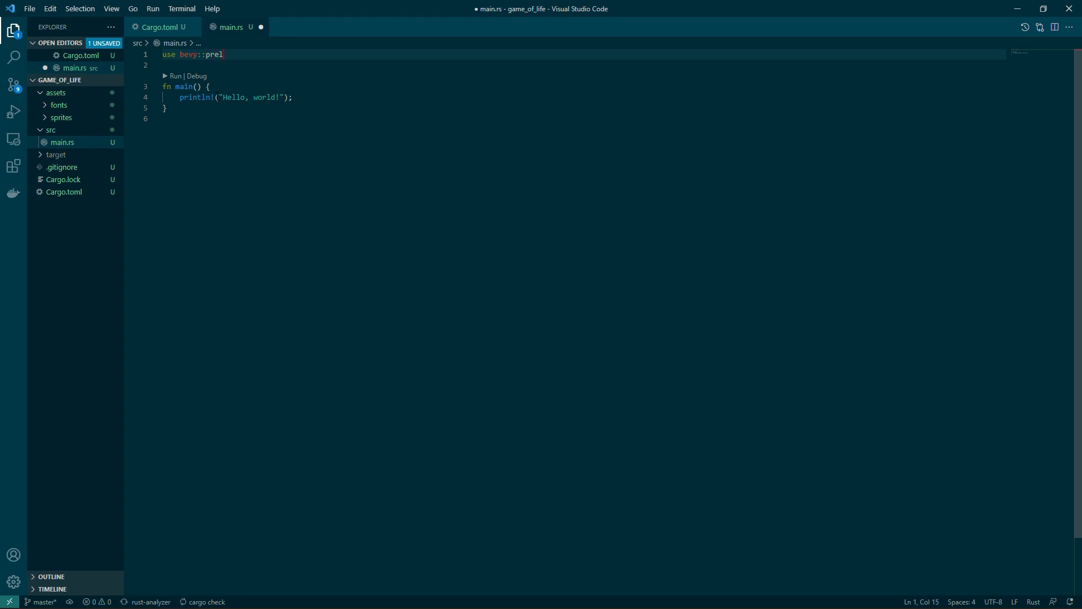
Step: Import bevy::prelude and start App::new() inserting a WindowDescriptor of width 1024 and height 720
{"action": "type", "text": "ude::*;"}
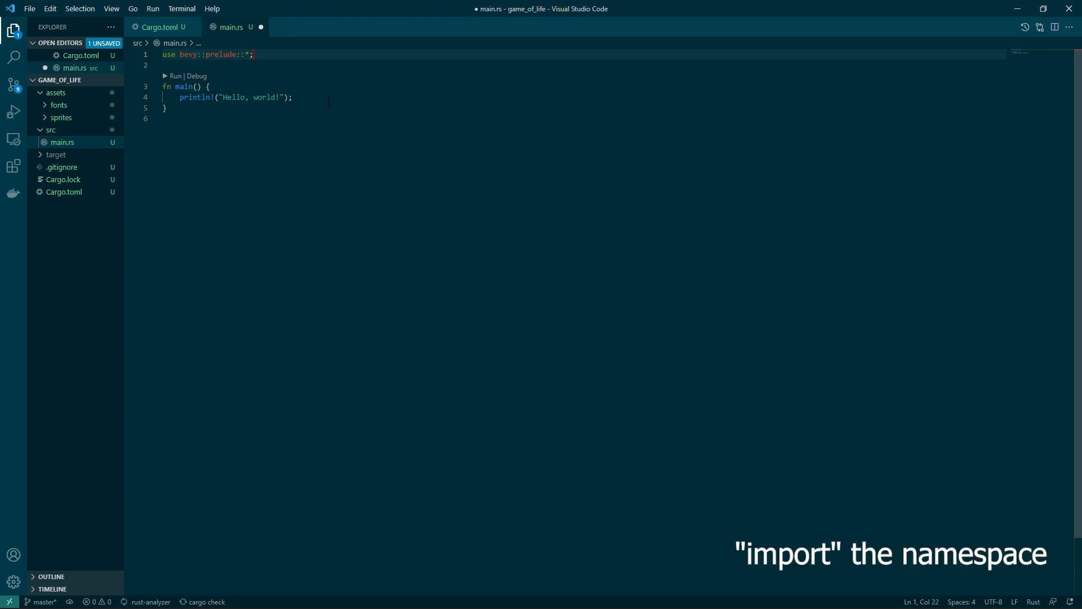
{"action": "type", "text": "App::new("}
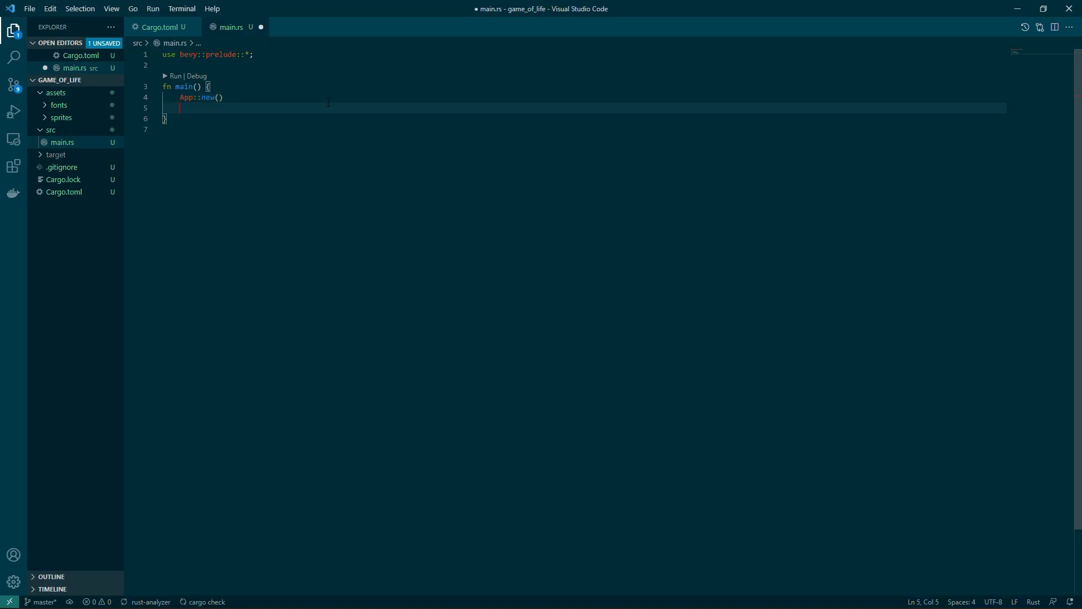
{"action": "type", "text": ".insert_resource(Wi"}
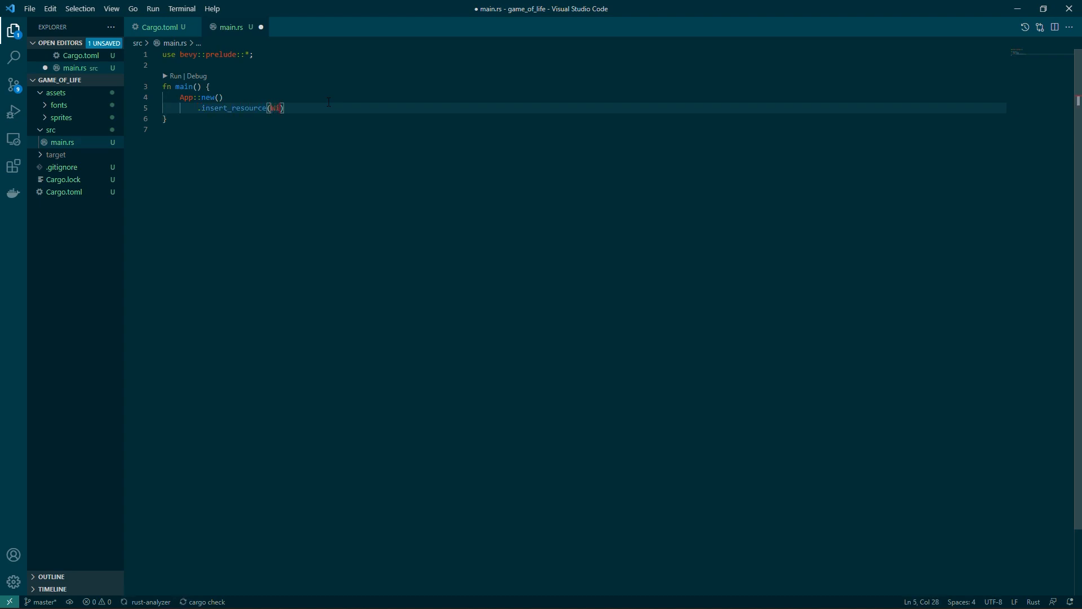
{"action": "type", "text": "WindowDescriptor {"}
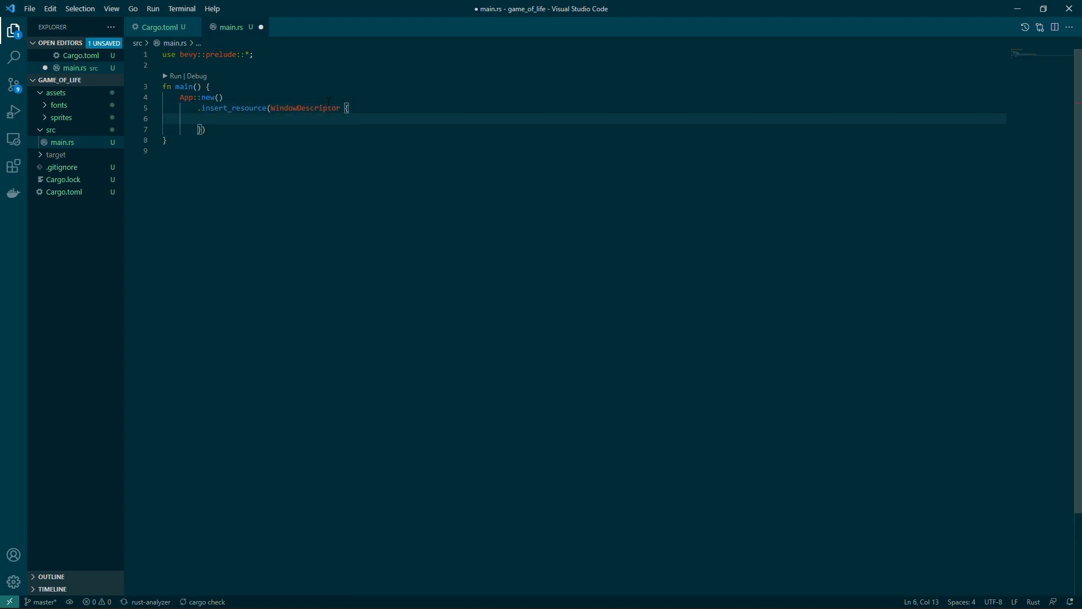
{"action": "type", "text": "width: 1024"}
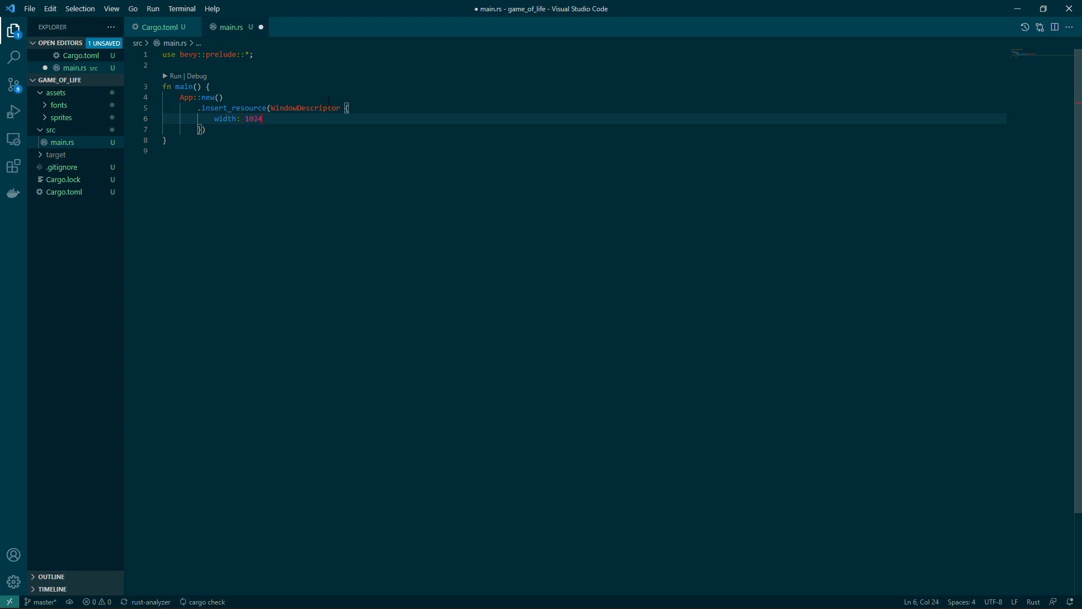
{"action": "type", "text": "f32,"}
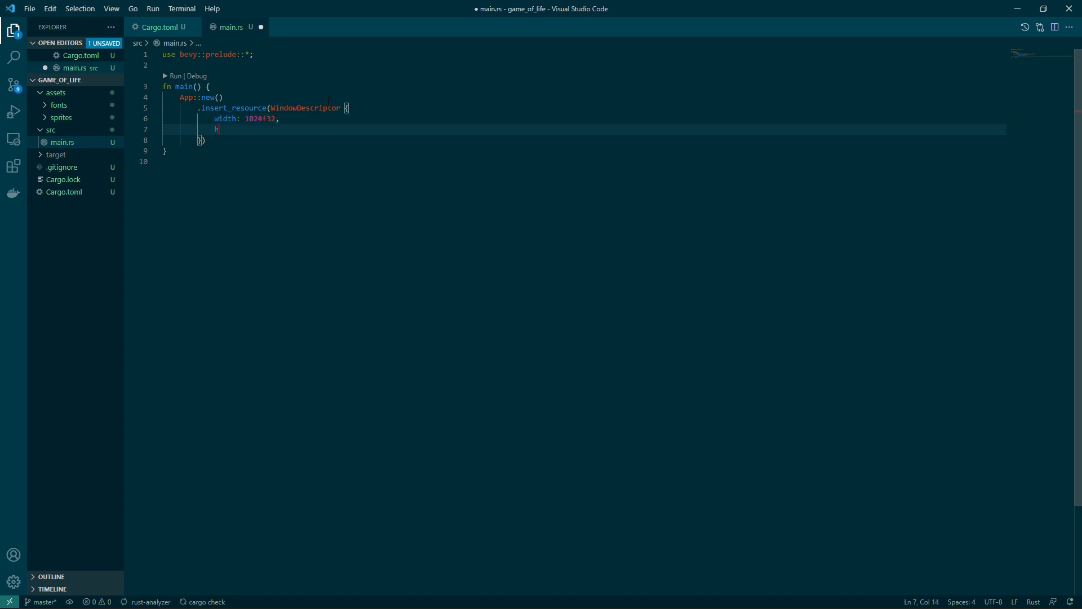
{"action": "type", "text": "height: 720f32,"}
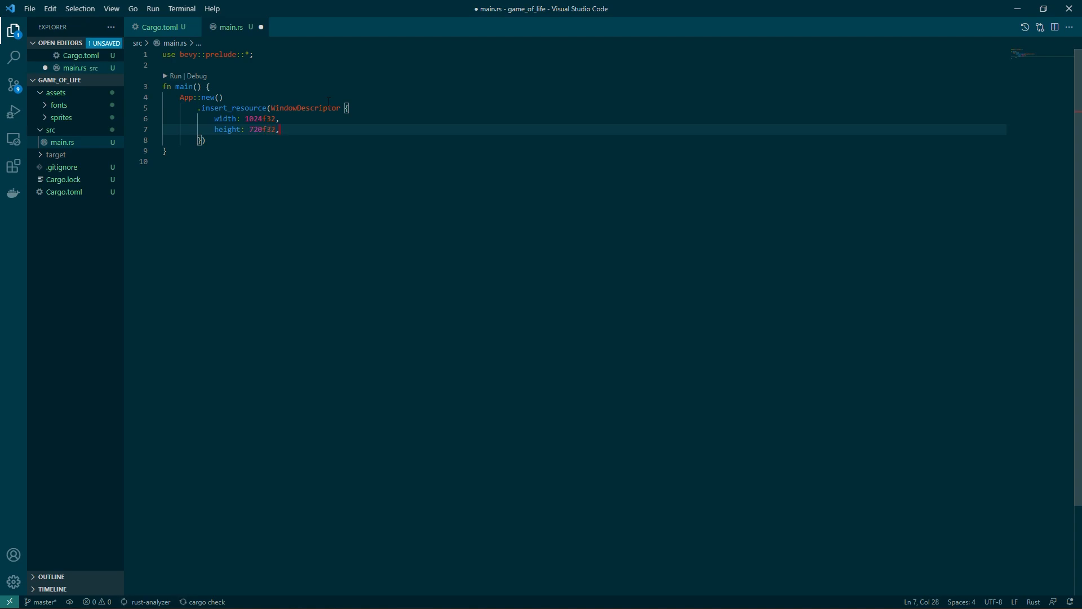
Step: Title the window "Game Of Life", add DefaultPlugins and run, then save main.rs
{"action": "type", "text": "title: \"G\""}
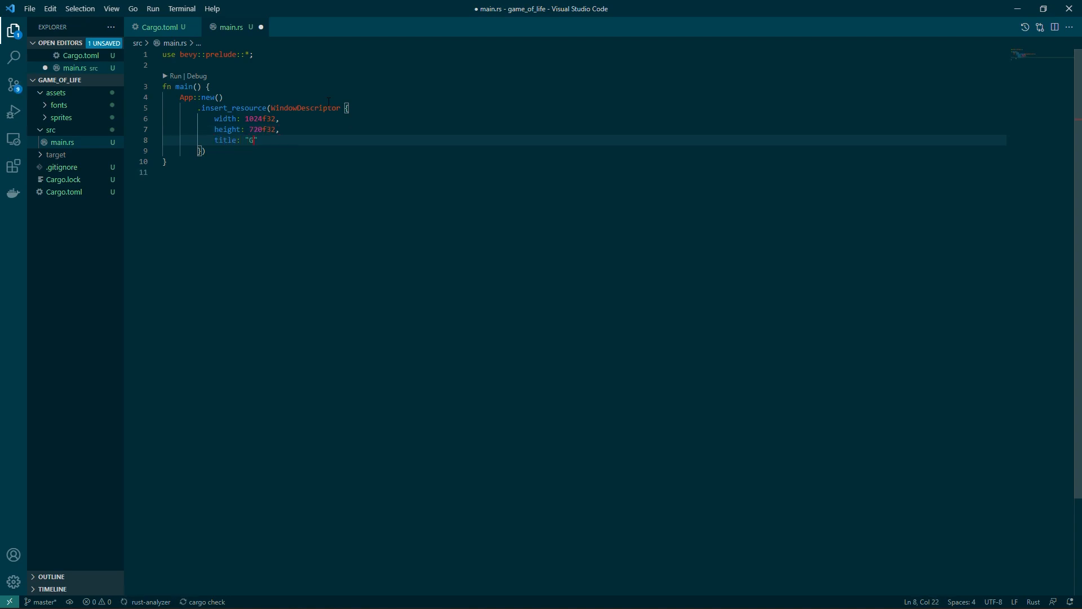
{"action": "type", "text": "String::from"}
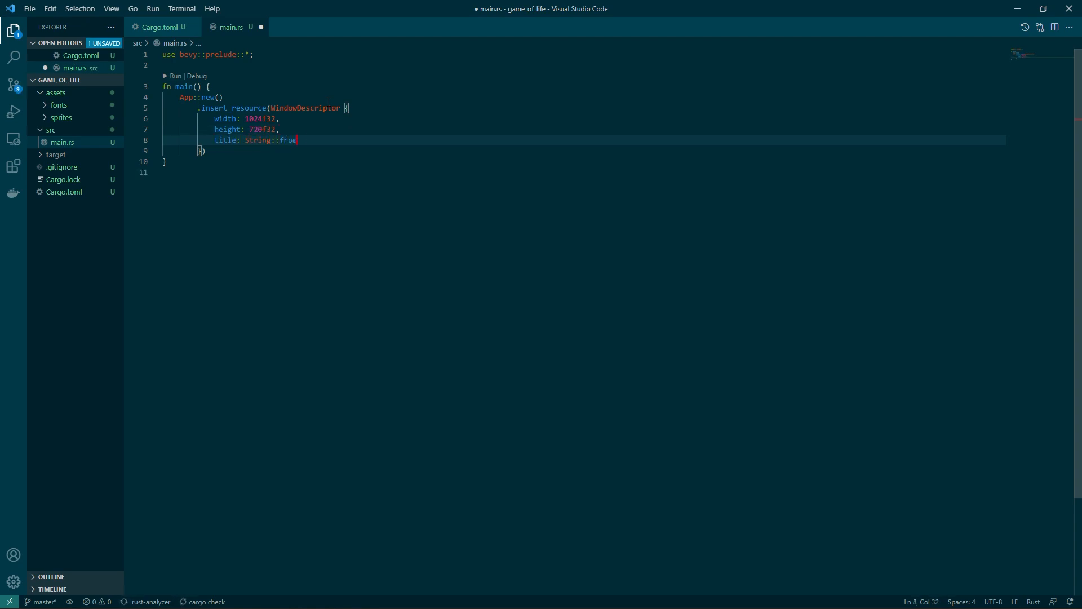
{"action": "type", "text": "(\"Game Of Life\"),"}
{"action": "type", "text": "..Default::default("}
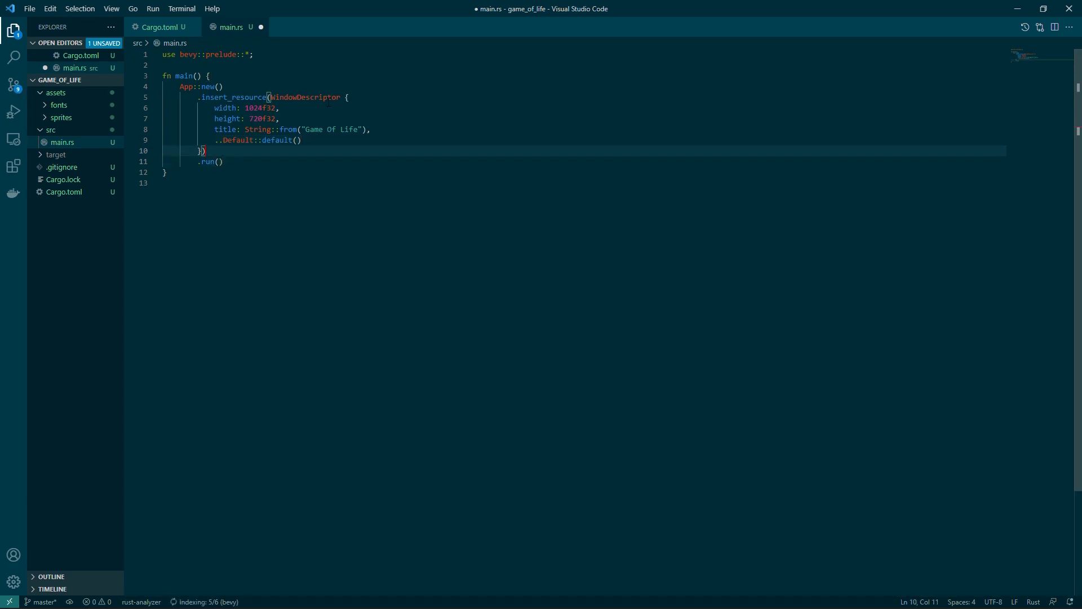
{"action": "type", "text": ".add_plugins"}
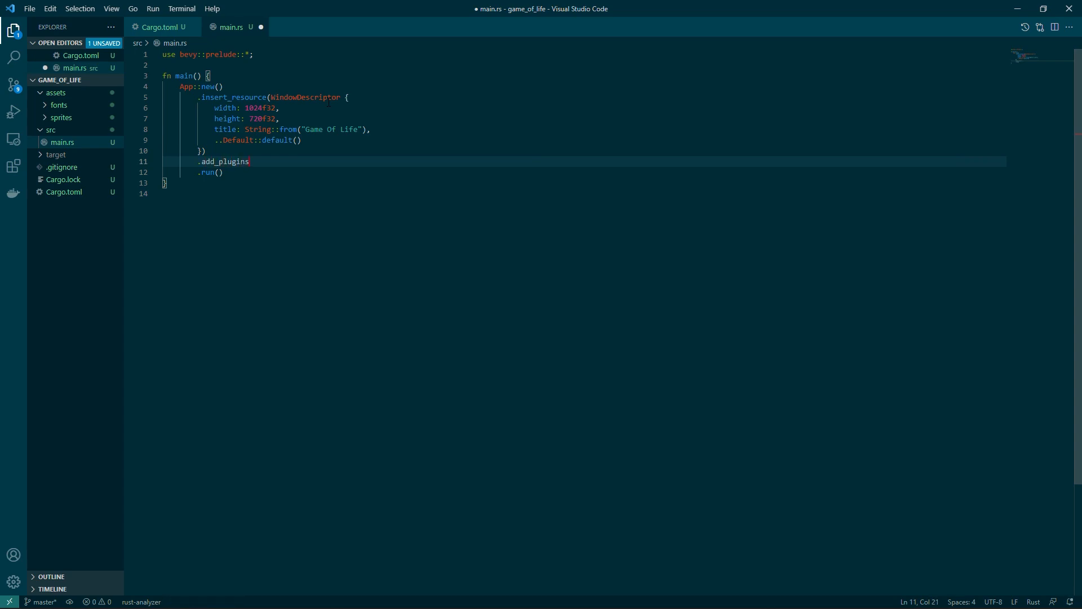
{"action": "type", "text": "(DefaultPlugins)"}
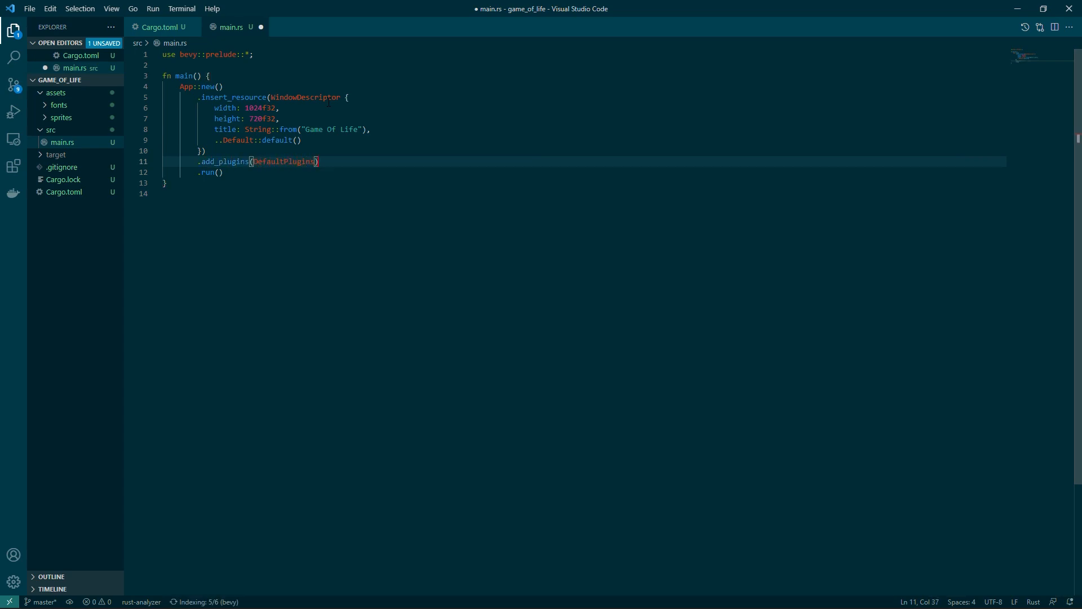
{"action": "key", "text": "ctrl+s"}
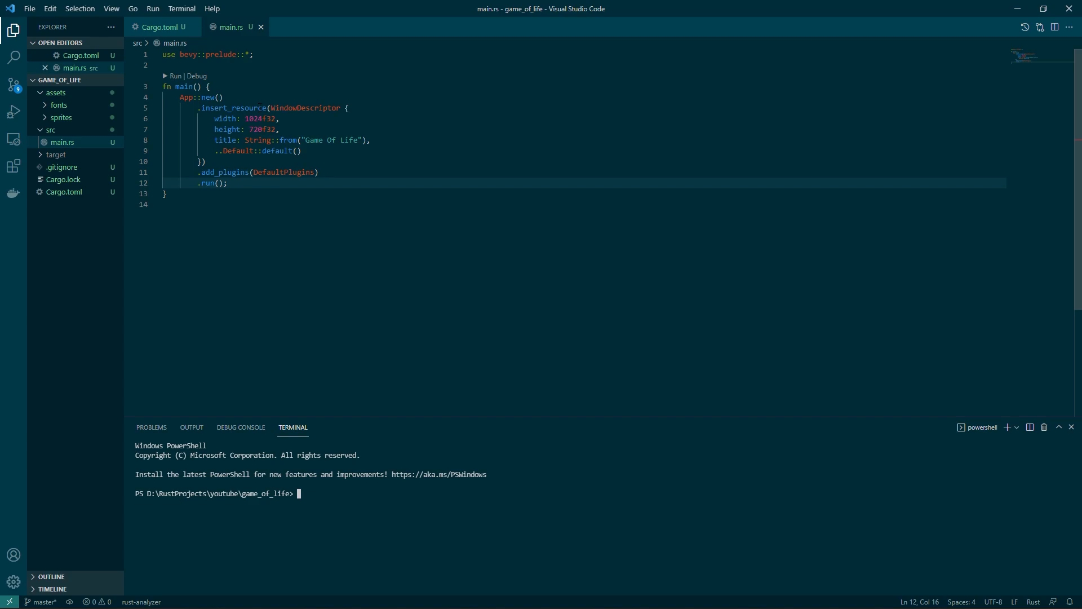
Step: Run the project from the terminal and move the gray Game Of Life window that appears
{"action": "left_click", "coordinate": [234, 108]}
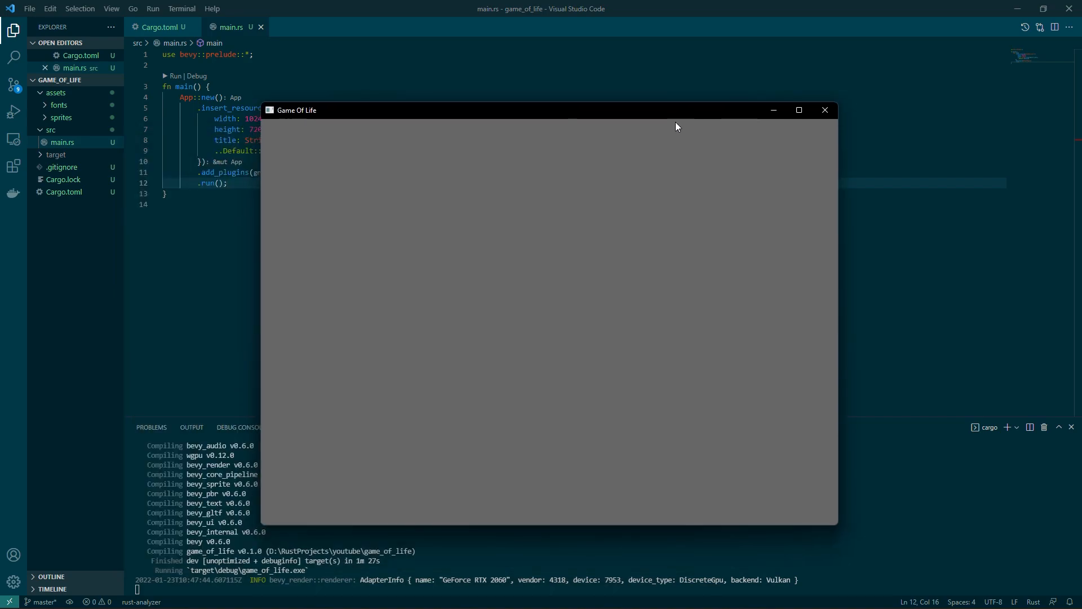
{"action": "left_click_drag", "start_coordinate": [837, 525], "coordinate": [779, 505]}
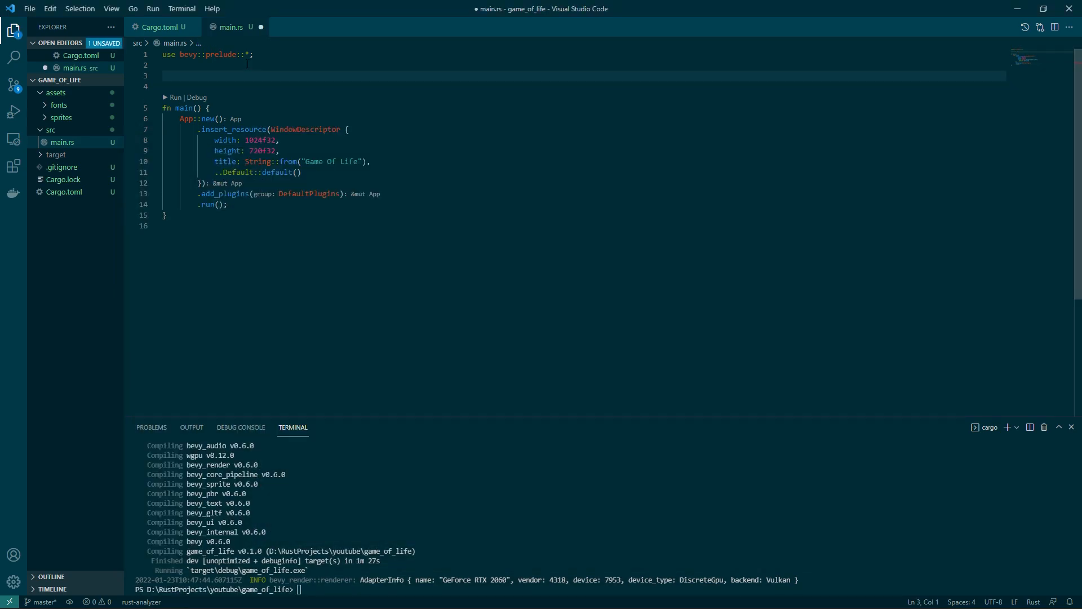
Step: Declare the GRID_SIZE constant of 100, create ui.rs and add mod ui to main.rs
{"action": "type", "text": "const GRID"}
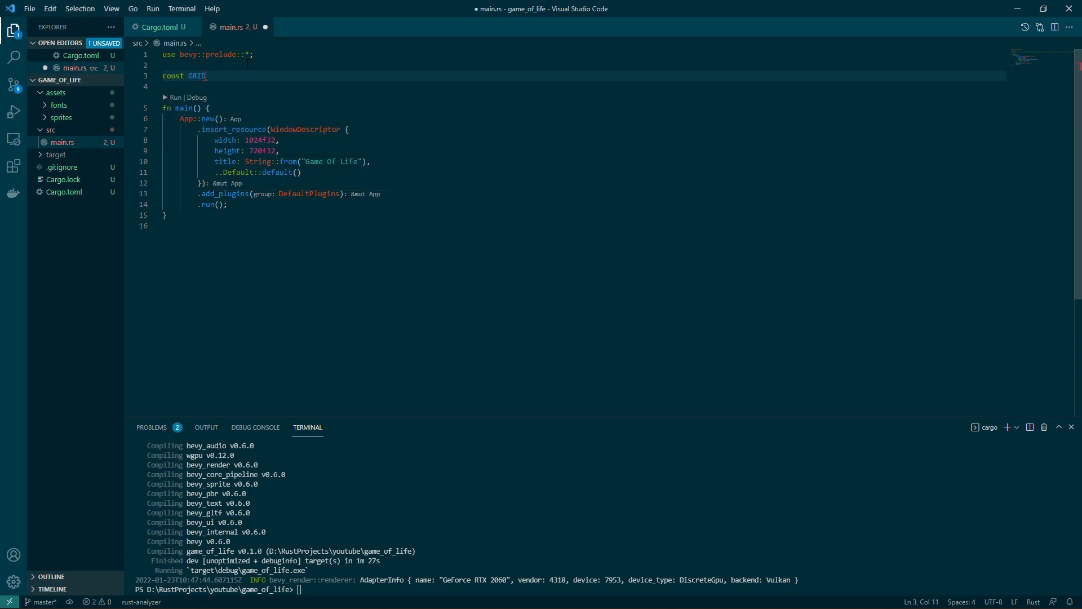
{"action": "type", "text": "_SIZE: i32 = 100;"}
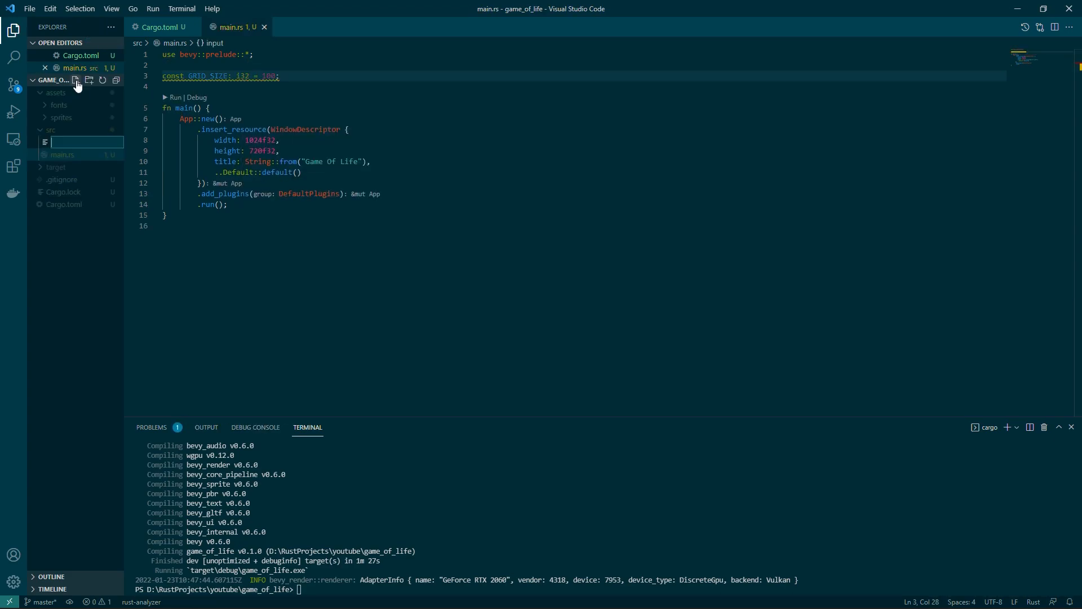
{"action": "type", "text": "ui.r"}
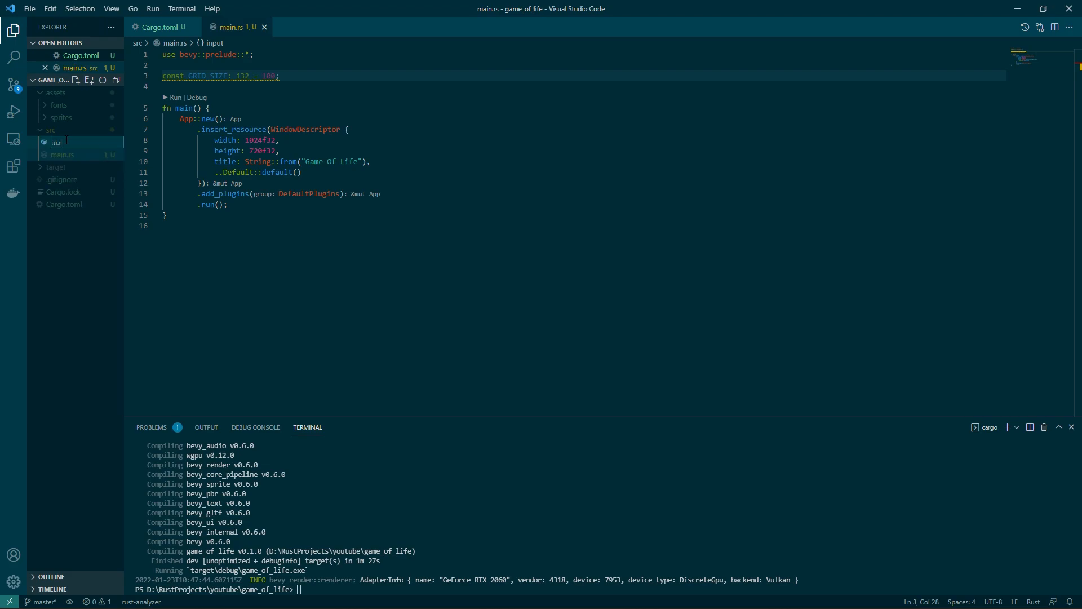
{"action": "key", "text": "Enter"}
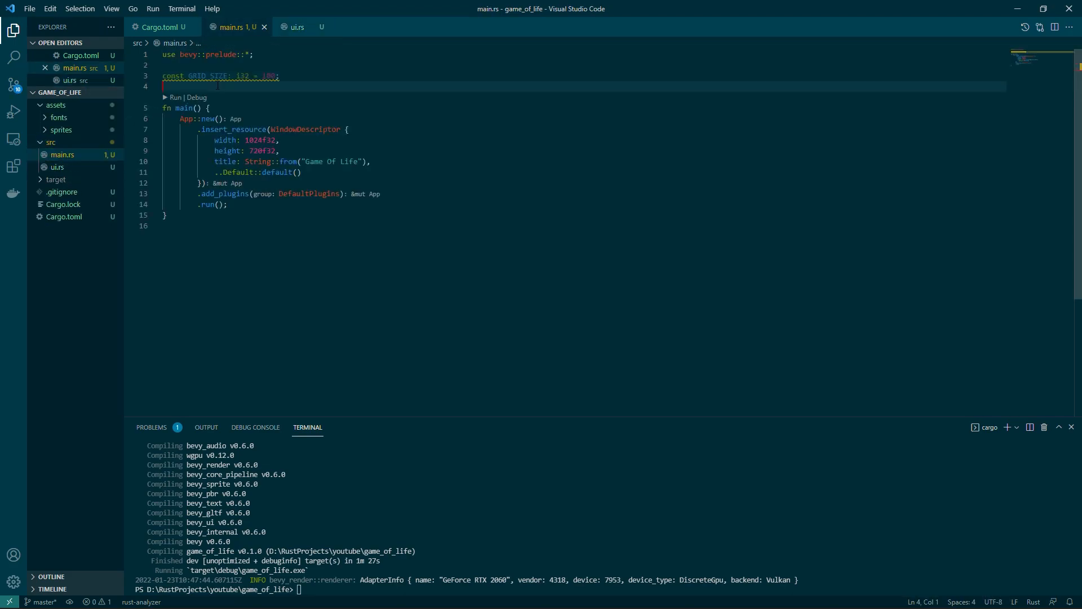
{"action": "type", "text": "mod ui"}
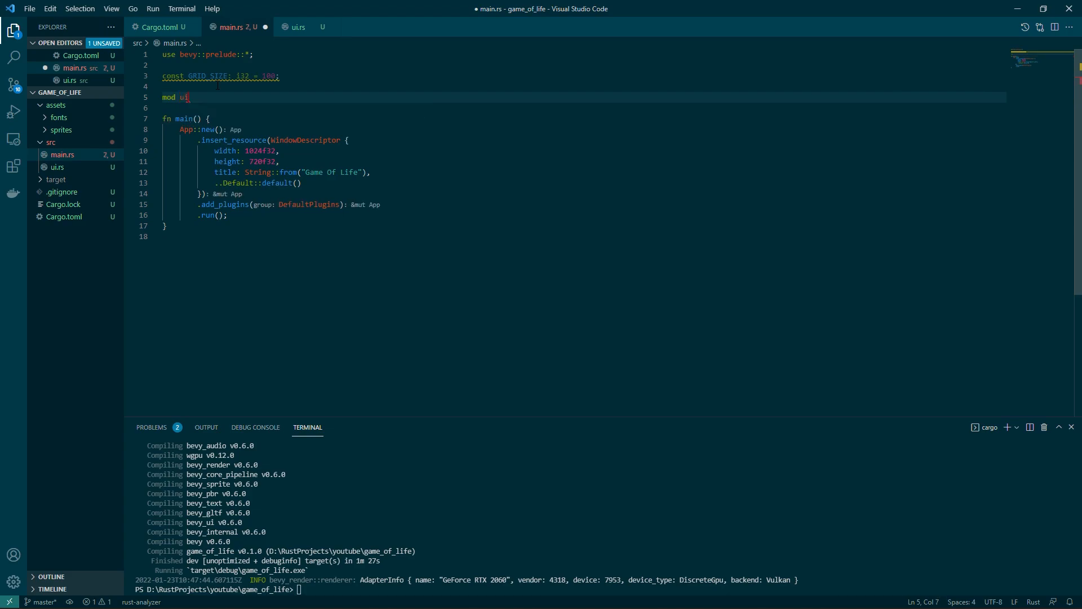
{"action": "left_click", "coordinate": [298, 27]}
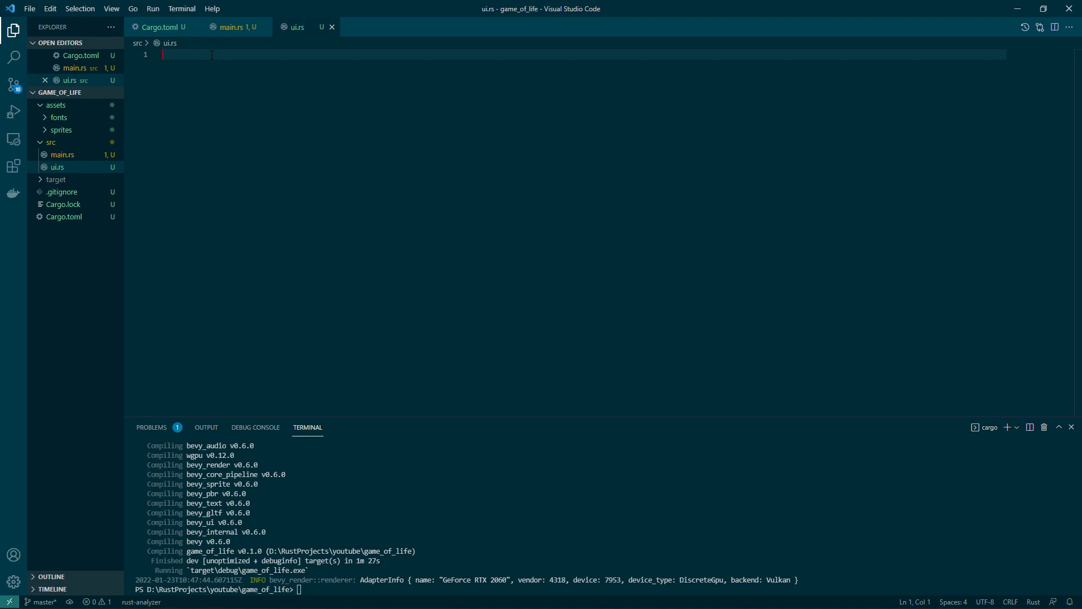
Step: Import bevy::prelude in ui.rs and define the NORMAL, HOVERED and PRESSED button Color constants
{"action": "type", "text": "use"}
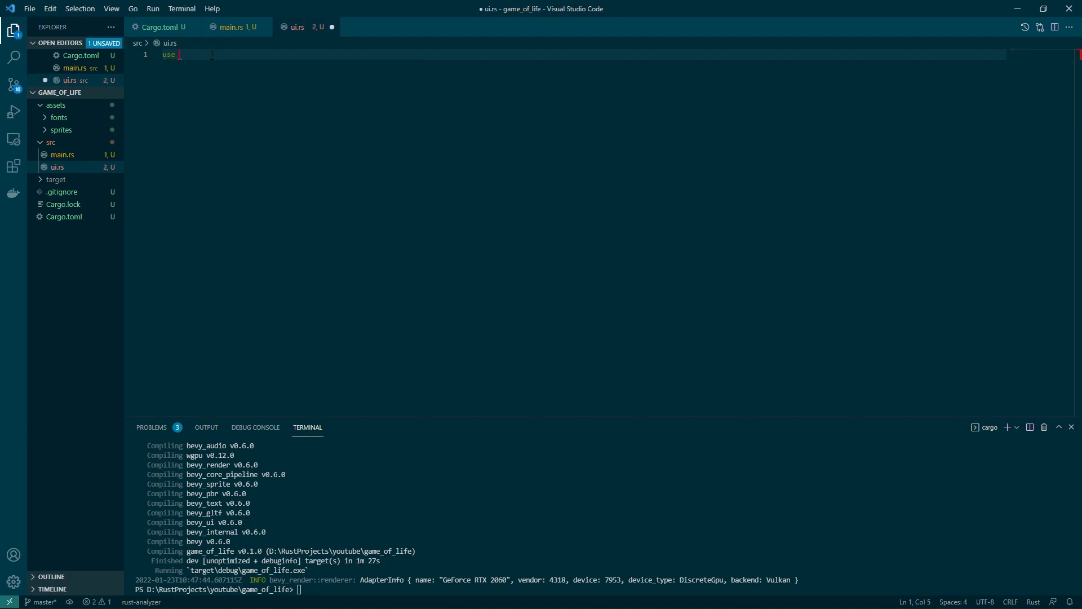
{"action": "type", "text": "bevy::"}
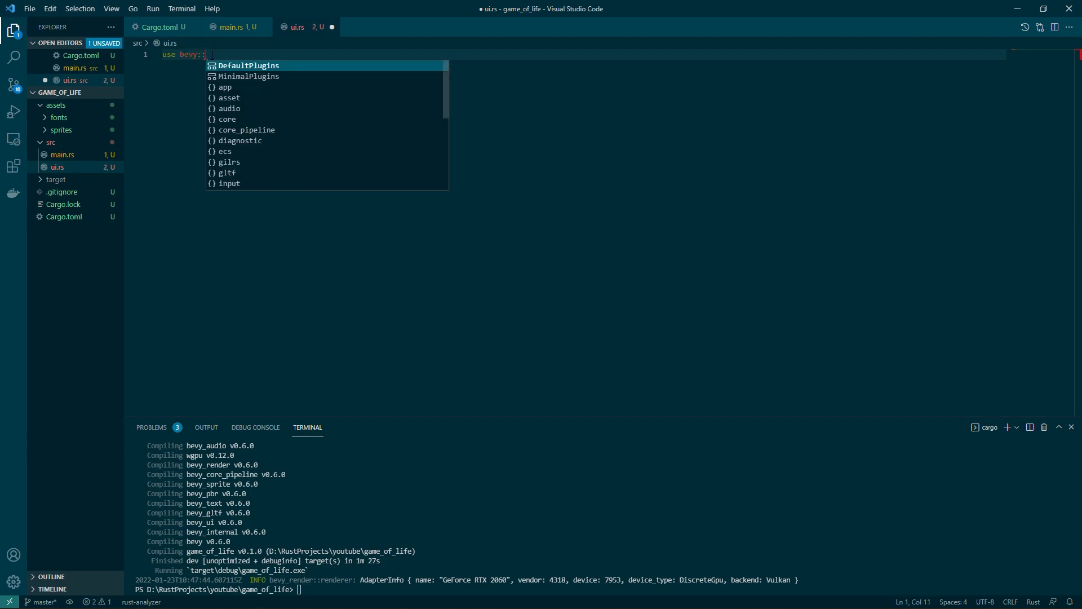
{"action": "type", "text": "prelude::*;"}
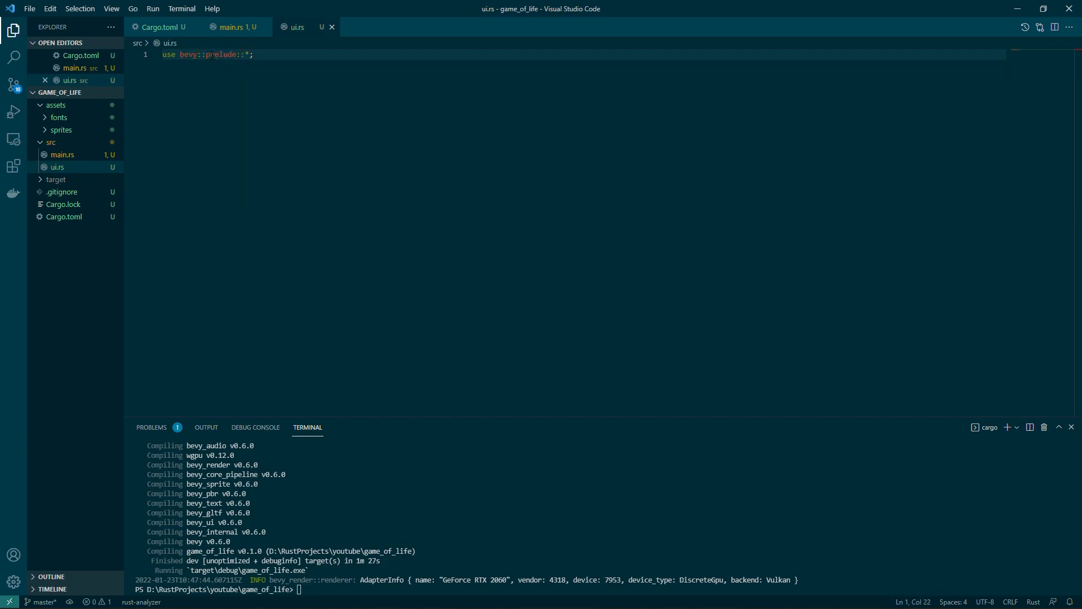
{"action": "key", "text": "Enter"}
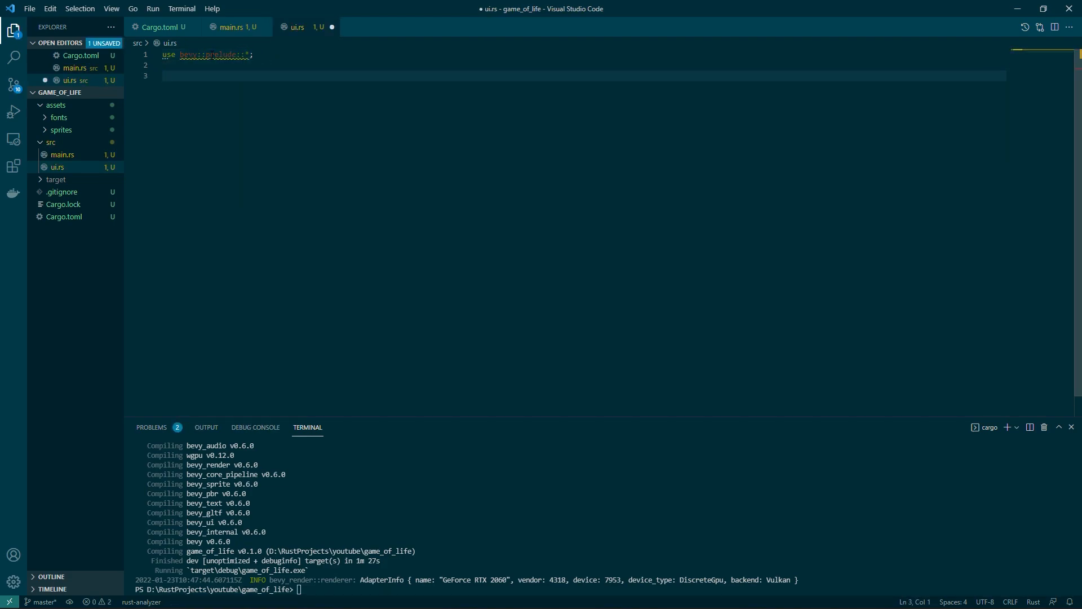
{"action": "left_click", "coordinate": [165, 75]}
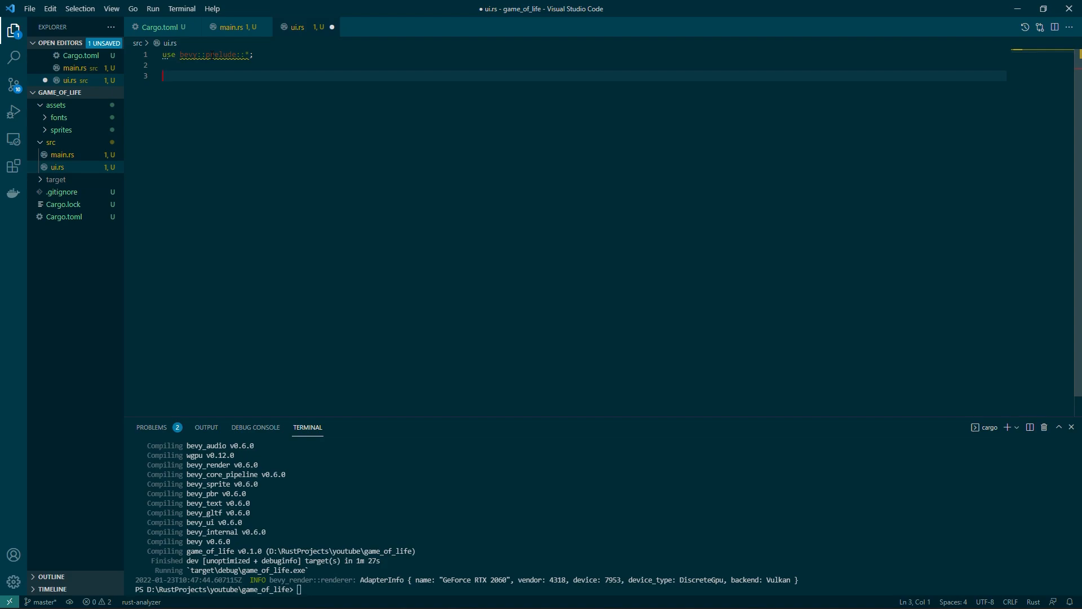
{"action": "type", "text": "const"}
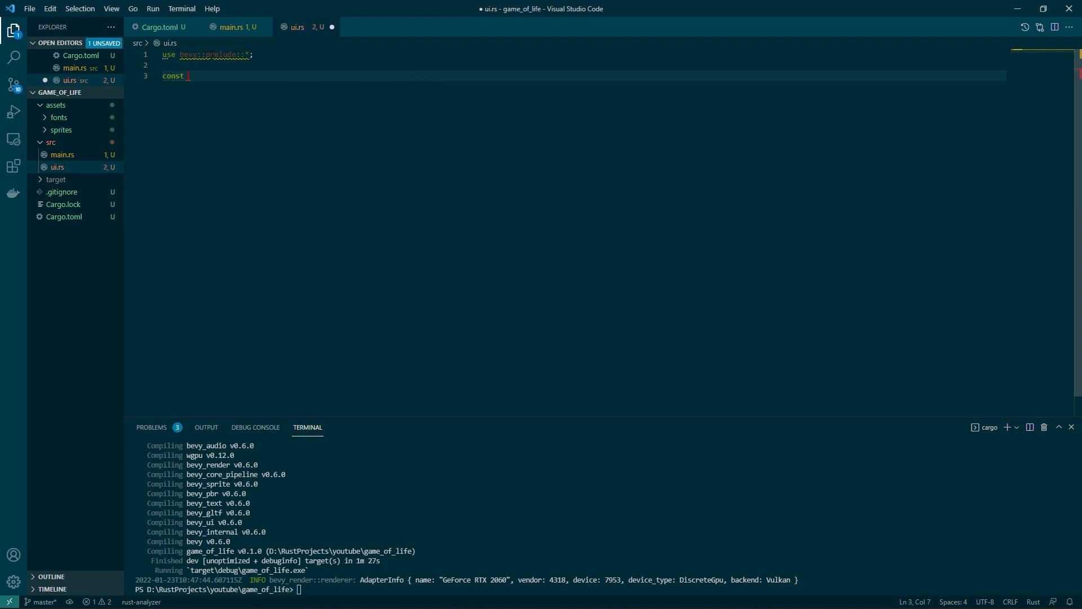
{"action": "type", "text": "B"}
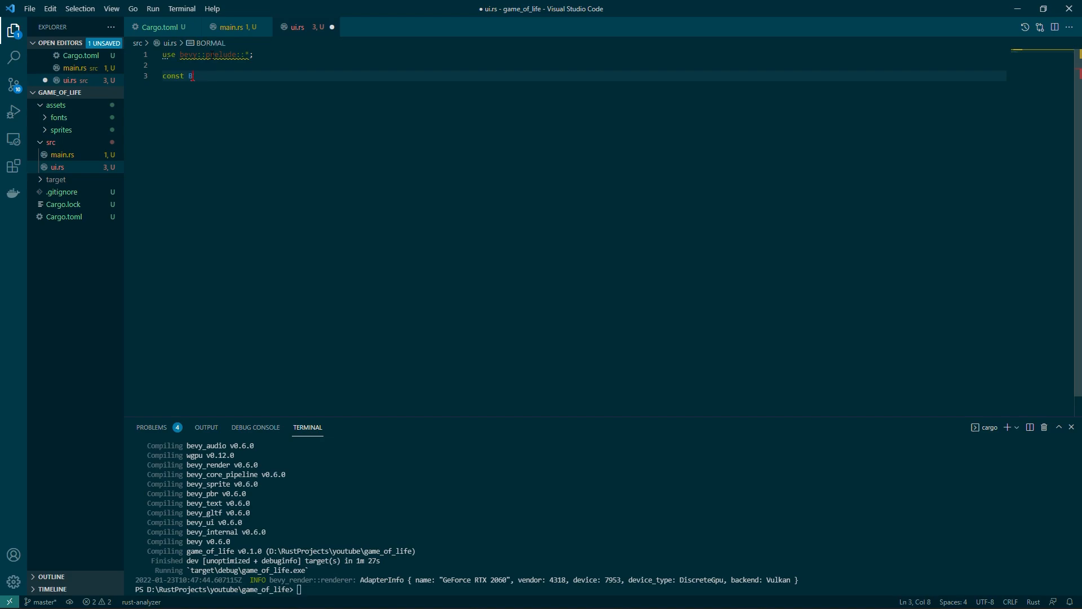
{"action": "type", "text": "NORMAL_BUTTON: Color = Color::rgb(r: 0.8, g: 0.8, b: 0.8);"}
{"action": "type", "text": "const"}
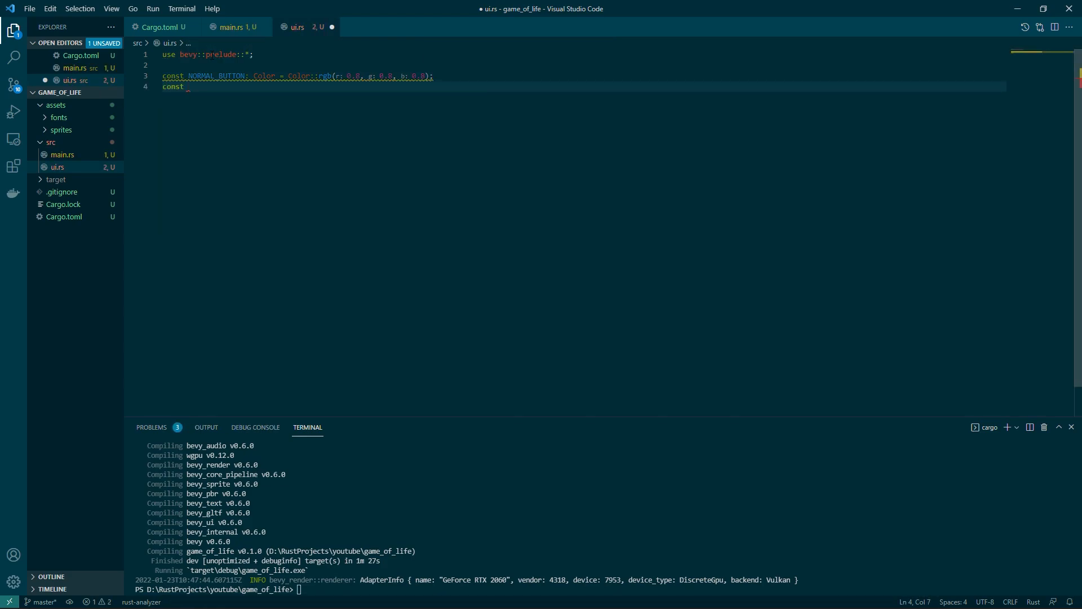
{"action": "type", "text": "HOVERED_BUTTON: Color = Color::rgb(0.4, 0.8, 0.8);"}
{"action": "type", "text": "const PRESSED_BUTTON: Color = Color::rgb(0.6, 1.0, 1.0);"}
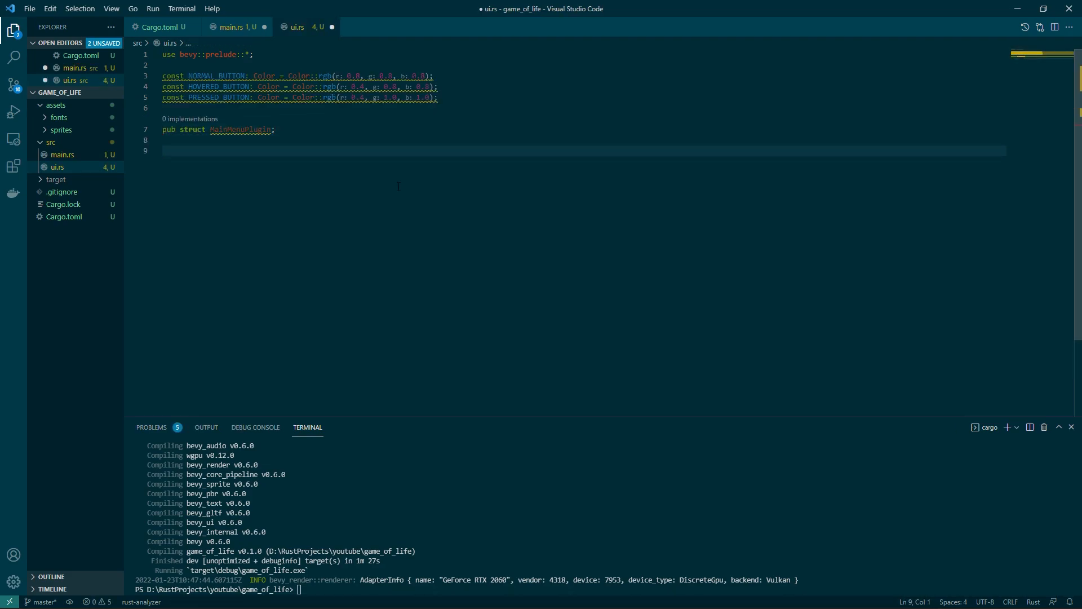
Step: Implement Plugin for MainMenuPlugin whose build adds a setup startup system spawning a UI camera
{"action": "type", "text": "impl Plugin for MainMenuPlugin {"}
{"action": "type", "text": "fn build"}
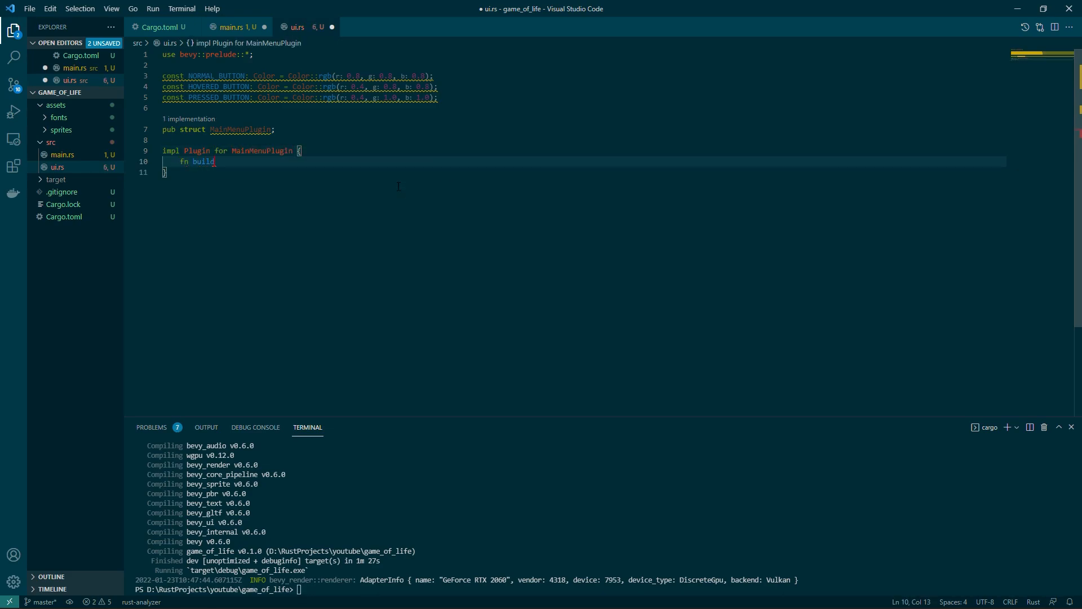
{"action": "type", "text": "(&self, app: &mut App) {"}
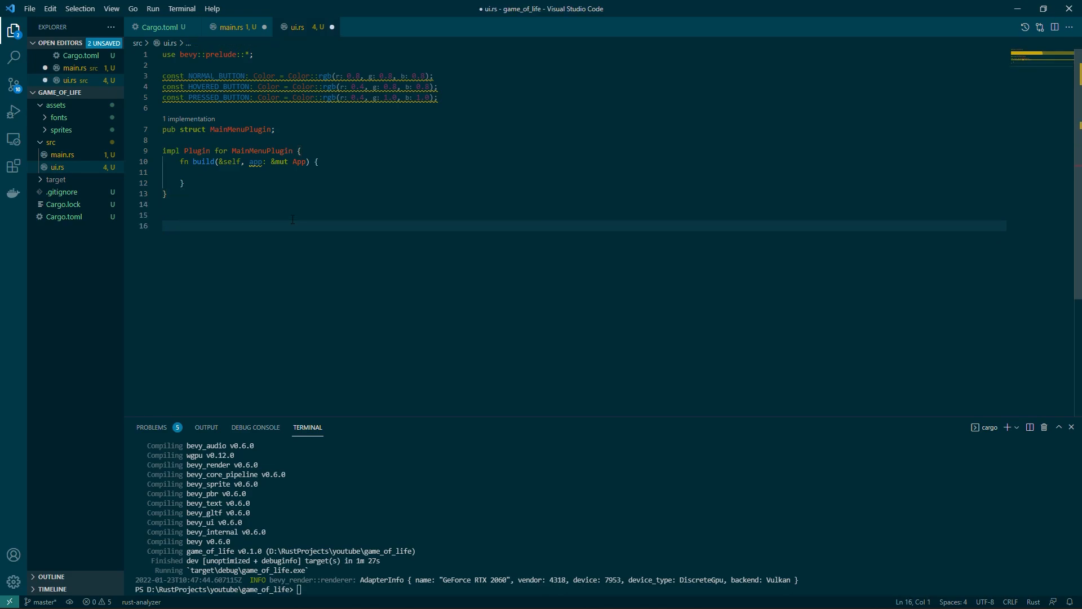
{"action": "type", "text": "fn"}
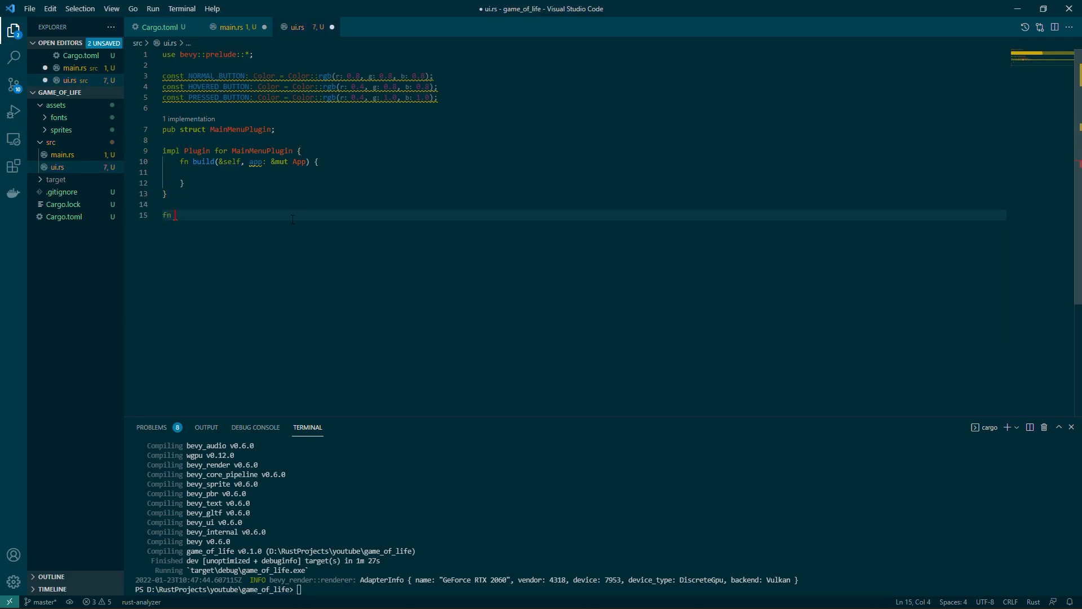
{"action": "type", "text": "setup(mut commands: Commands, asset_server: Res<AssetServer>) {"}
{"action": "type", "text": ".add_start"}
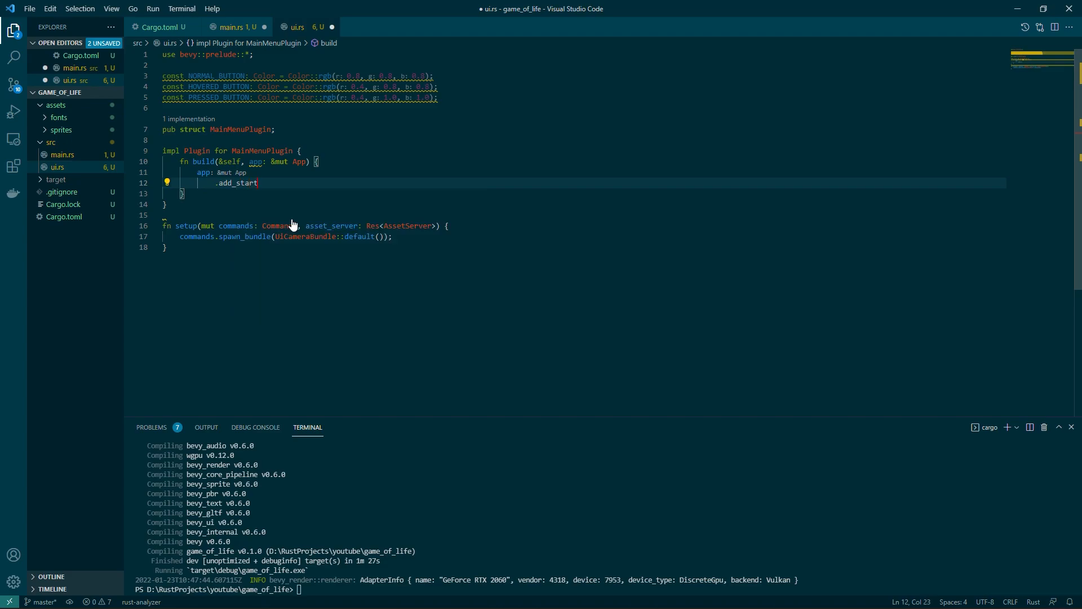
{"action": "type", "text": "up_system(setup);"}
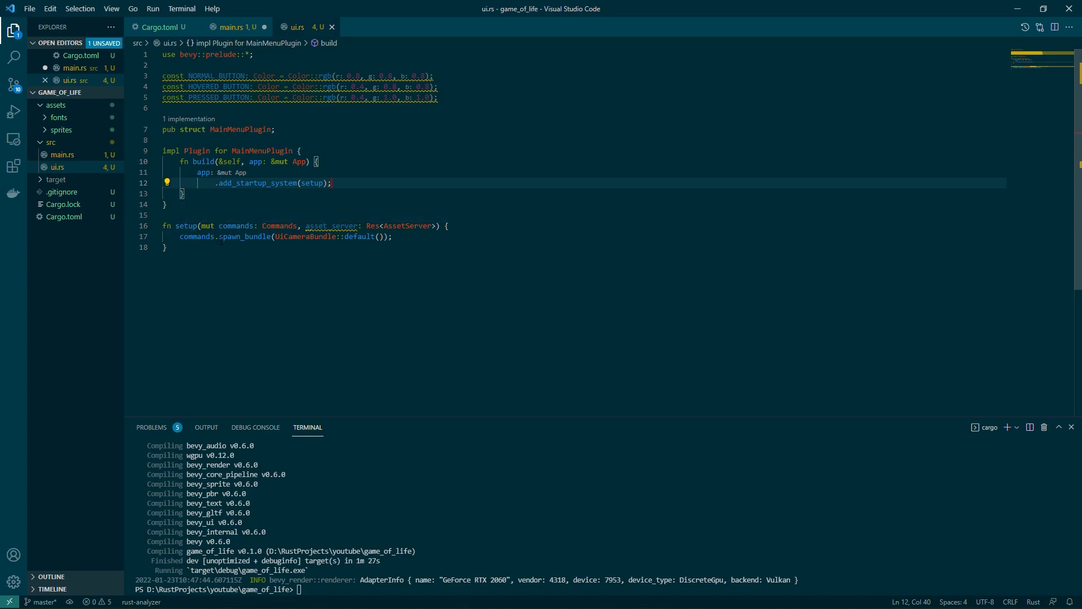
{"action": "mouse_move", "coordinate": [358, 237]}
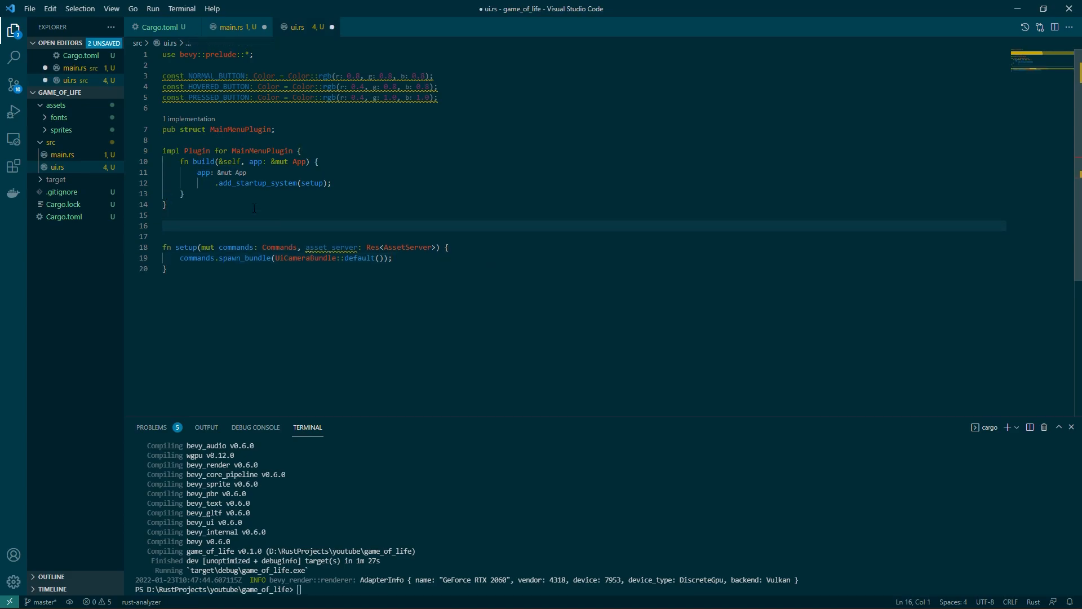
Step: Write a test Health(f32) struct with a derive attribute in ui.rs
{"action": "type", "text": "struct Health"}
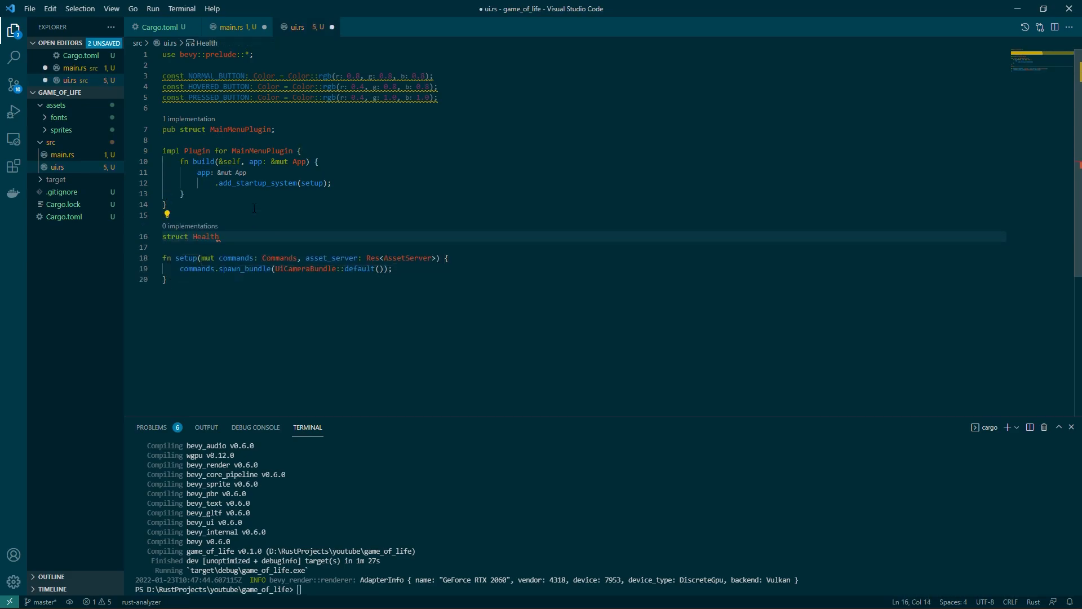
{"action": "type", "text": "(f32);"}
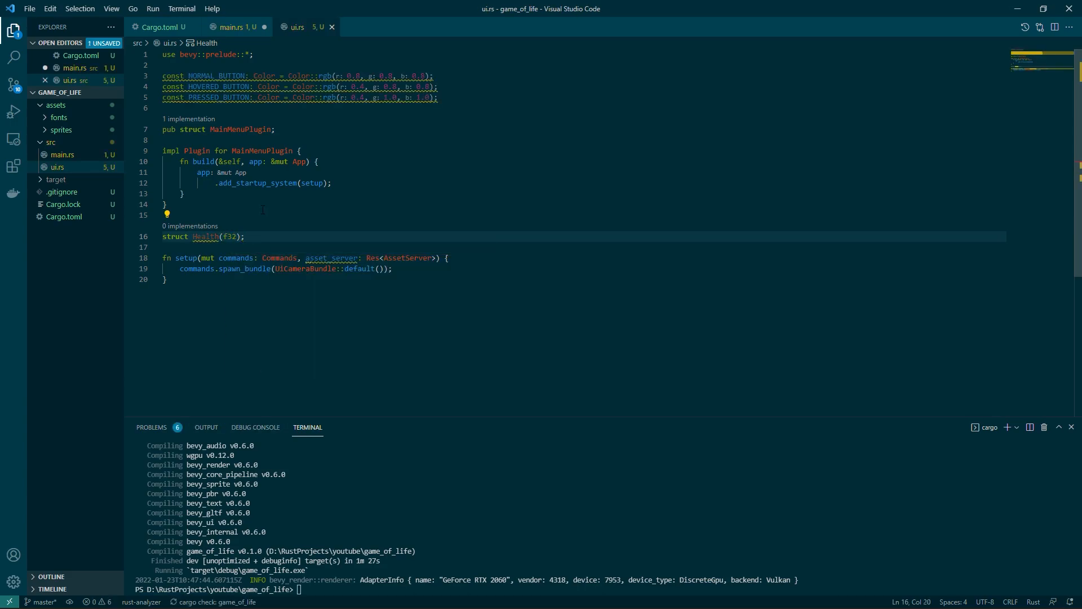
{"action": "type", "text": "#[derive(Component"}
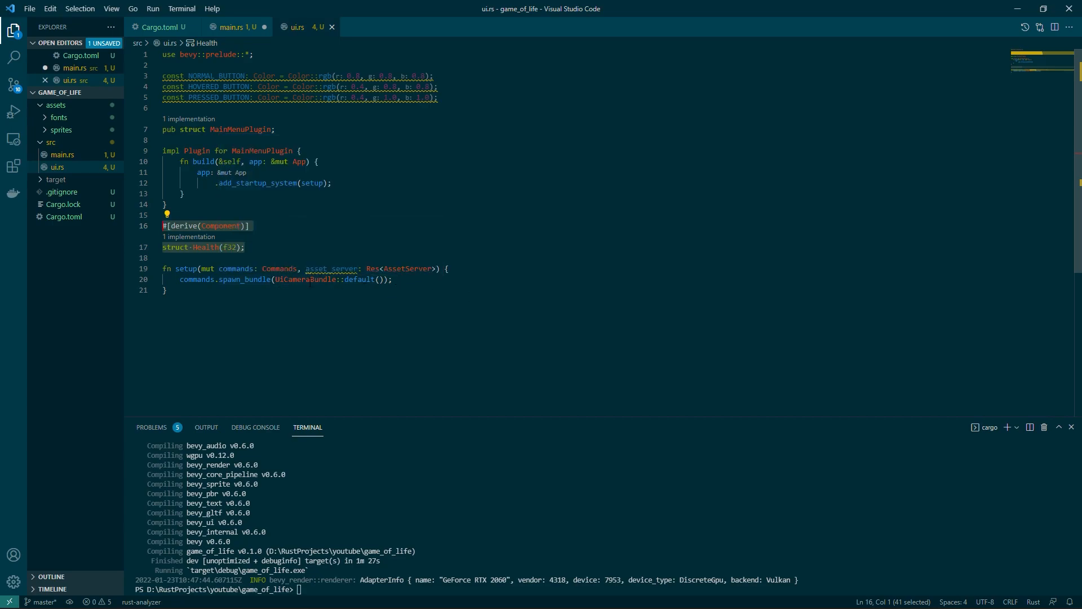
{"action": "mouse_move", "coordinate": [331, 268]}
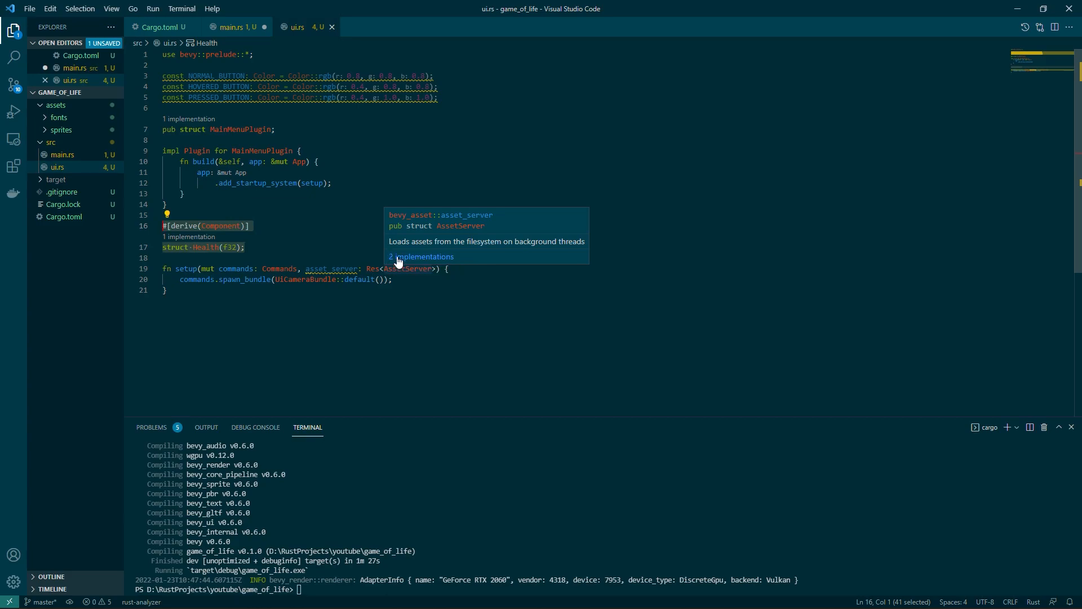
{"action": "mouse_move", "coordinate": [332, 253]}
{"action": "type", "text": "pub struc"}
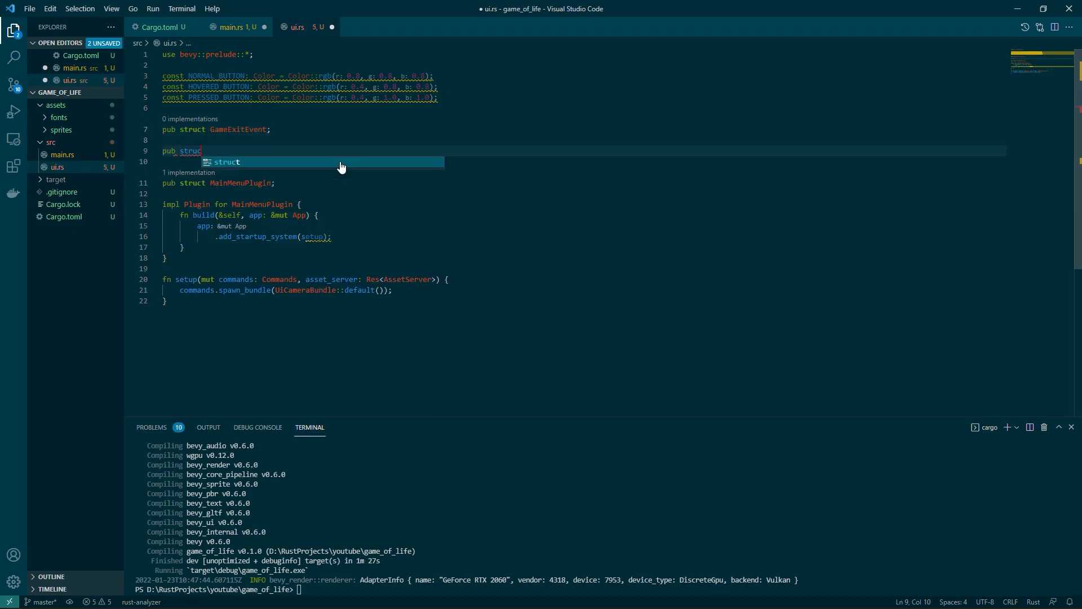
Step: Add SimulationStart/Stop events, ClassicButton and ButtonType {Start, Stop, Exit}, and register the events in build
{"action": "type", "text": "SimulationStartEvent;"}
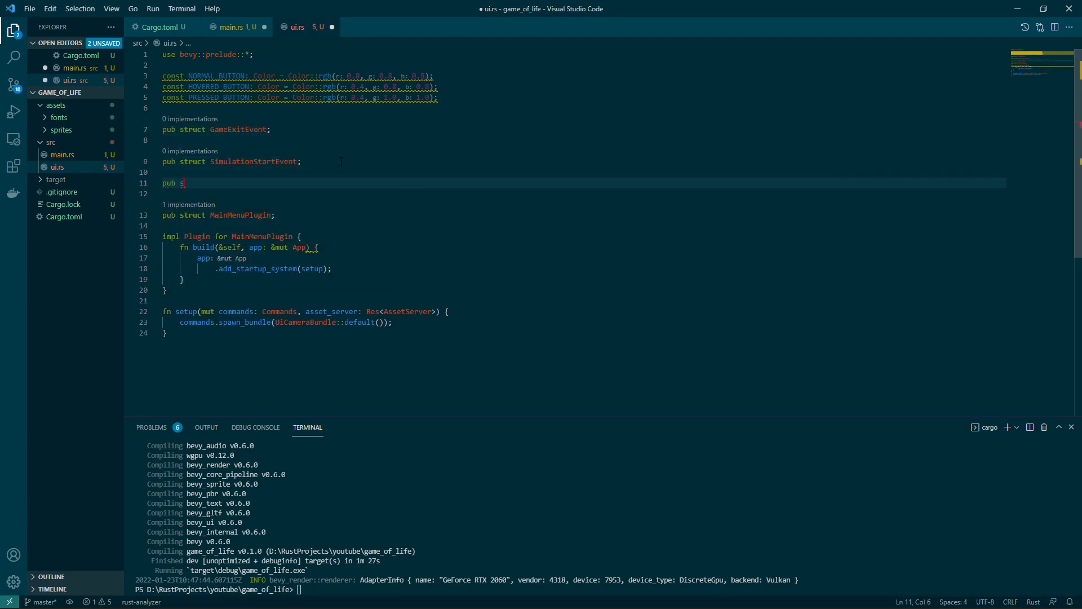
{"action": "type", "text": "SimulationStopEvent;"}
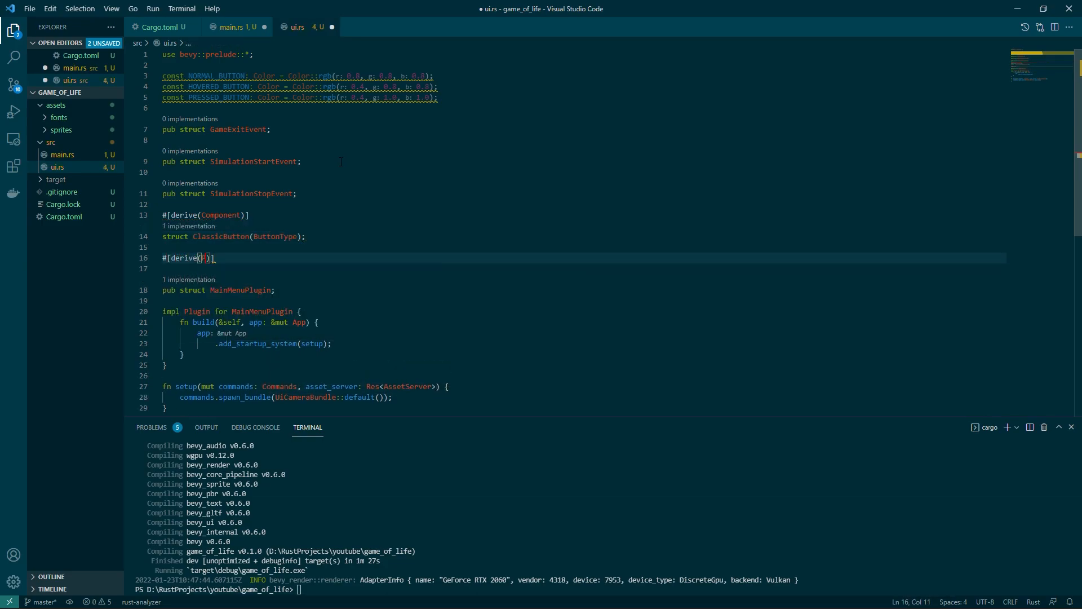
{"action": "type", "text": "PartialEq, Copy, Clone"}
{"action": "type", "text": "Stop,"}
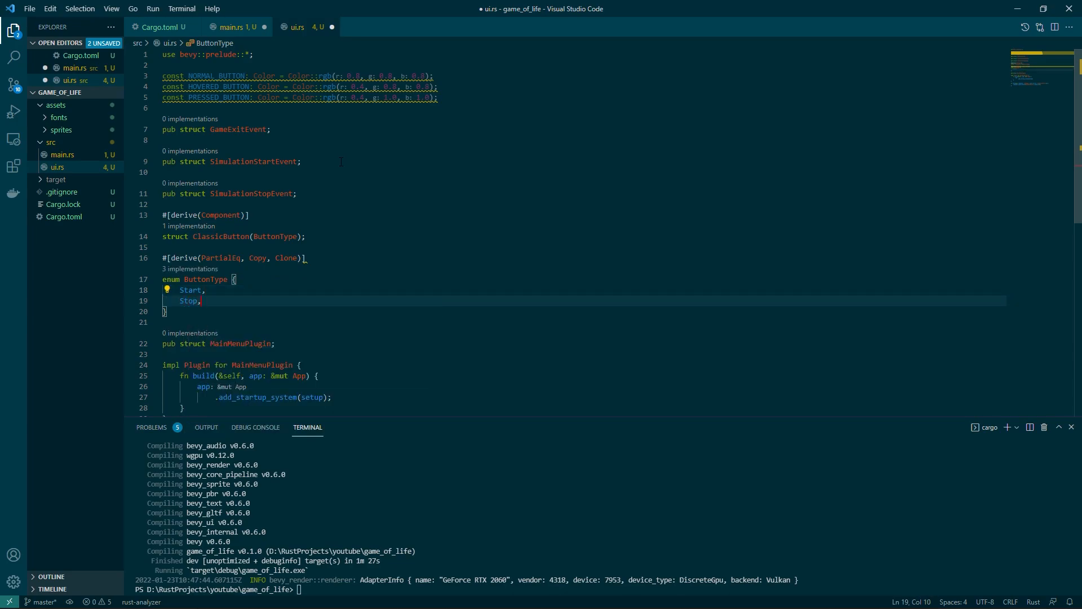
{"action": "type", "text": "Exit,"}
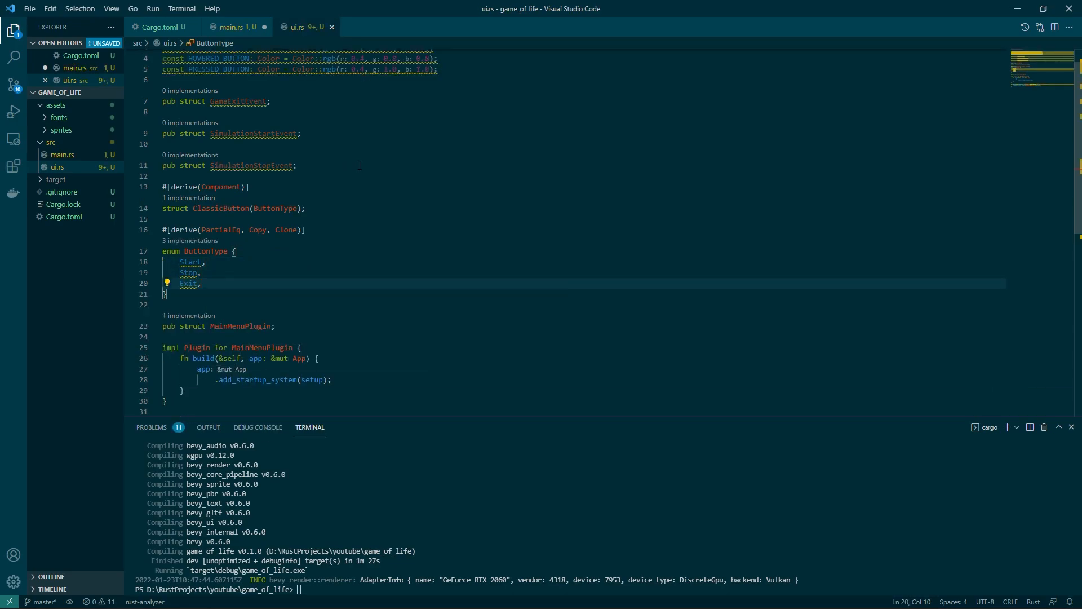
{"action": "type", "text": ".add_event::<GameExitEvent>("}
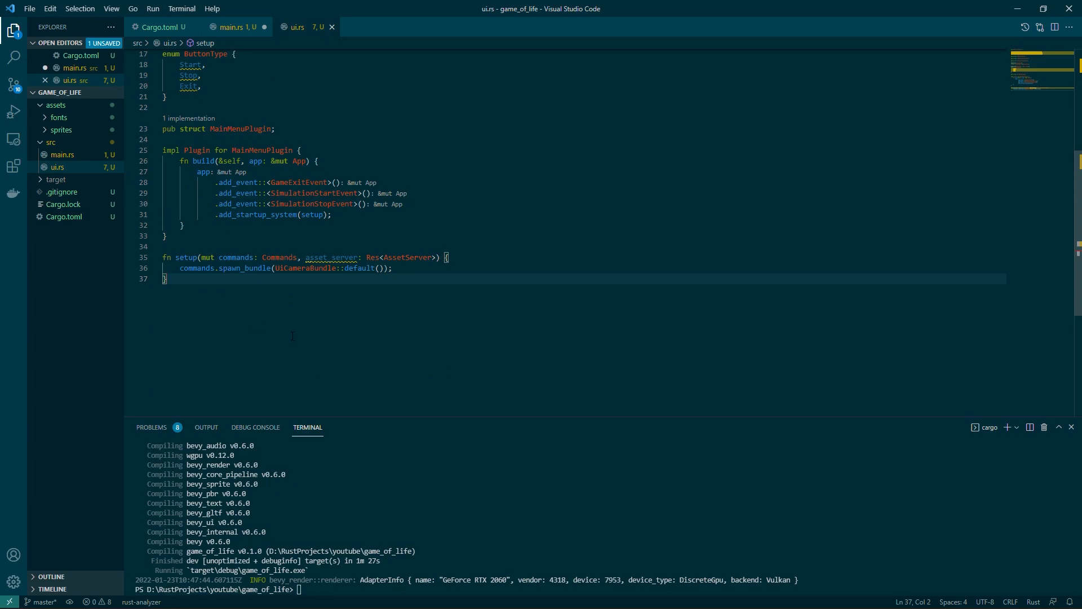
Step: Start fn build_classic_button taking the asset server and returning a ButtonBundle
{"action": "key", "text": "Enter"}
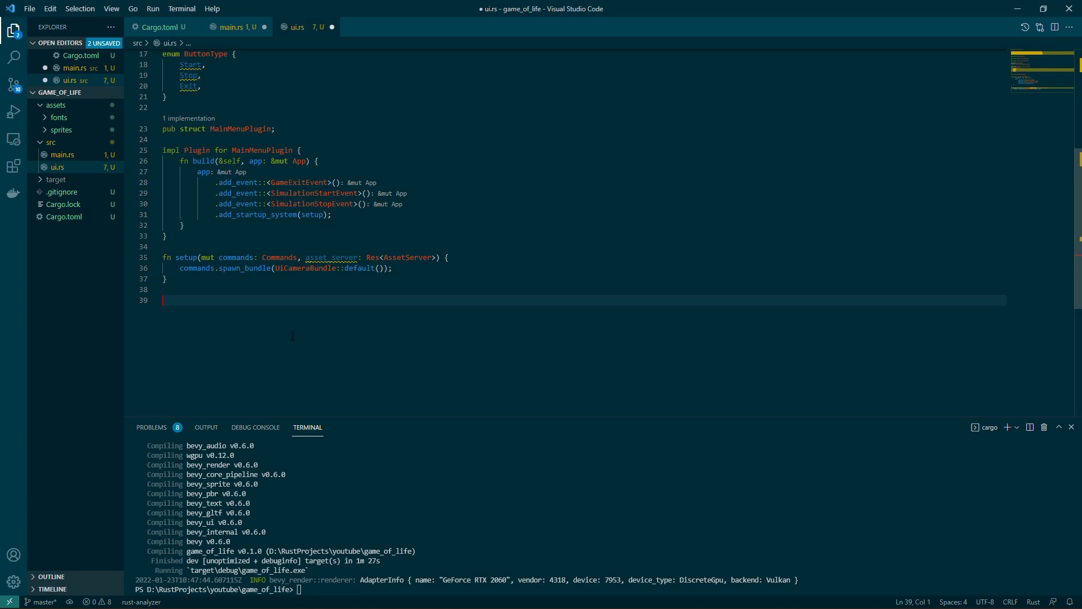
{"action": "type", "text": "fn build_c"}
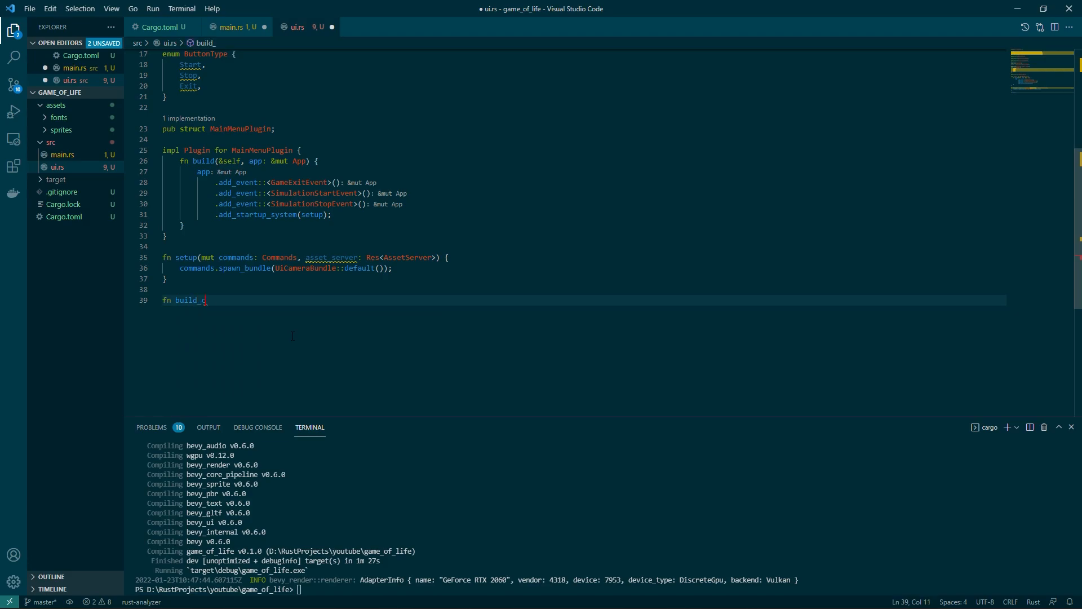
{"action": "type", "text": "lassic_button(asset_server: &Re"}
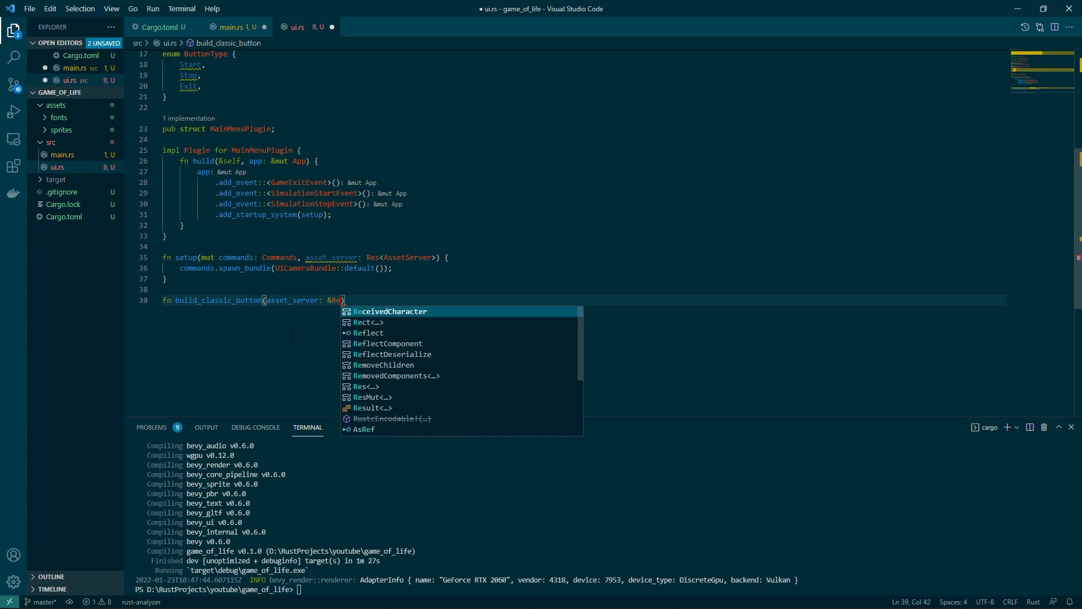
{"action": "type", "text": "s<AssetServer>"}
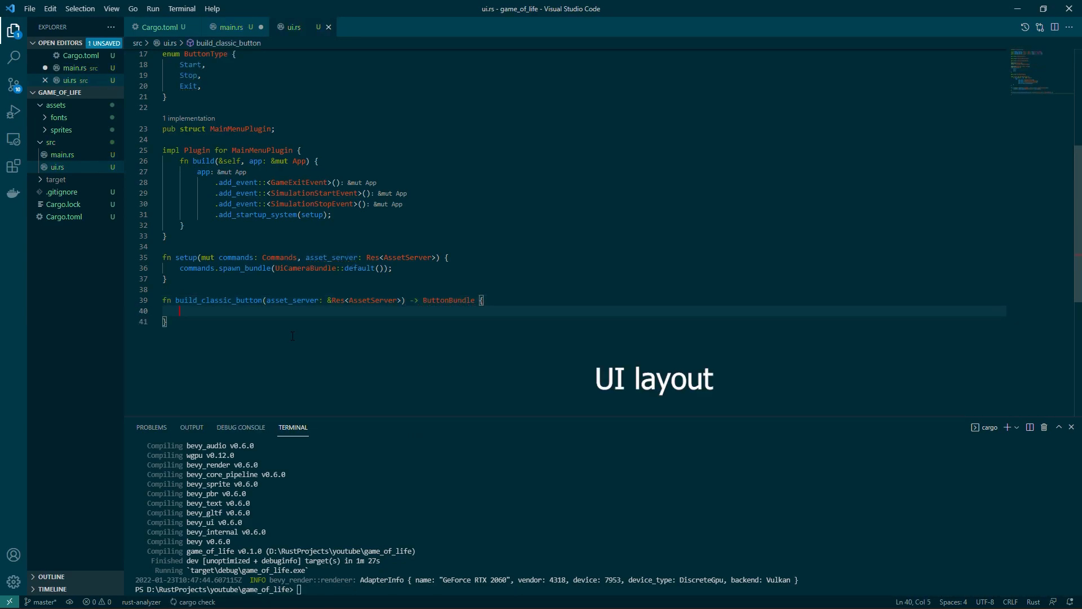
{"action": "type", "text": "ButtonBundle {"}
{"action": "type", "text": "style: Style {"}
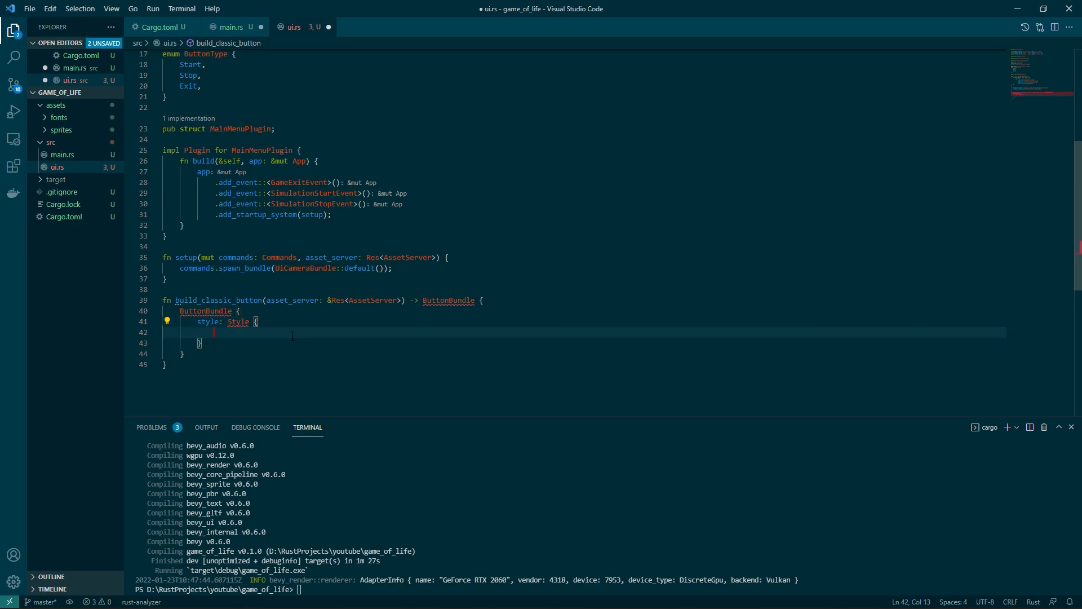
Step: Give the button a 150 by 50 size, Rect::all margin, centering and NORMAL_BUTTON color
{"action": "type", "text": "size::"}
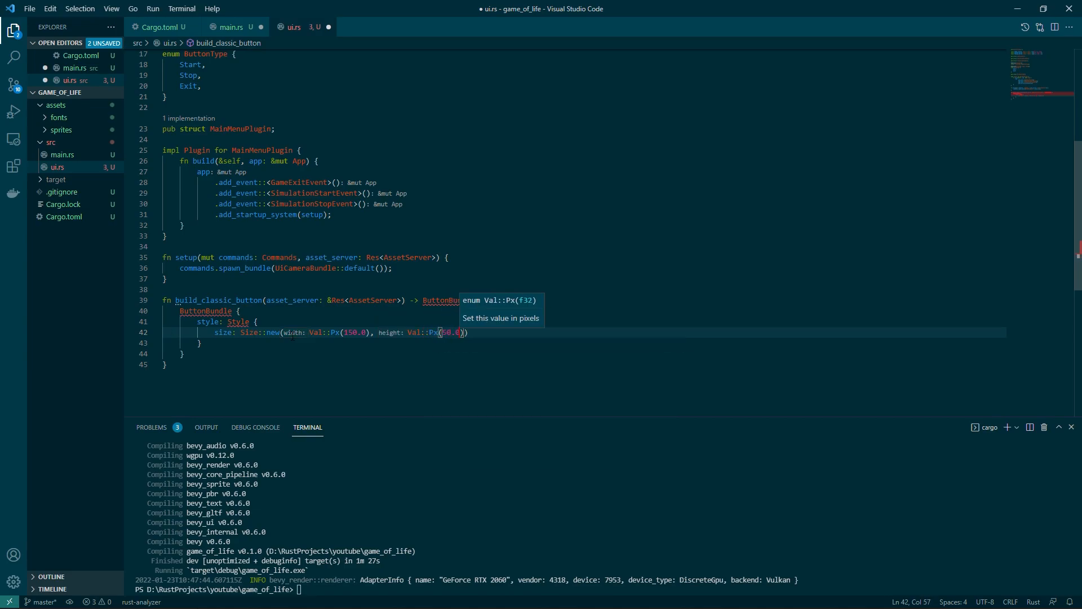
{"action": "type", "text": "margin: Rect::all(Val::Auto),"}
{"action": "type", "text": "color:"}
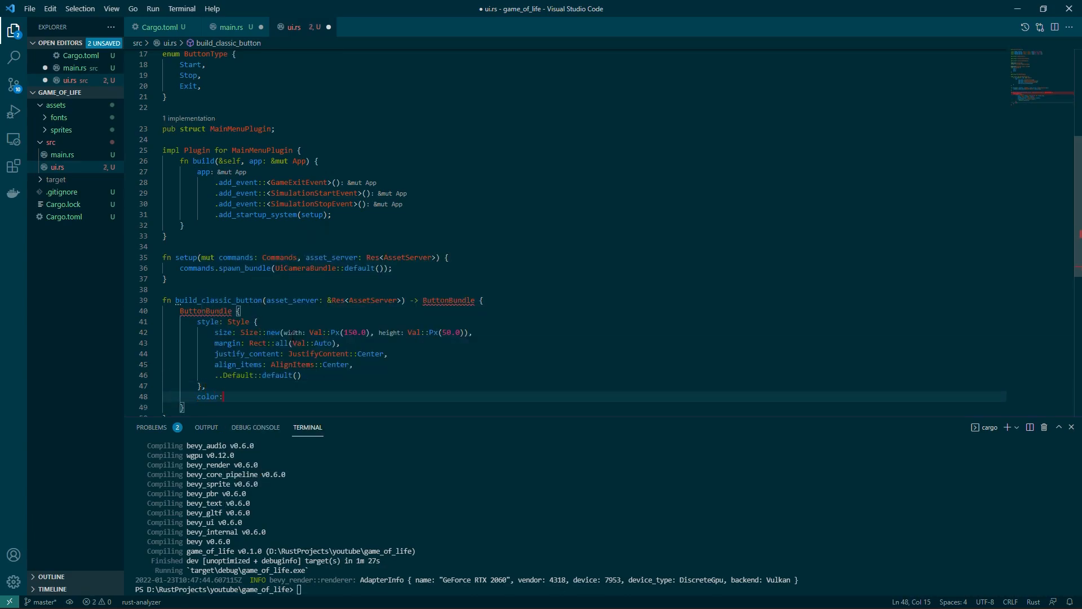
{"action": "type", "text": "NORMAL_BUTTON.into(),"}
{"action": "type", "text": "..Default::default("}
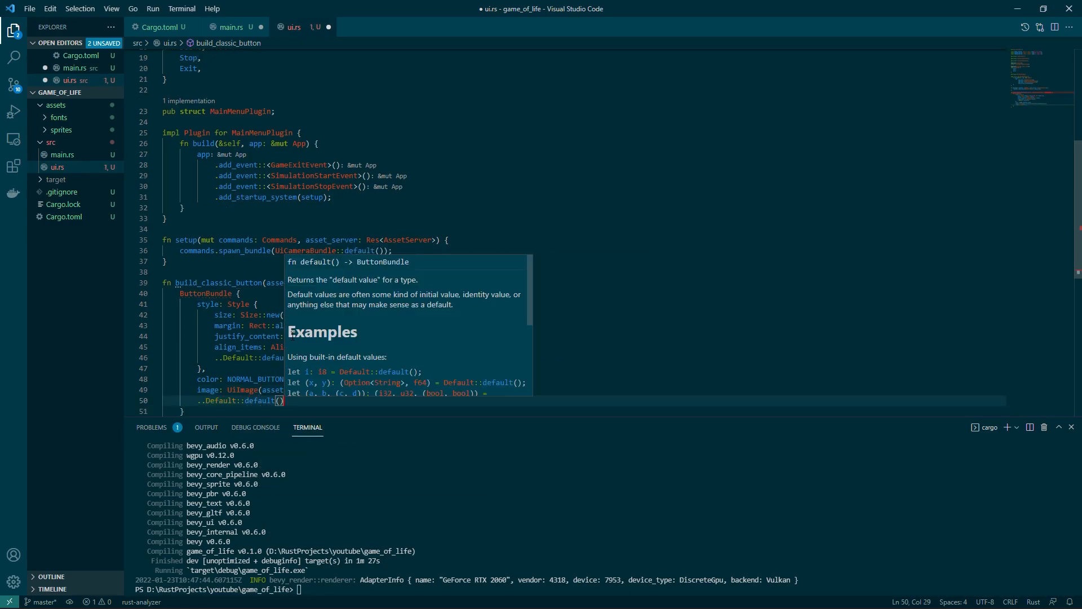
{"action": "type", "text": "fn"}
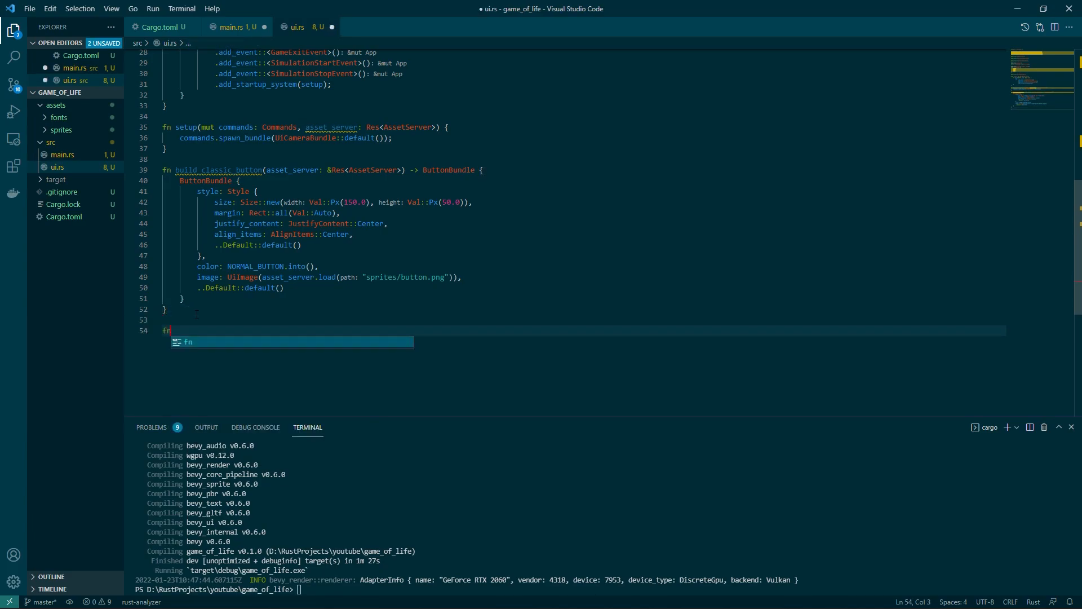
Step: Write build_classic_text(value, asset_server) returning a TextBundle with the custom font, size 30.0 and a color
{"action": "type", "text": "build_classic_text(ass"}
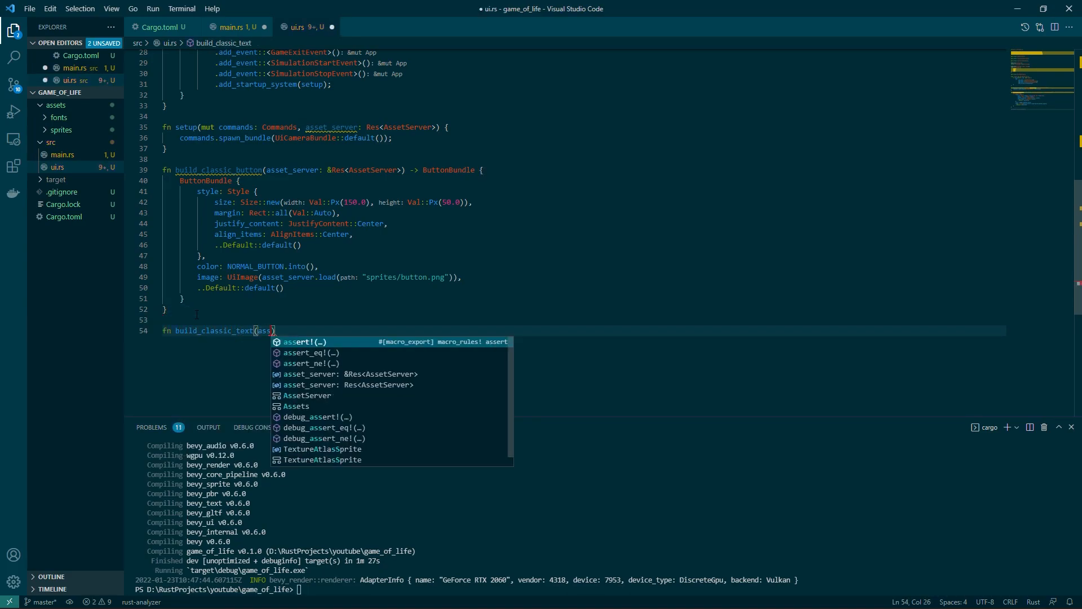
{"action": "type", "text": "asset_server: &Res<AssetServer>) -> TextBundle {"}
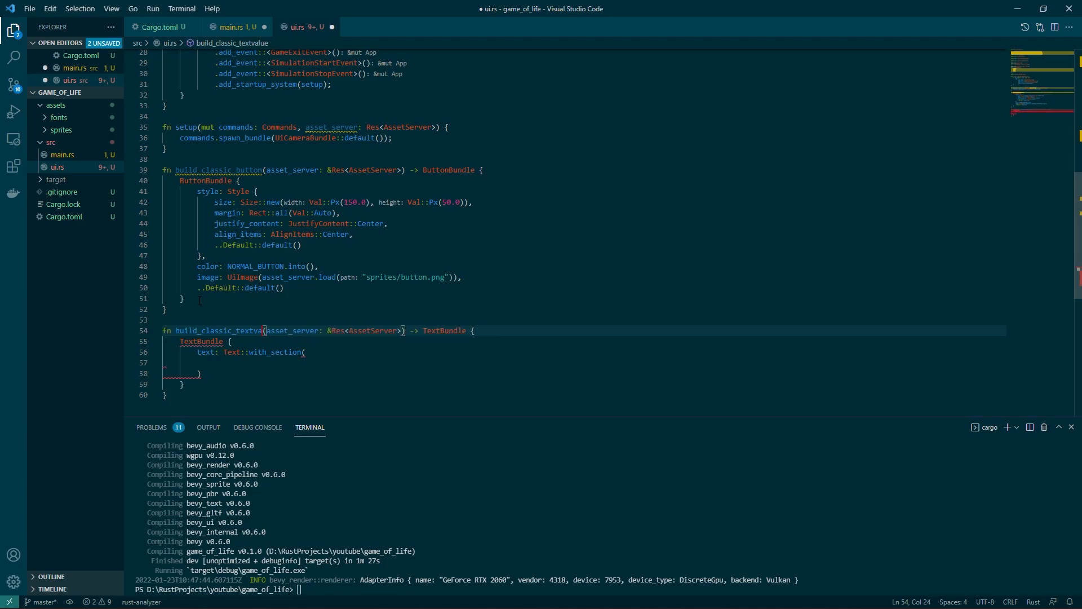
{"action": "type", "text": "value:&str,"}
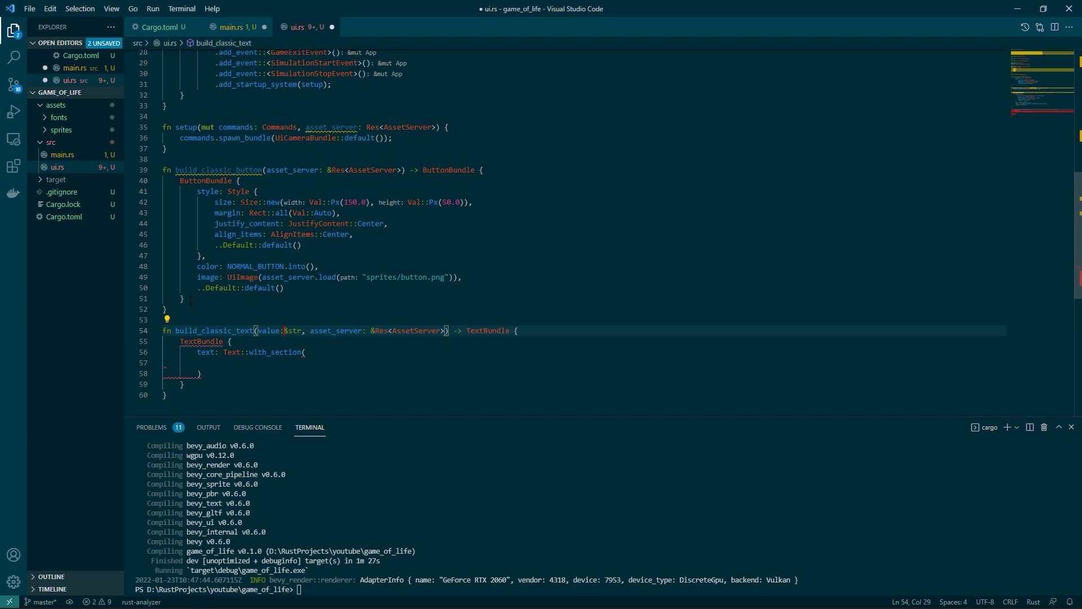
{"action": "type", "text": "value,"}
{"action": "type", "text": "font: asset_server.load(\"fonts/Sym"}
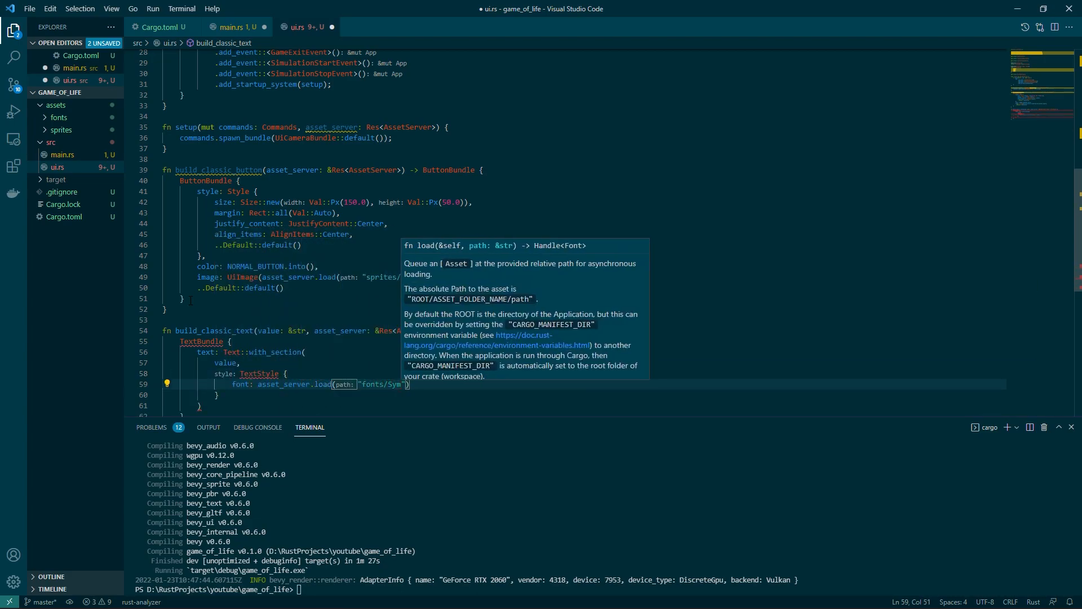
{"action": "type", "text": "font_size: 30.0,"}
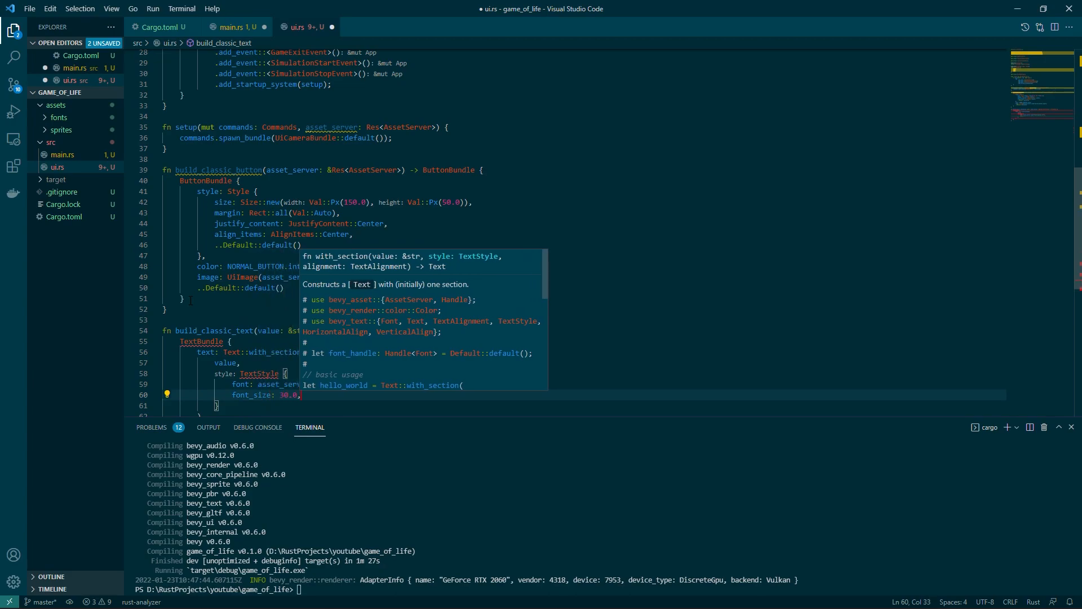
{"action": "type", "text": "color: Color::"}
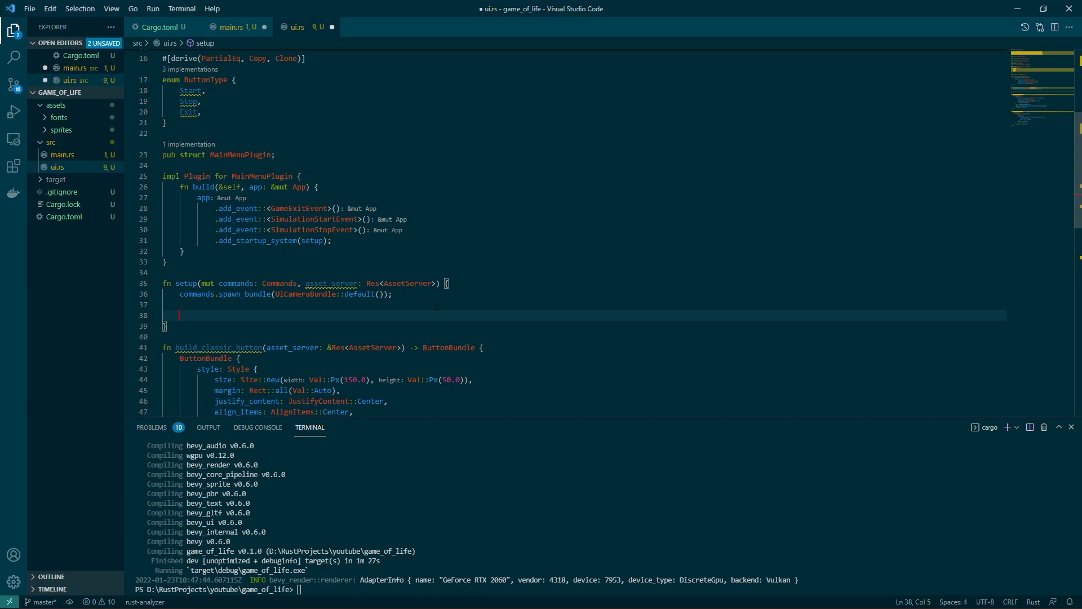
Step: Spawn the full-screen root NodeBundle in setup with SpaceBetween justify_content
{"action": "type", "text": "com"}
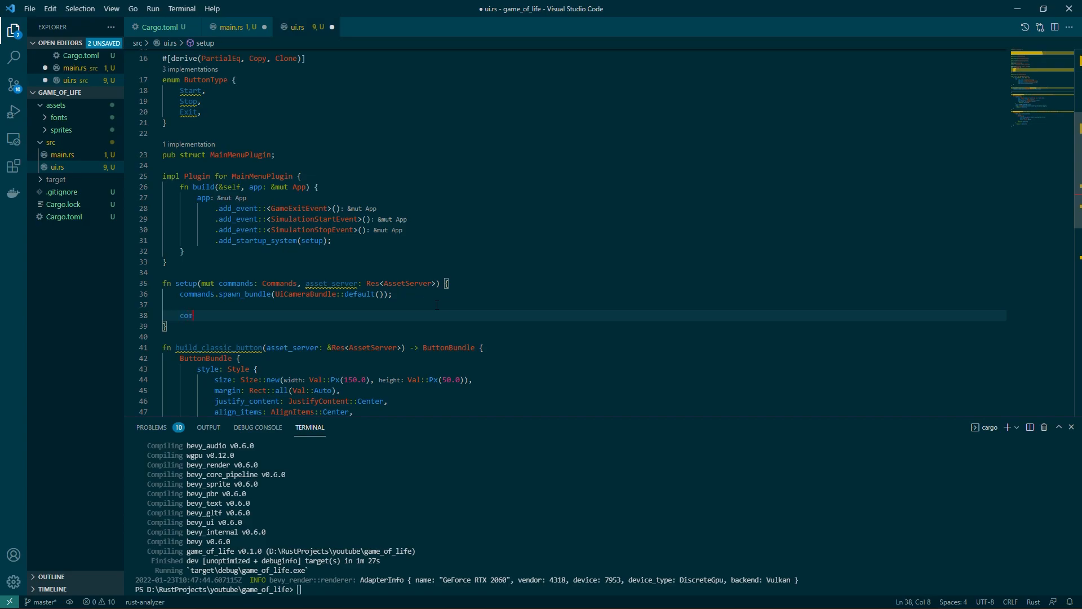
{"action": "type", "text": "mands"}
{"action": "type", "text": "size: Size::new(Val::Percent(100.0), Val::Percent(100.0"}
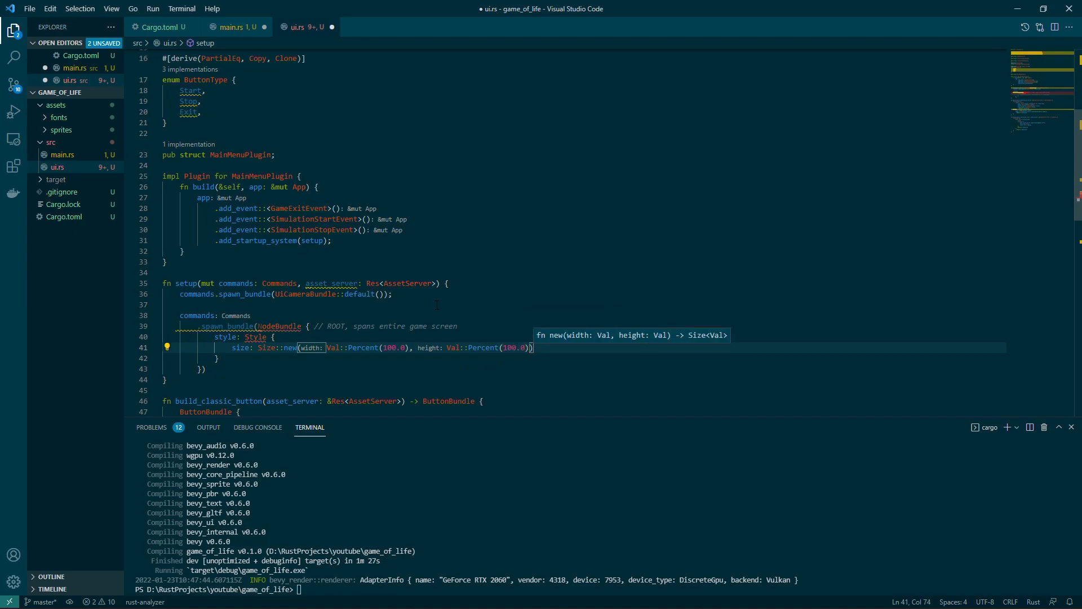
{"action": "type", "text": "justify_content: JustifyContent::SpaceBetween,"}
{"action": "type", "text": "size: Size::new(Val::Percent(100.0), Val::Percent(100.0"}
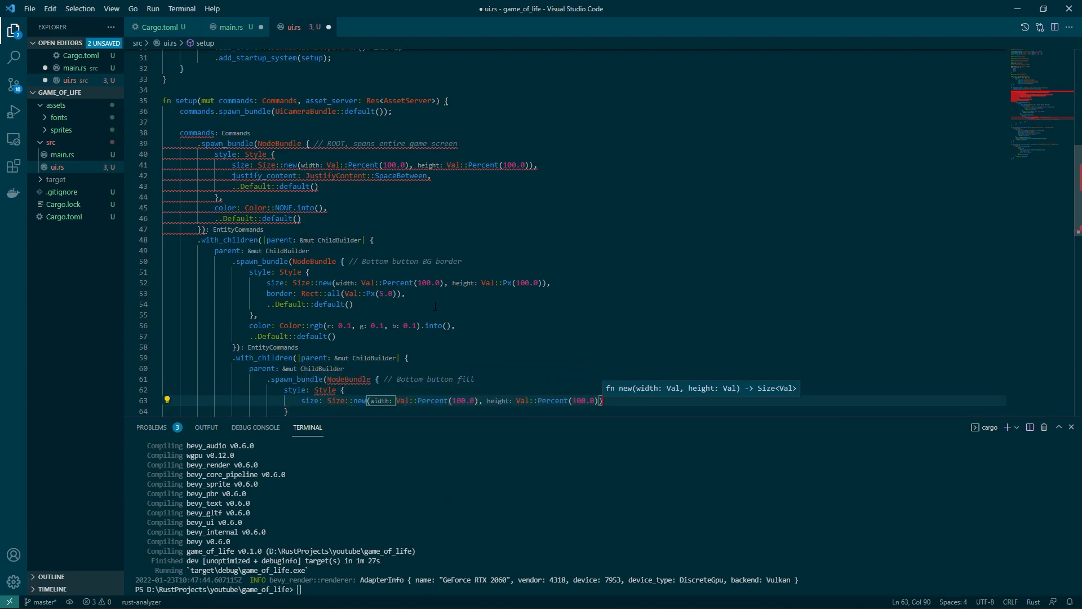
Step: Add the bottom bar children with align_items and rgb(0.2, 0.2, 0.2) color, starting another with_children block
{"action": "type", "text": "align_items: AlignItems"}
{"action": "type", "text": "..Default"}
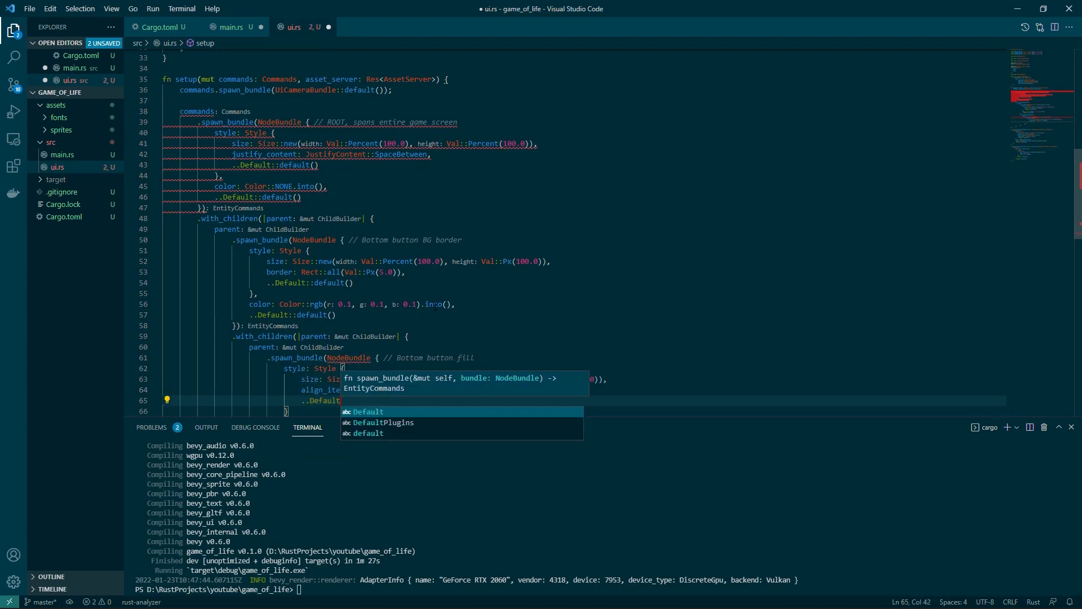
{"action": "type", "text": "color"}
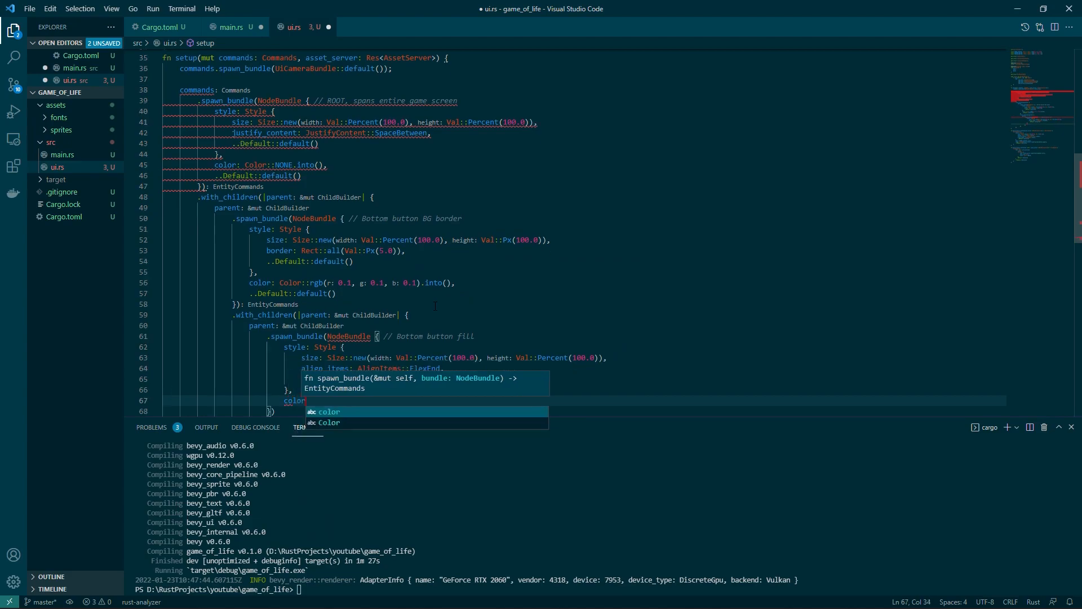
{"action": "type", "text": "Color::rgb(r: 0.2, g: 0.2, b: 0.2).into(),"}
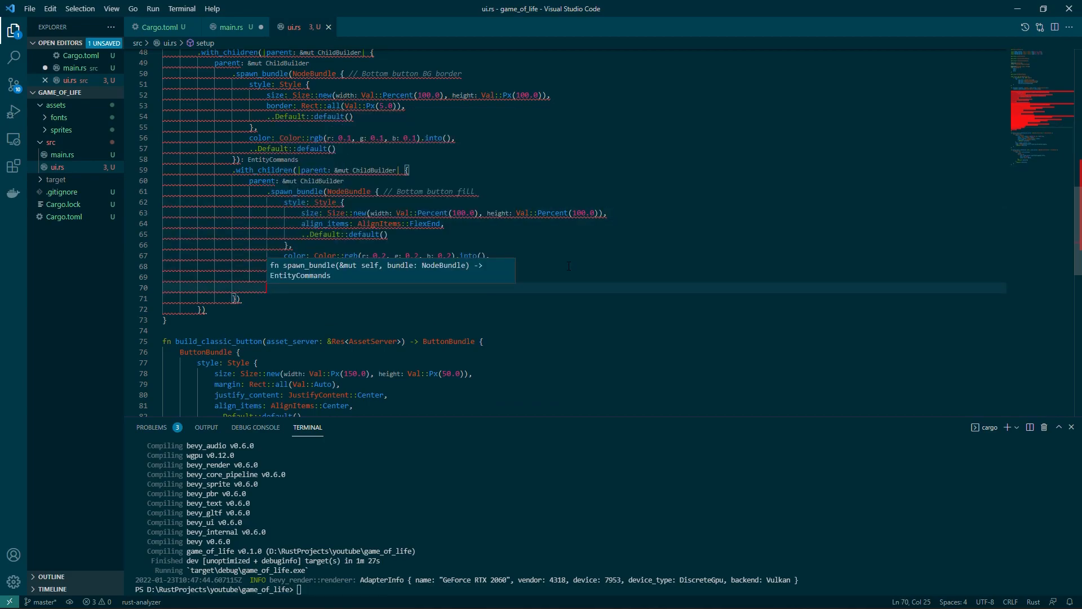
{"action": "type", "text": ".with_children()"}
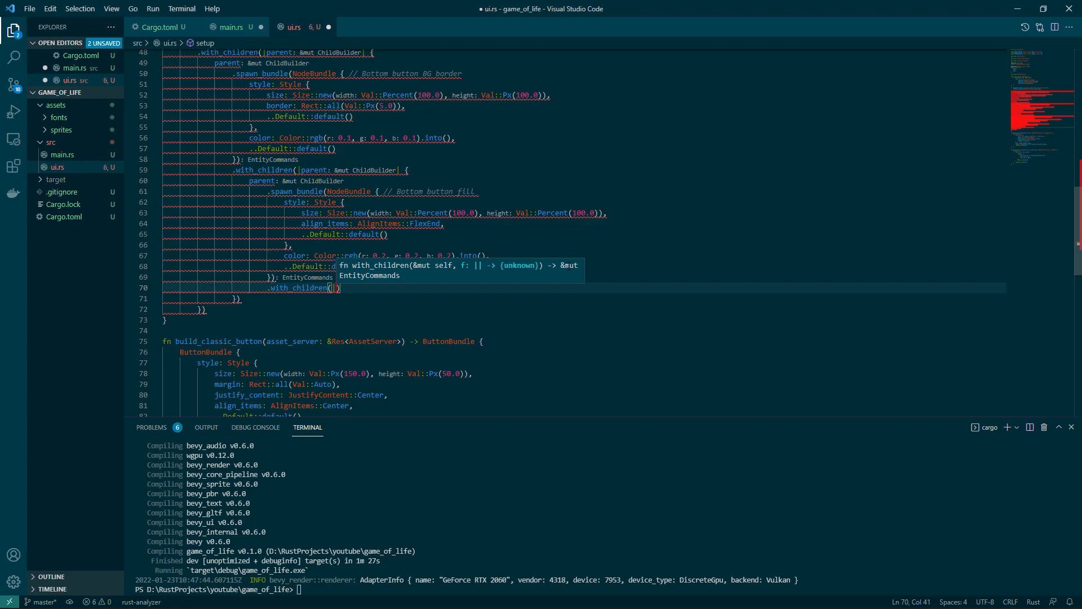
Step: Spawn three build_classic_button children with PLAY, STOP and QUIT text, tagged ClassicButton Start, Stop and Exit
{"action": "type", "text": "|parent: &mut ChildBuilder| {}"}
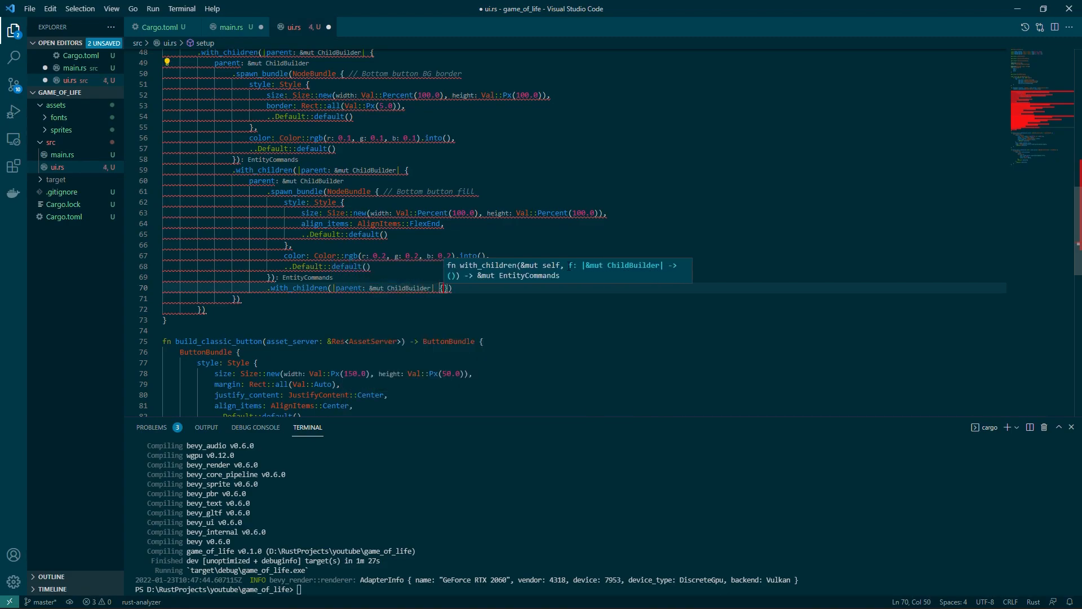
{"action": "key", "text": "Enter"}
{"action": "type", "text": ".spawn_bundle"}
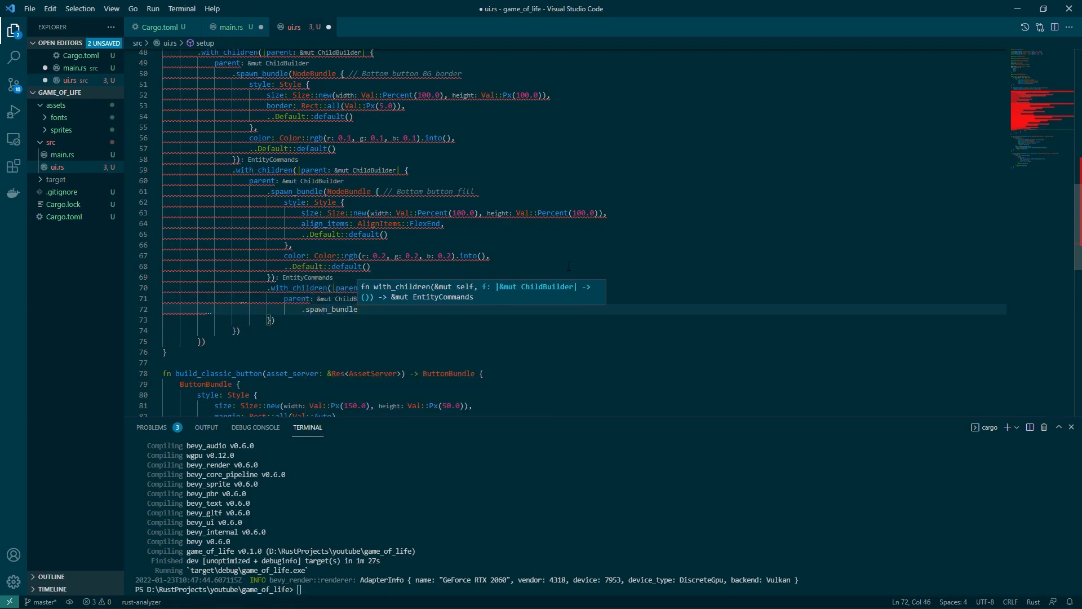
{"action": "type", "text": "(build_classic_button(&asset_server"}
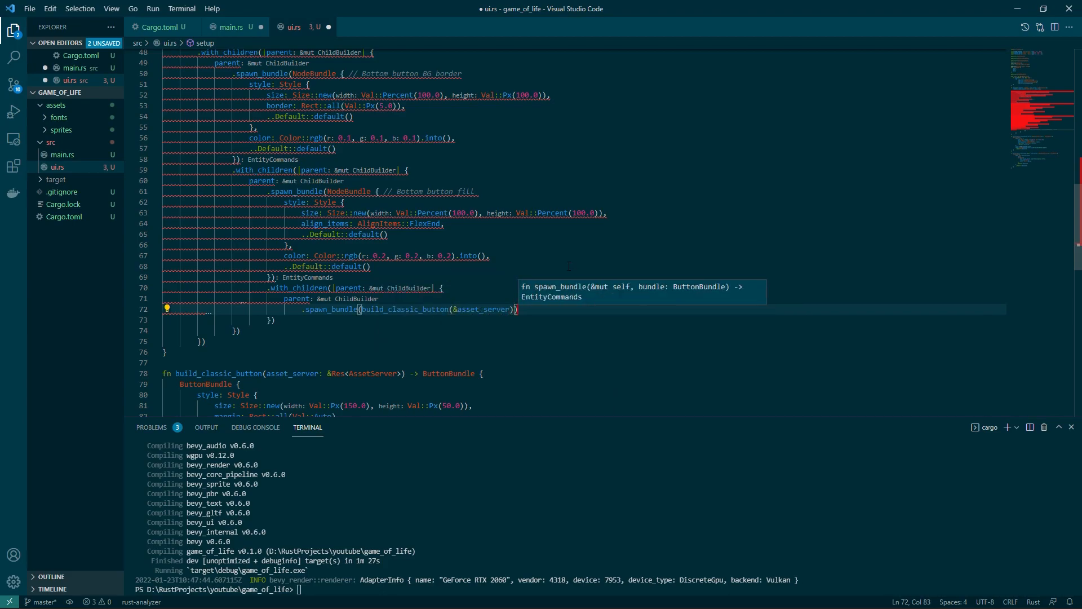
{"action": "type", "text": ".with_children"}
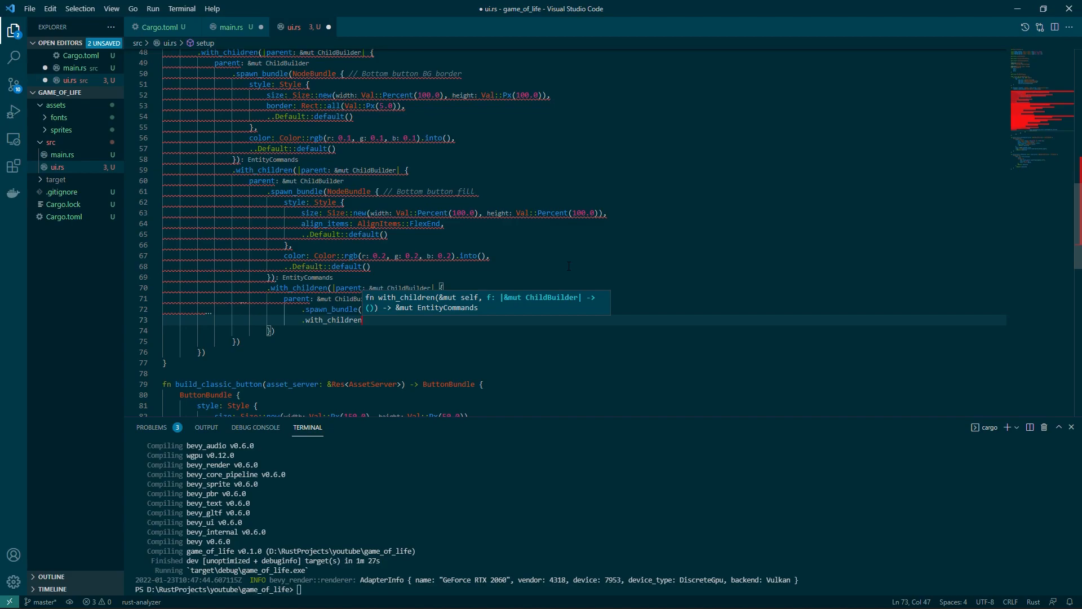
{"action": "type", "text": "()"}
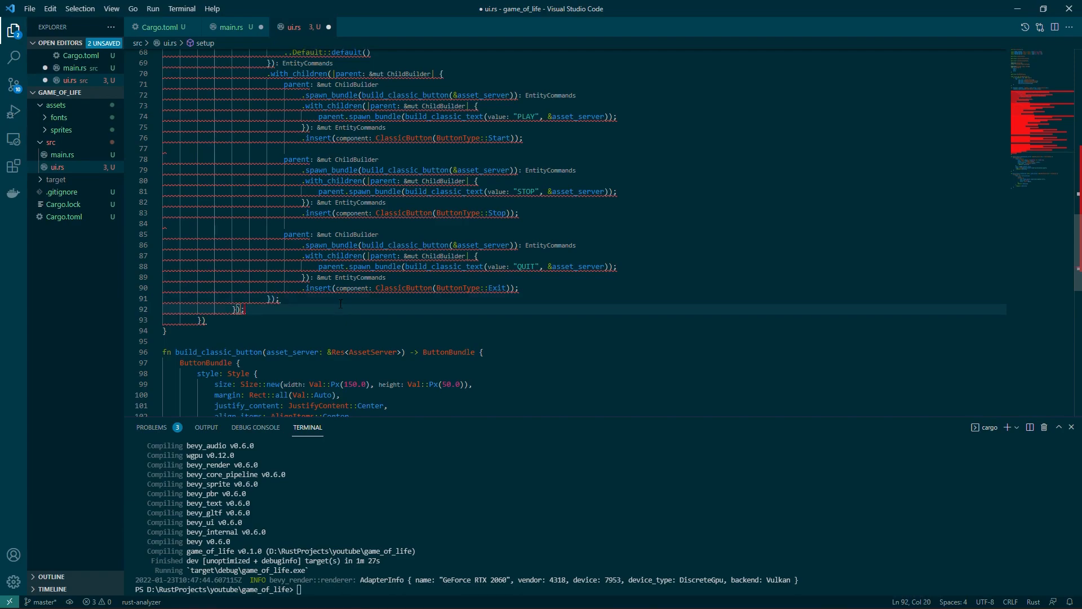
Step: Add .add_plugin(MainMenuPlugin) to the Bevy app in main.rs
{"action": "left_click", "coordinate": [230, 27]}
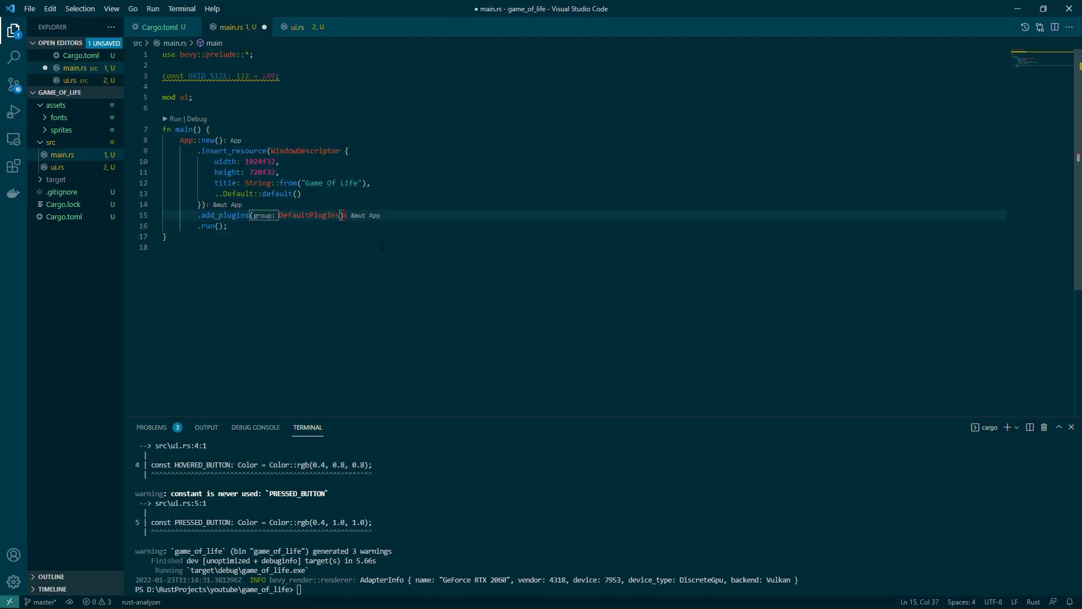
{"action": "type", "text": ".add_plugin"}
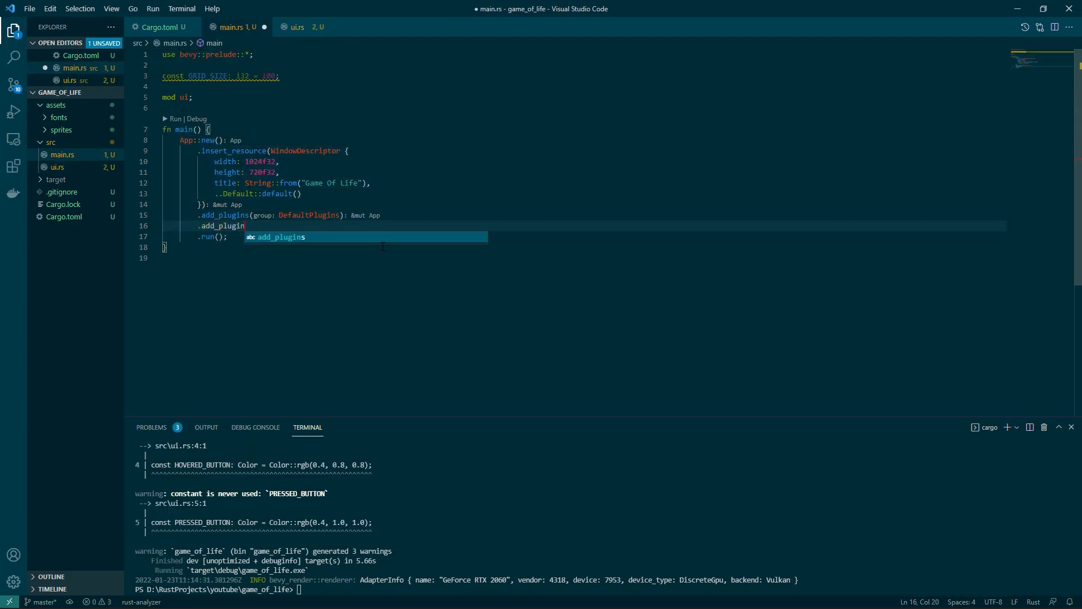
{"action": "type", "text": "("}
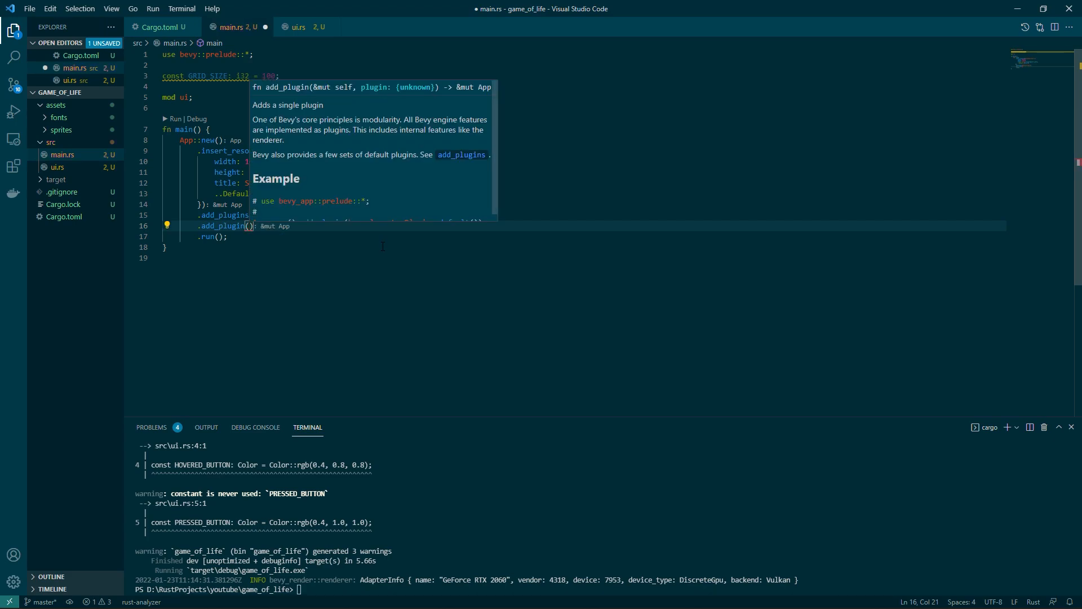
{"action": "type", "text": "MainMenuPlugin"}
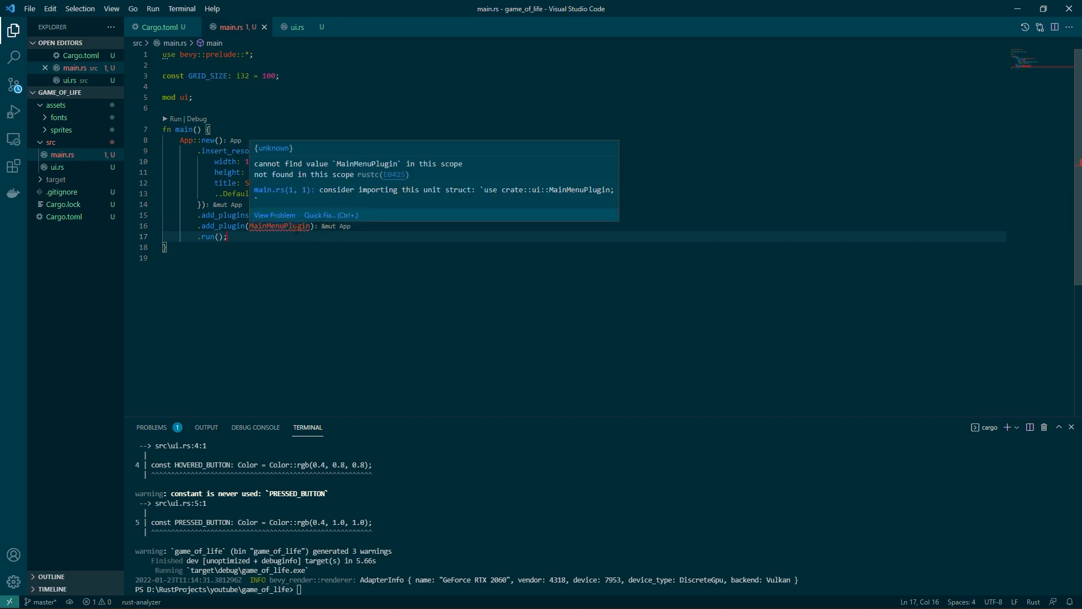
Step: Import MainMenuPlugin at the top of main.rs after checking its definition in ui.rs
{"action": "left_click", "coordinate": [300, 27]}
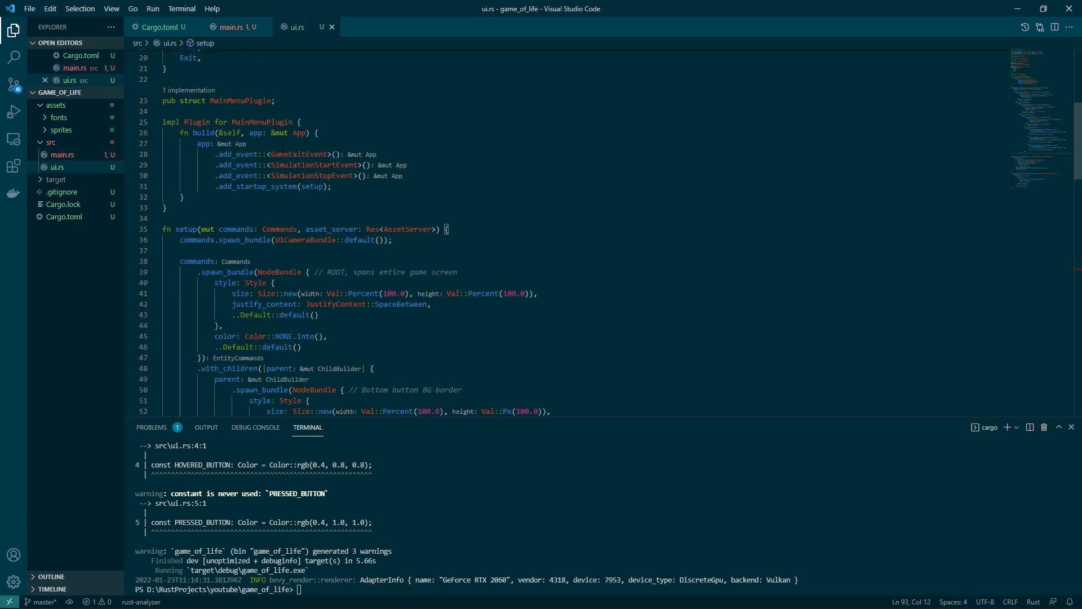
{"action": "left_click", "coordinate": [233, 27]}
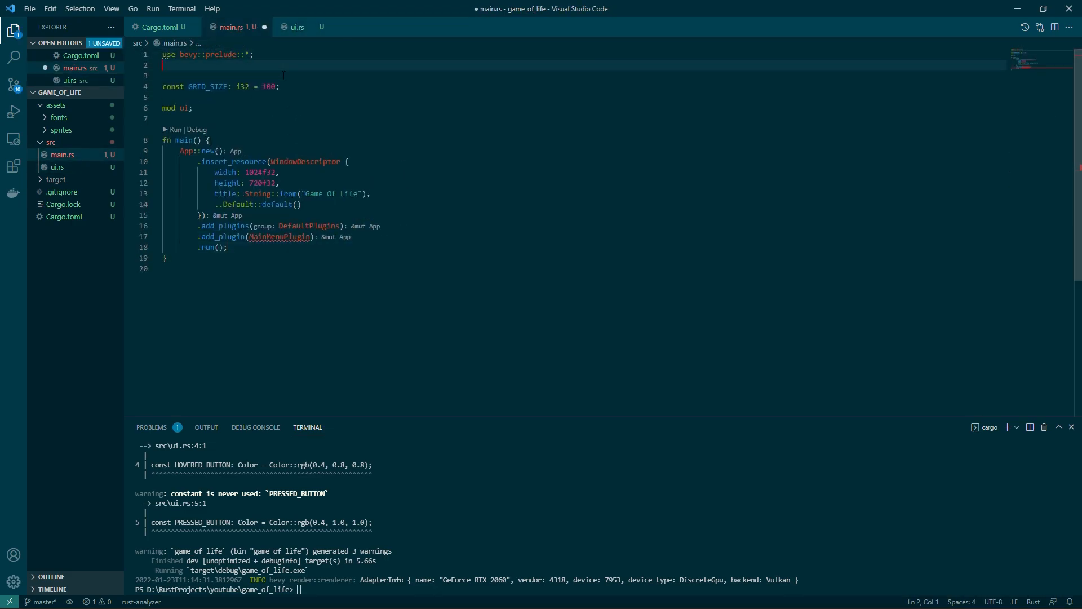
{"action": "type", "text": "use bevy::ui::"}
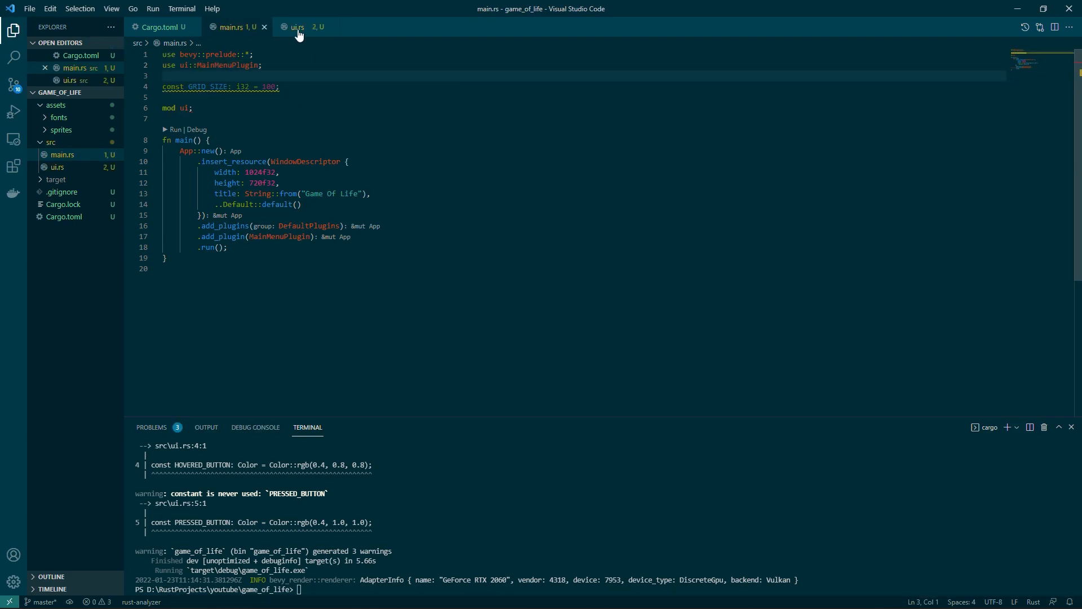
Step: Return to ui.rs and run cargo run to confirm the PLAY, STOP and QUIT buttons show in the game window
{"action": "left_click", "coordinate": [297, 27]}
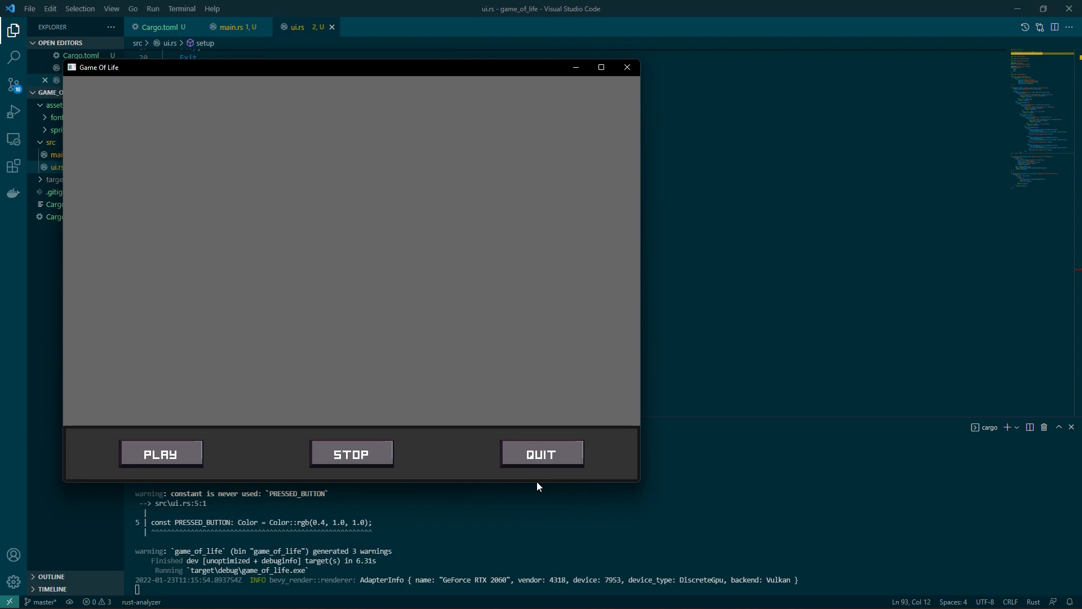
{"action": "mouse_move", "coordinate": [377, 457]}
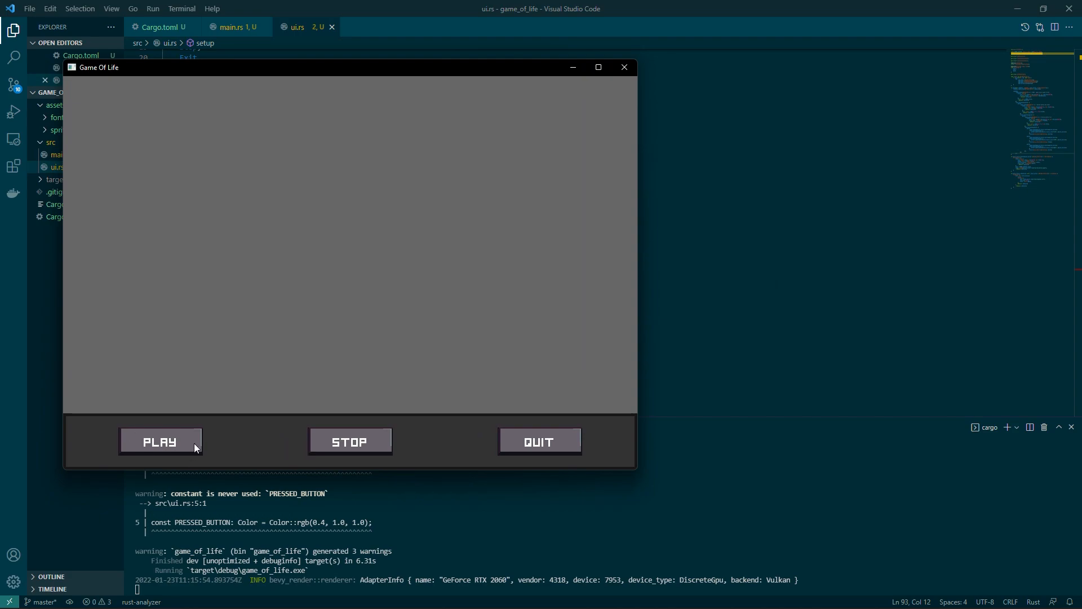
{"action": "mouse_move", "coordinate": [188, 446]}
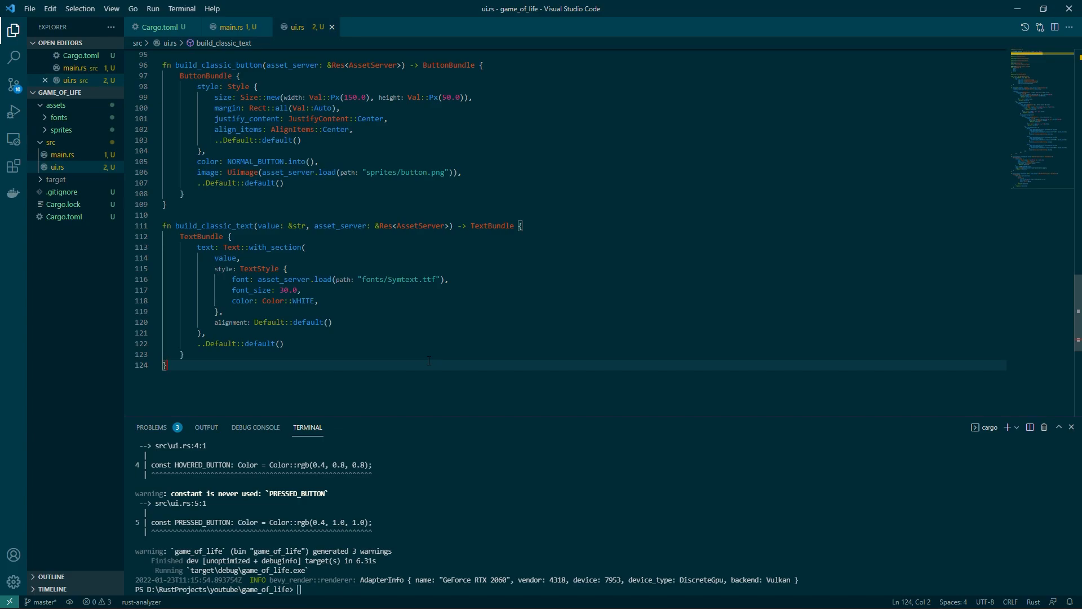
Step: Declare fn button_system with a Query over (&Interaction, &mut UiColor, &ClassicButton)
{"action": "key", "text": "Enter"}
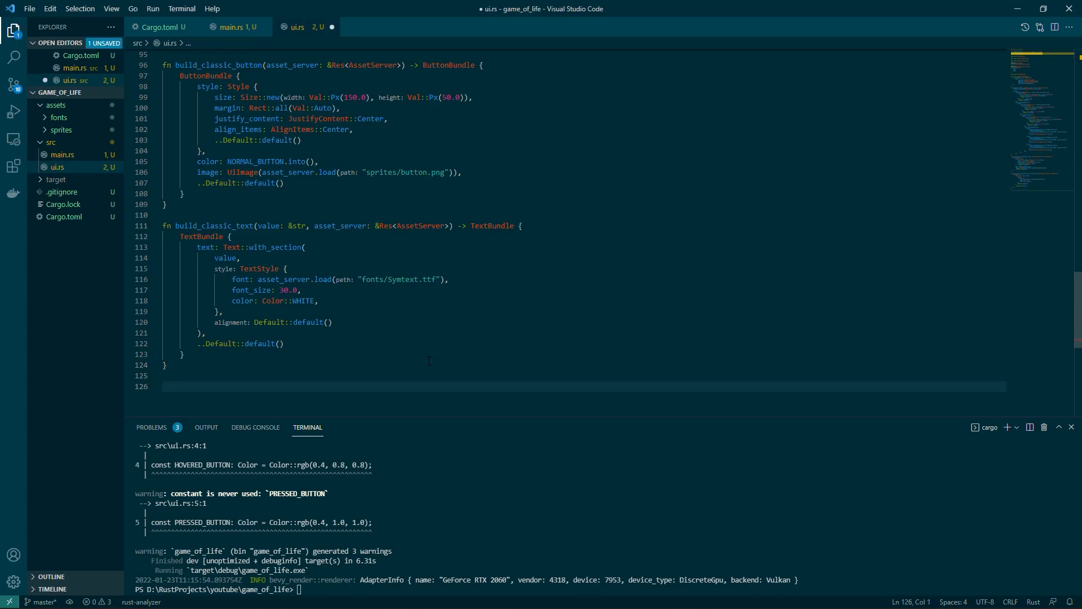
{"action": "type", "text": "fn button_system("}
{"action": "type", "text": "mut interaction_query: Query"}
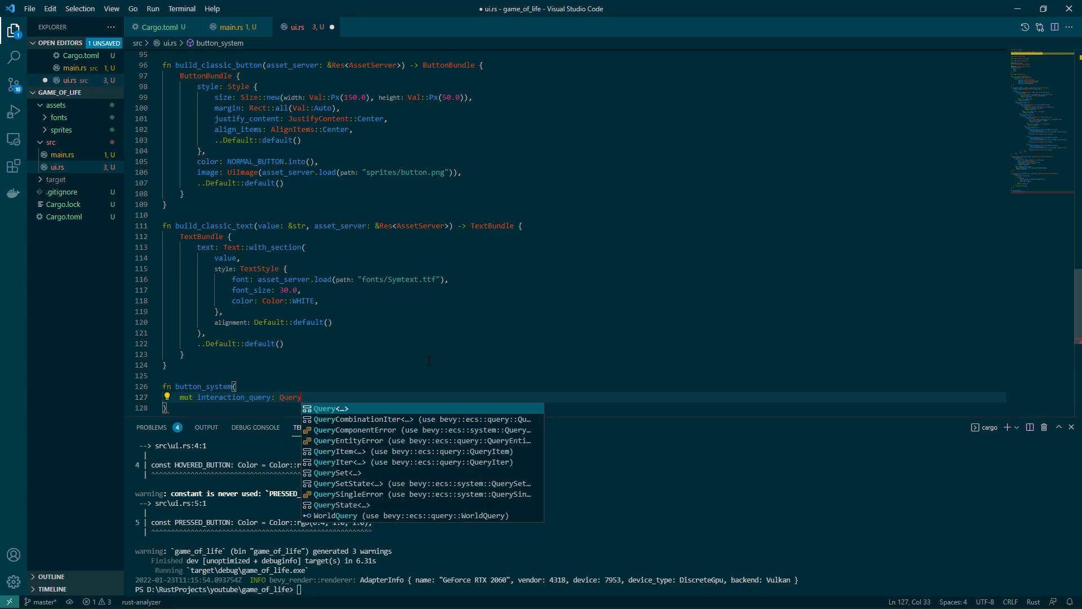
{"action": "type", "text": "<"}
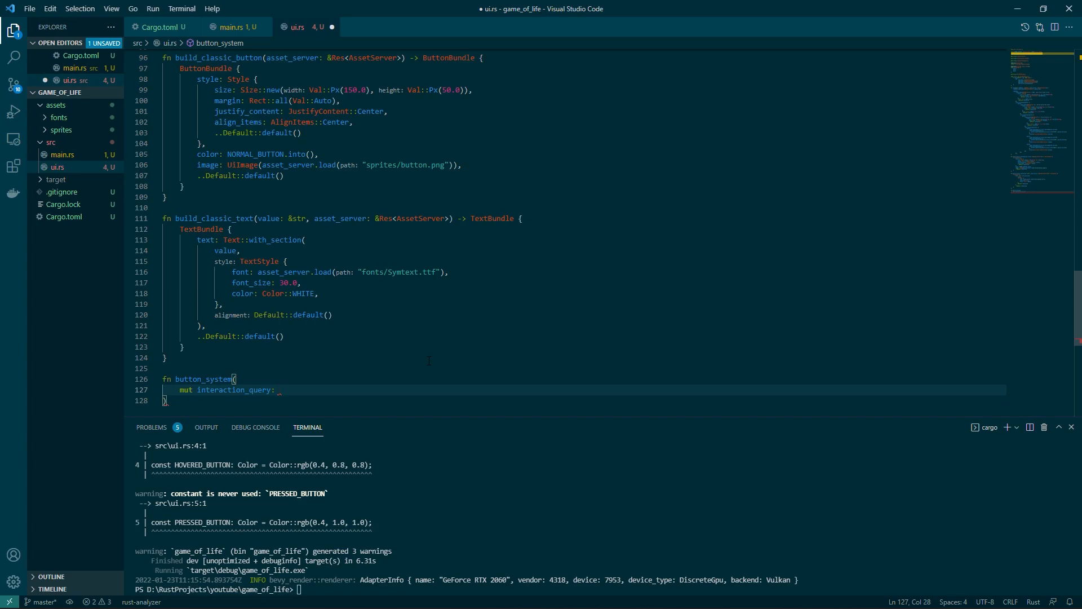
{"action": "type", "text": "Query<("}
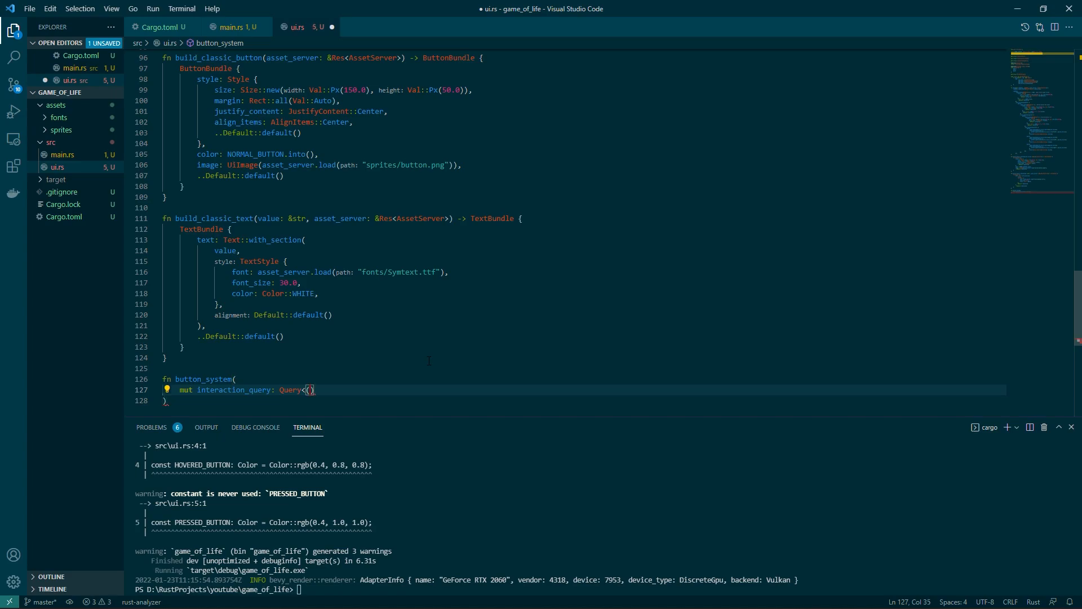
{"action": "type", "text": "&Interaction,"}
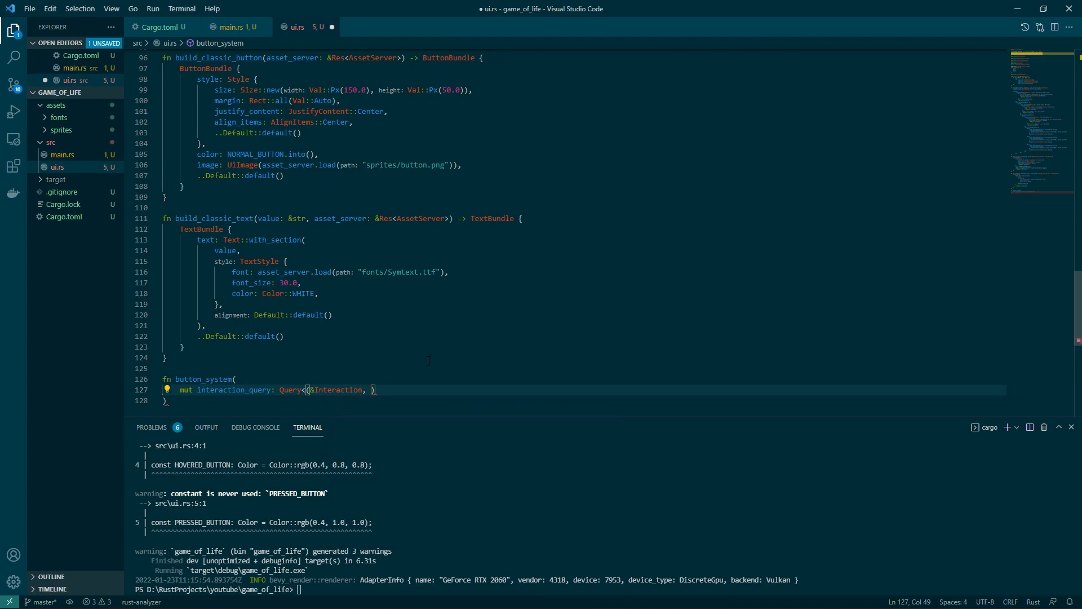
{"action": "type", "text": "&mut UiColor"}
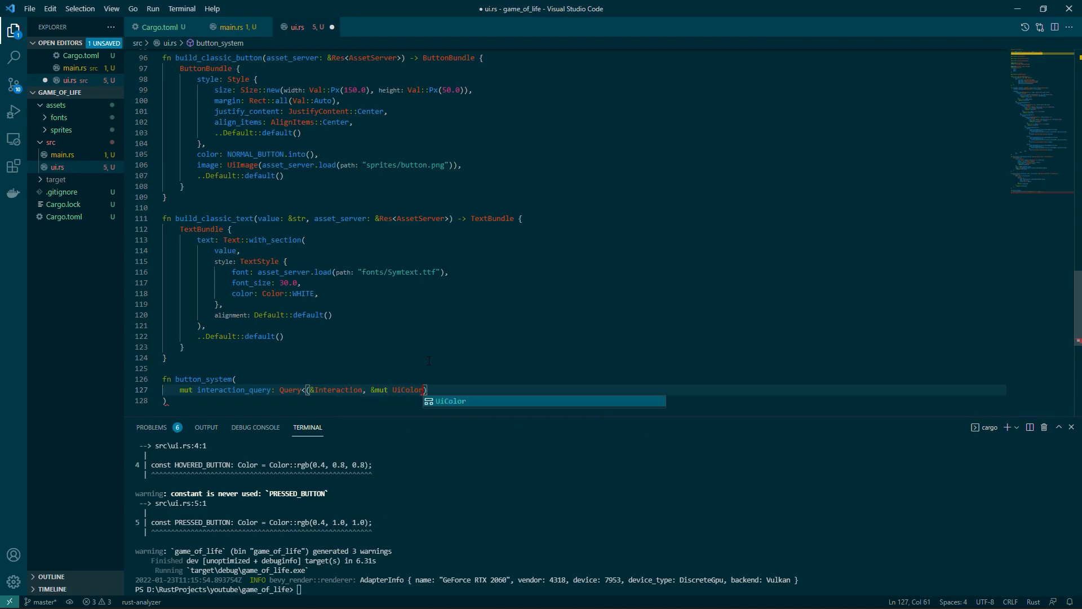
{"action": "type", "text": ", &ClassicB"}
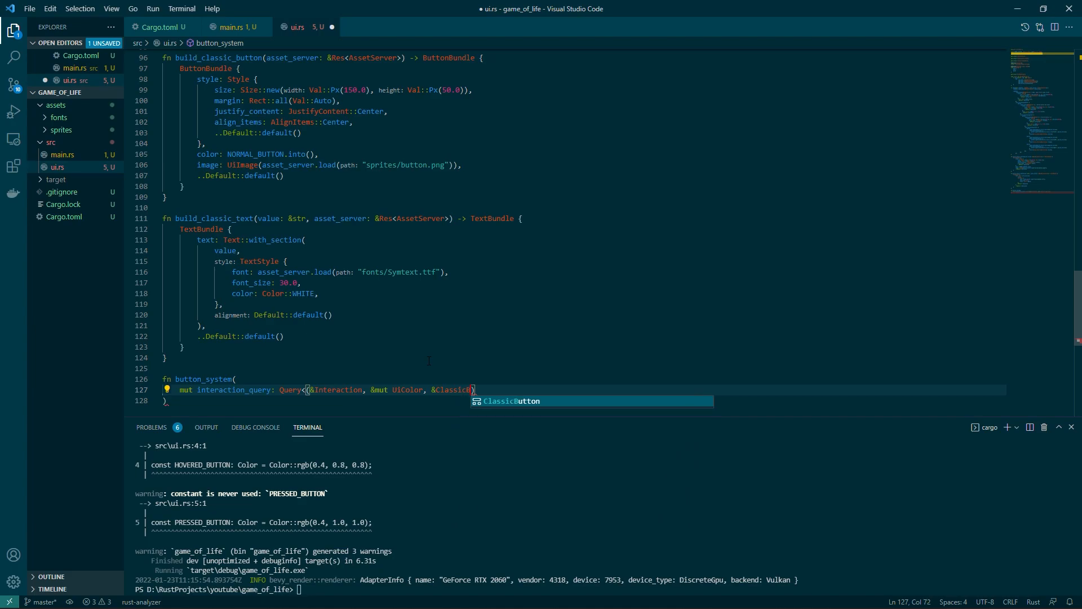
{"action": "key", "text": "Tab"}
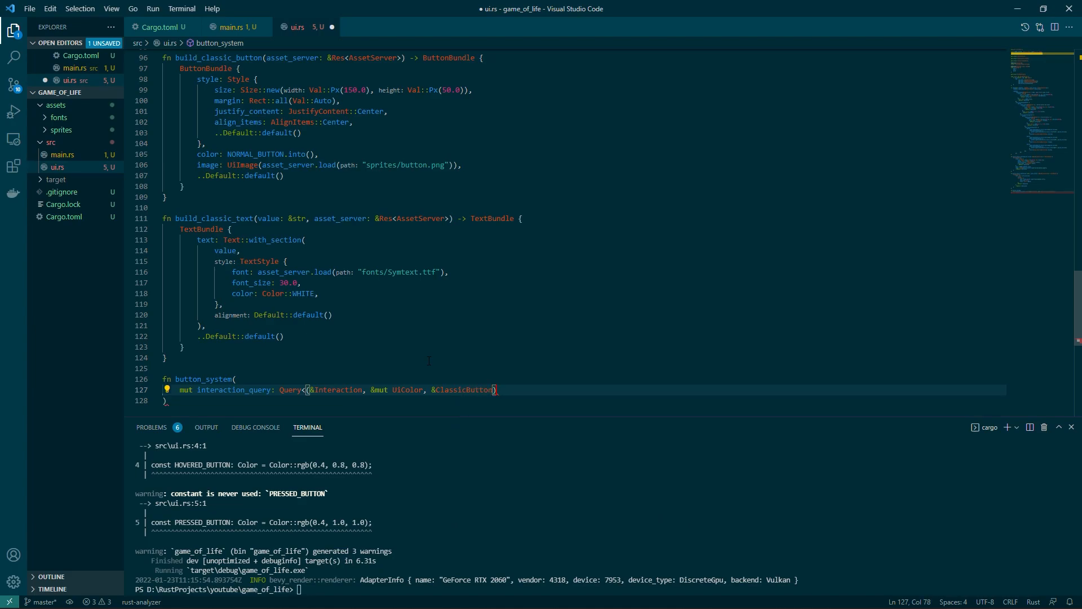
{"action": "type", "text": ">,"}
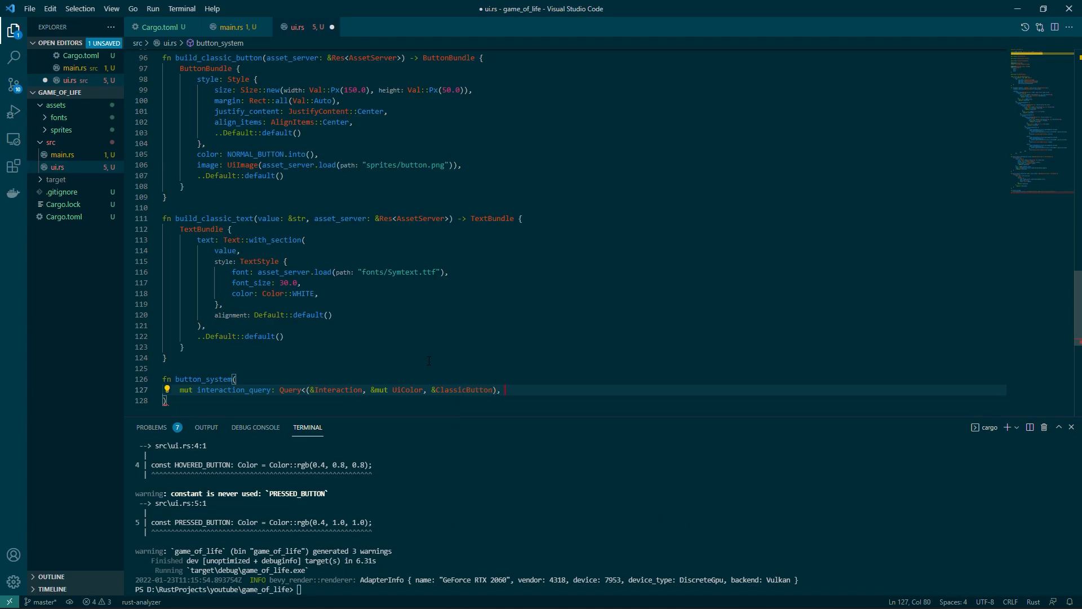
Step: Add the (Changed<Interaction>, With<Button>) filter to the query
{"action": "type", "text": "(Chan"}
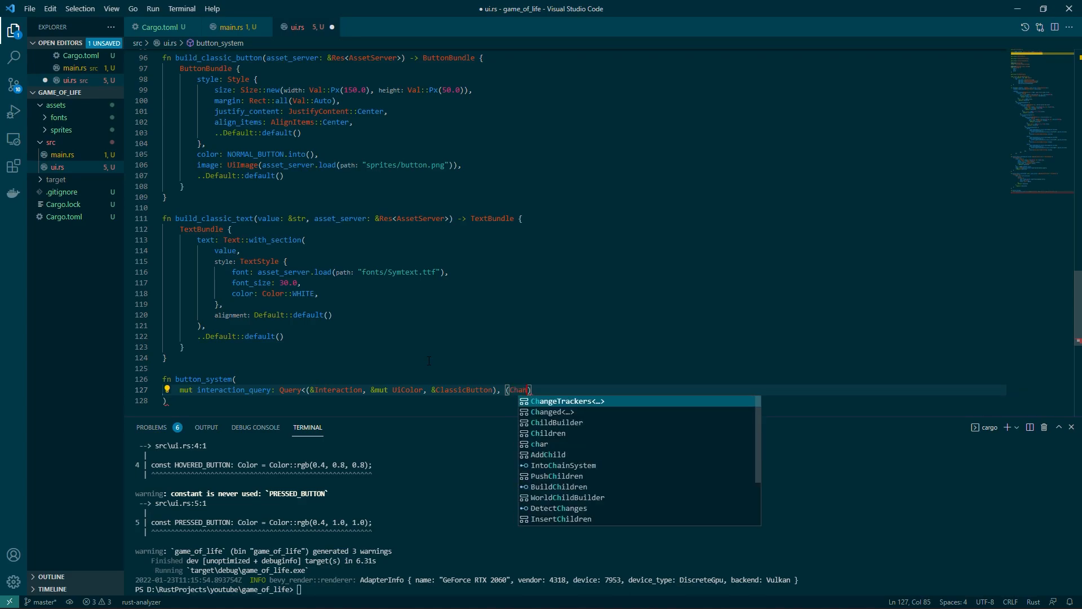
{"action": "left_click", "coordinate": [550, 411]}
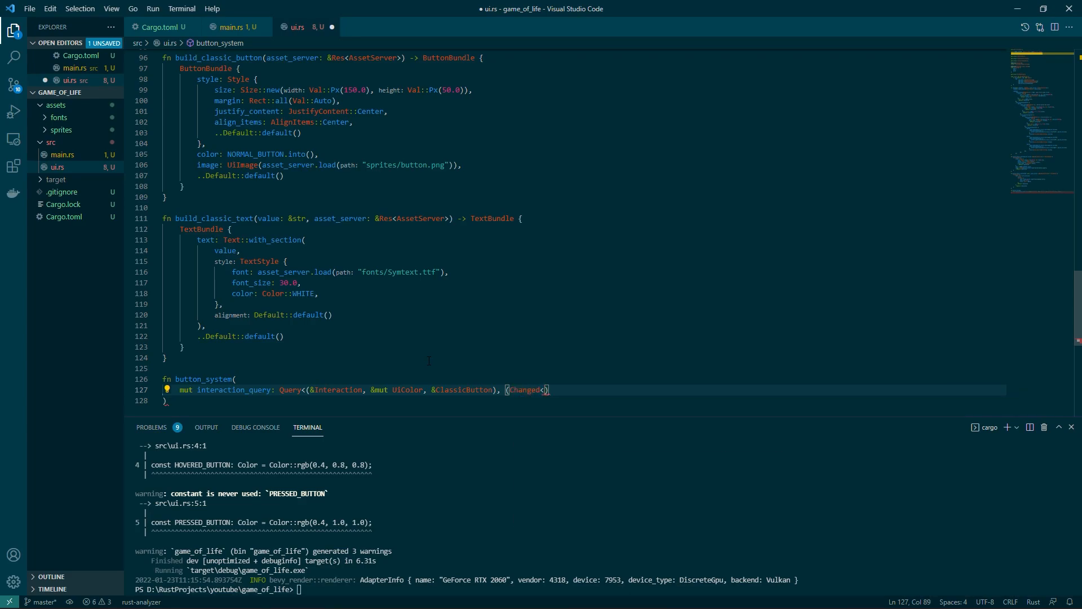
{"action": "type", "text": "Interacti"}
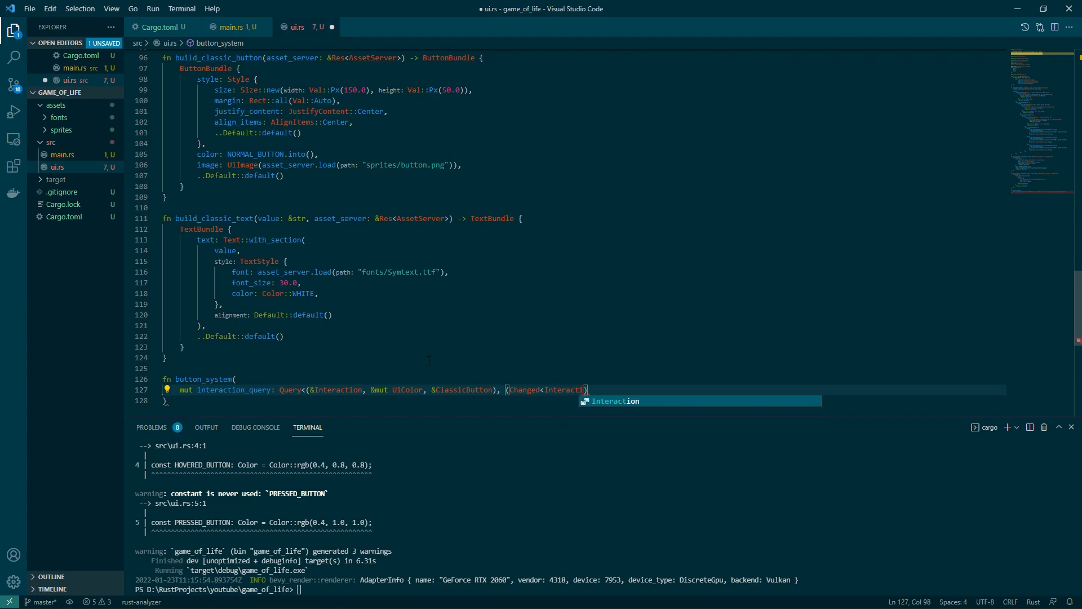
{"action": "key", "text": "Tab"}
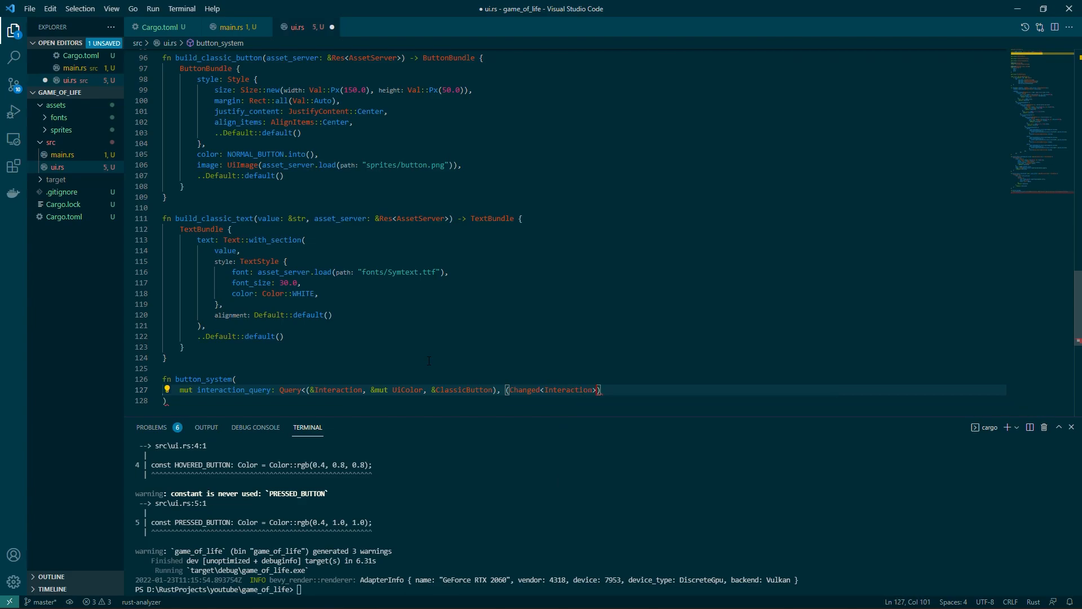
{"action": "type", "text": "\" \""}
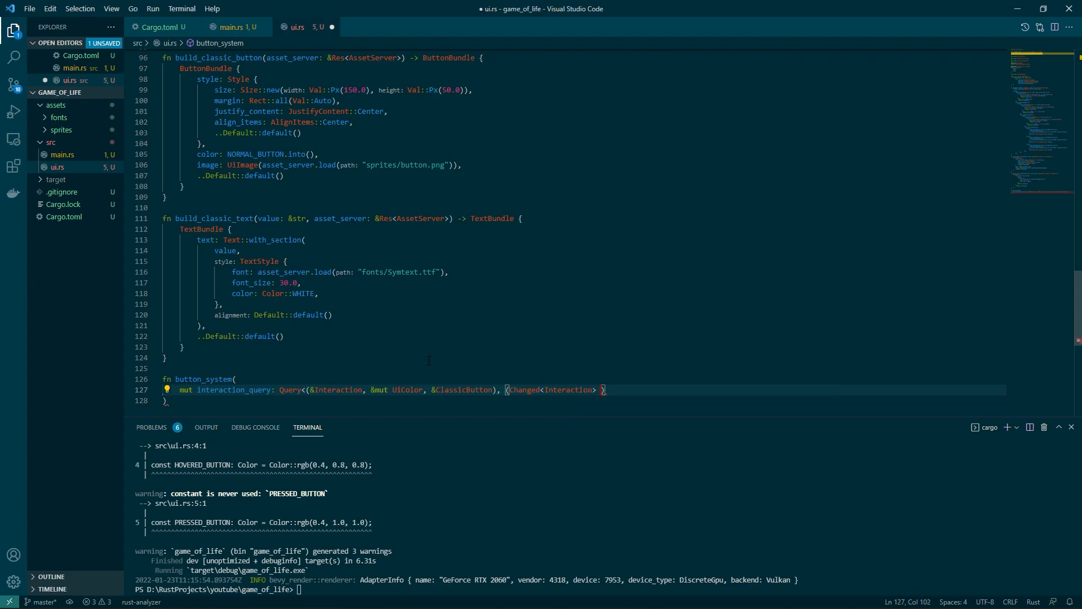
{"action": "type", "text": ","}
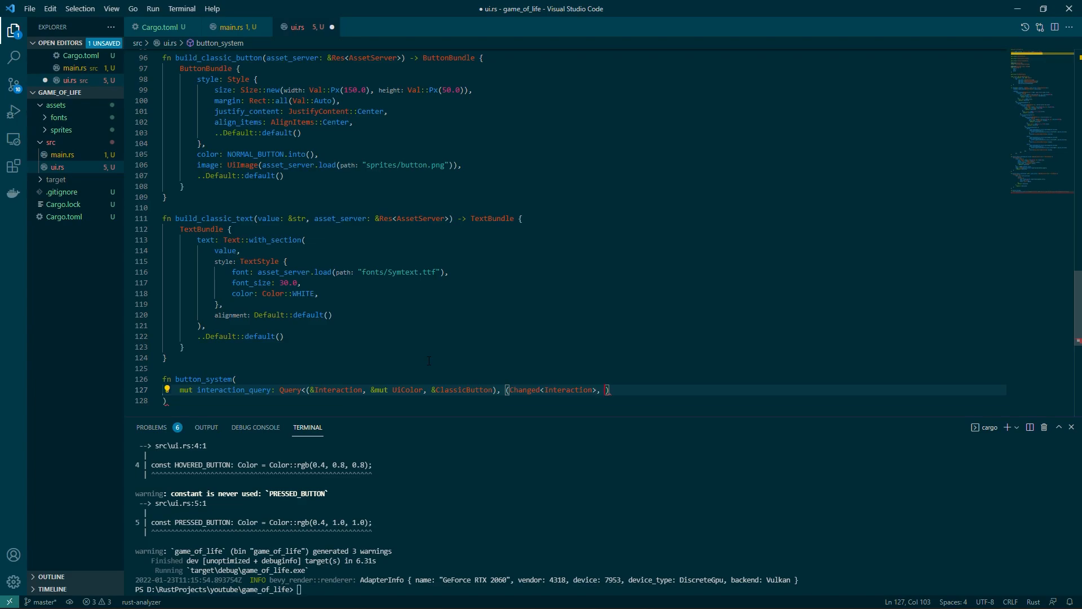
{"action": "type", "text": "With<Button>"}
{"action": "type", "text": "mut sto"}
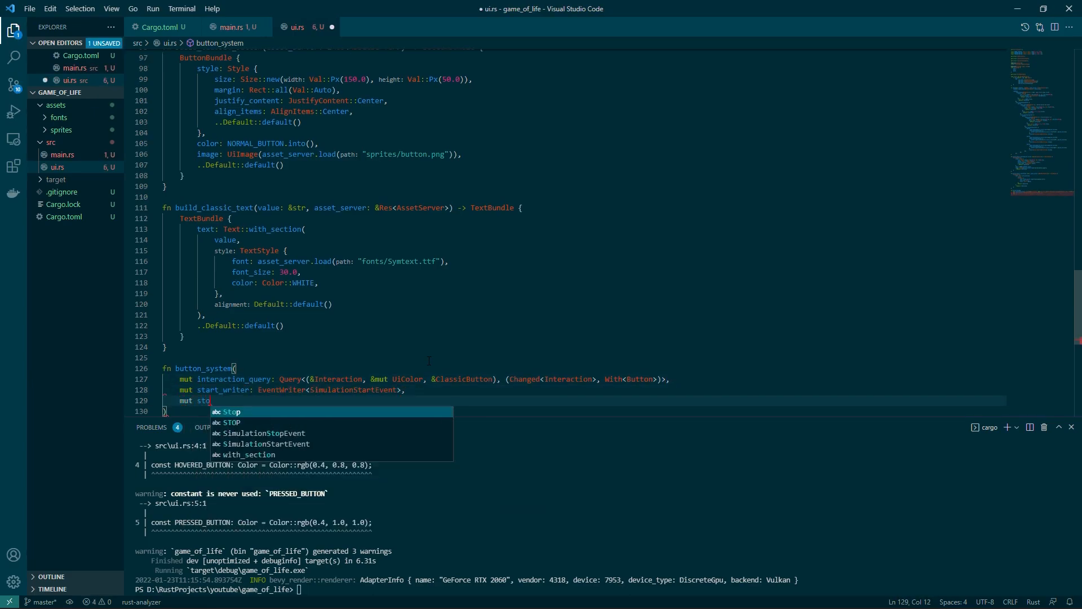
Step: Add stop_writer: EventWriter<SimulationStopEvent> and exit_writer: EventWriter<GameExitEvent>, then open the body
{"action": "type", "text": "p_writer: EventWriter<SimulationStopEvent>,"}
{"action": "type", "text": "mut exit_writer: EventWriter<GameExitEvent>,"}
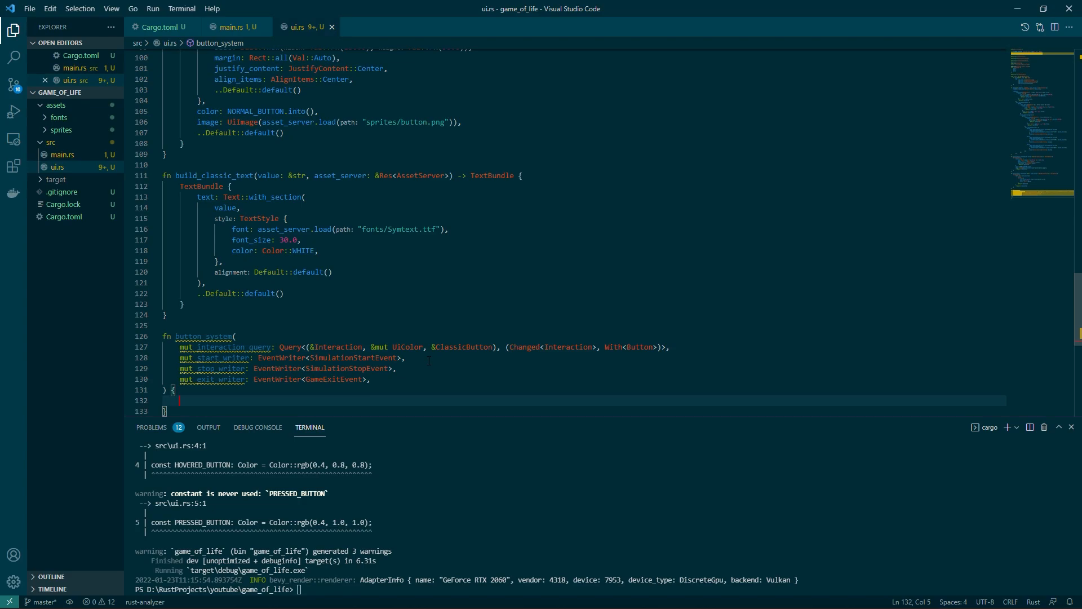
Step: Loop over interaction_query.iter_mut() and match *interaction on Clicked, Hovered and None
{"action": "type", "text": "for (interaction, mut color,"}
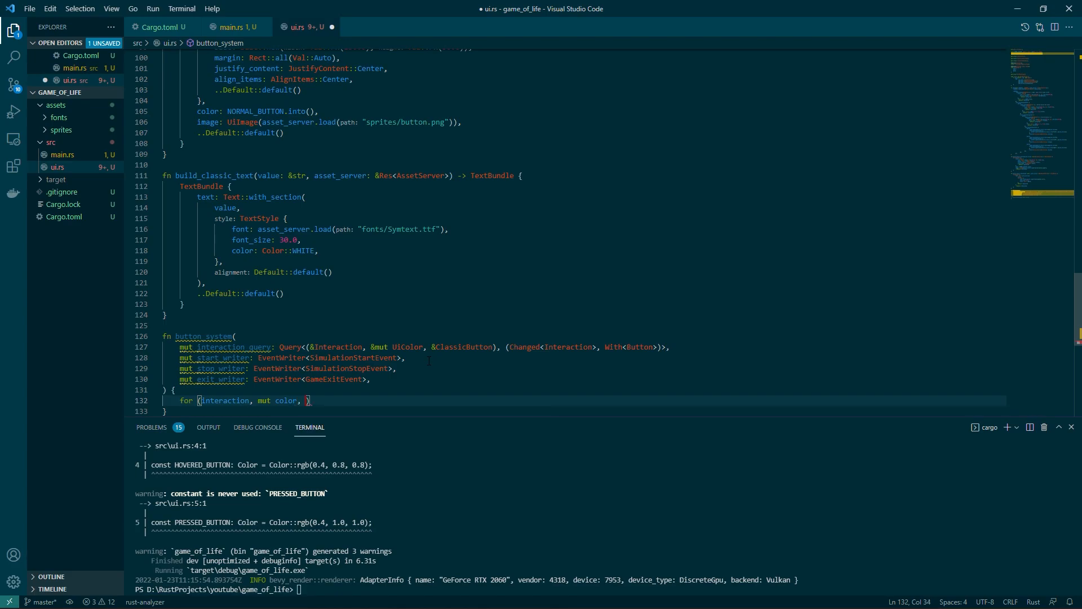
{"action": "type", "text": "classic_button) in interaction_query.iter_mut() {"}
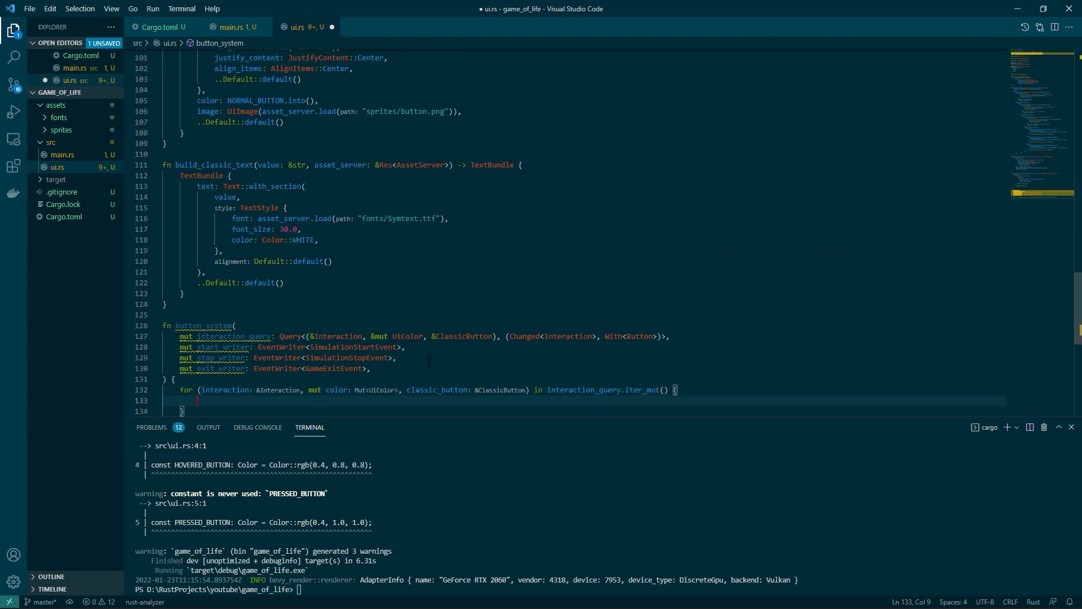
{"action": "type", "text": "match *interaction {"}
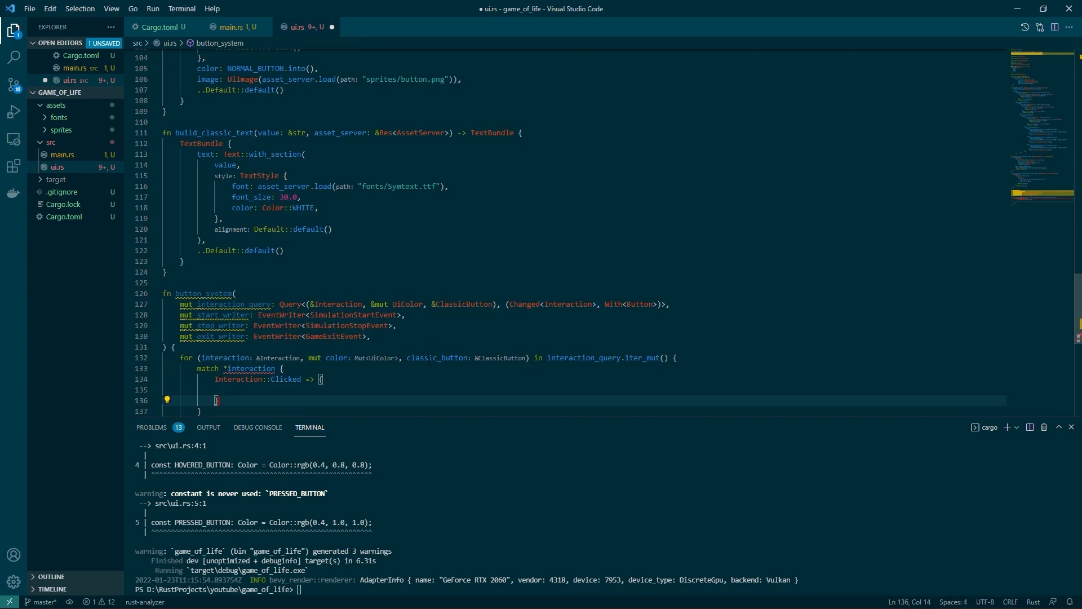
{"action": "type", "text": "Interaction::Hovered => {"}
{"action": "type", "text": "Interaction::P"}
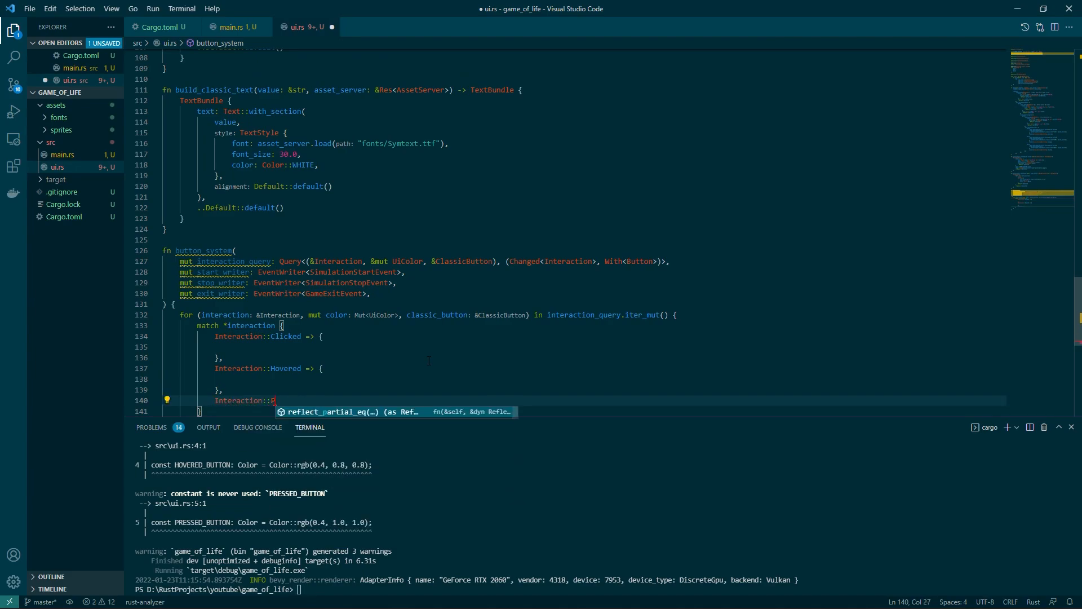
{"action": "type", "text": "None => {"}
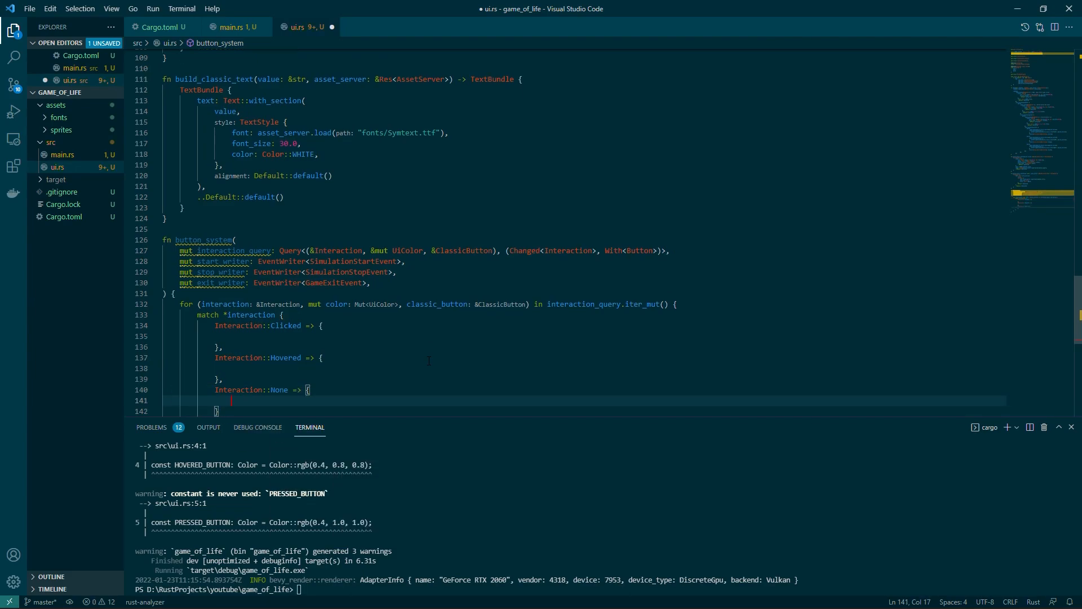
Step: Assign NORMAL_BUTTON, HOVERED_BUTTON and PRESSED_BUTTON colours in the respective match arms
{"action": "type", "text": "*color = NORMAL_BUTTON.into();"}
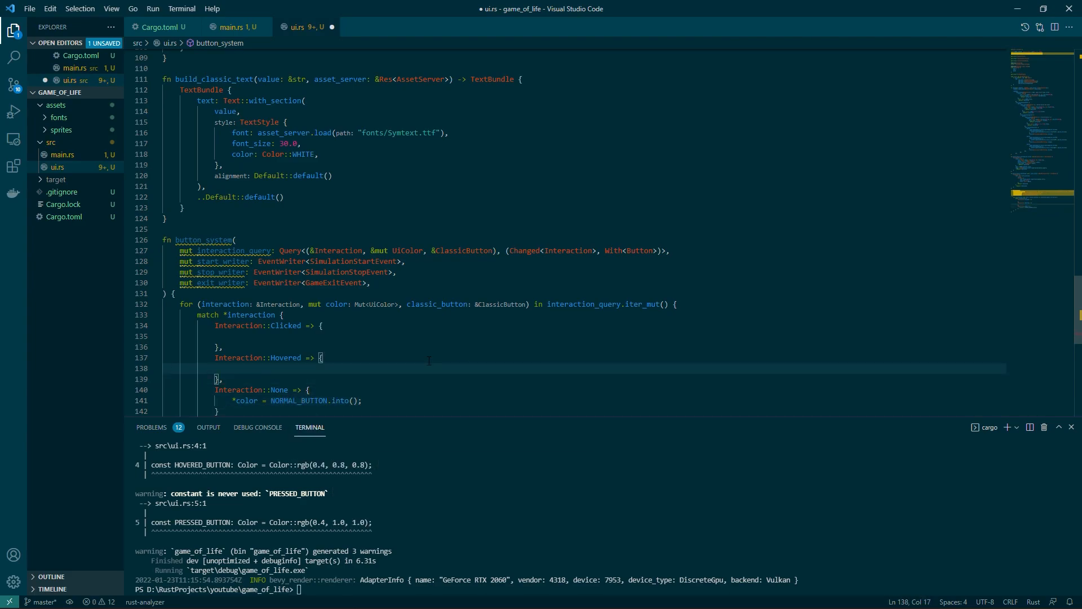
{"action": "type", "text": "*color = HOVERED_BUTTON.into();"}
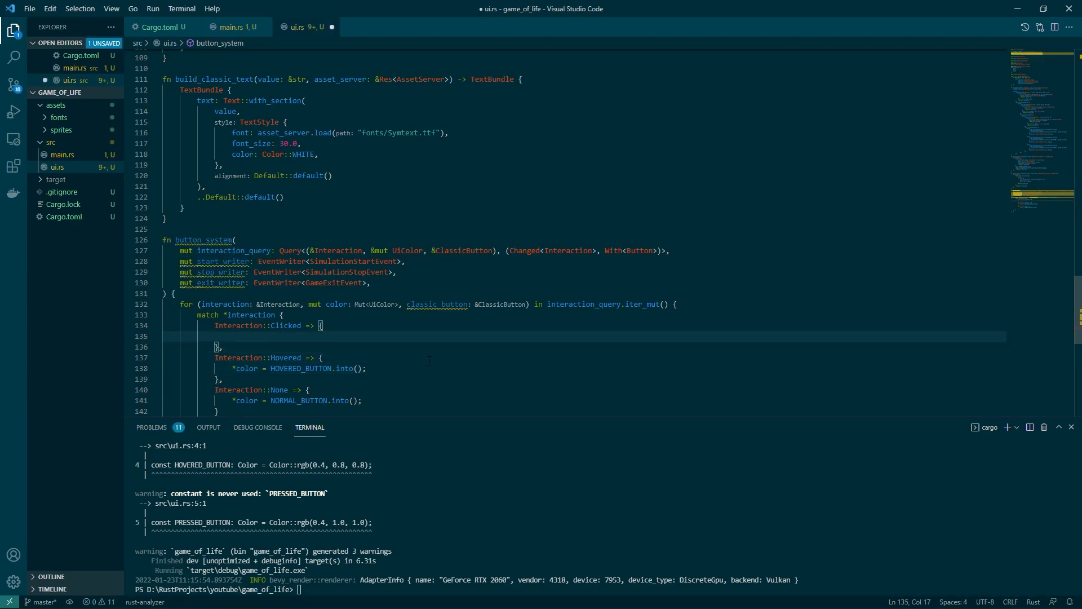
{"action": "type", "text": "*color = PRESSED_BUTTON.into();"}
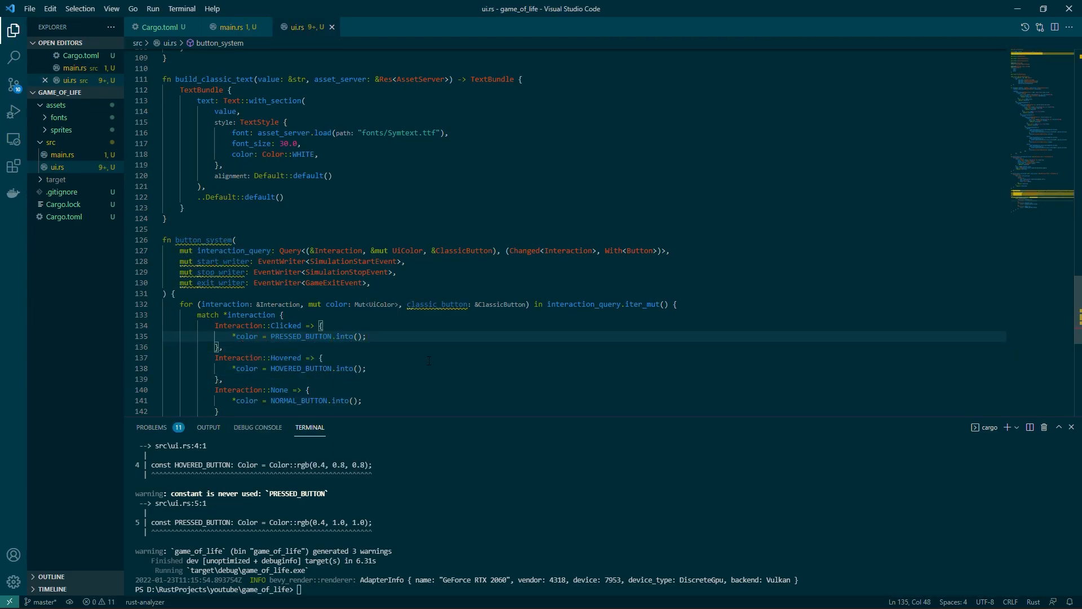
{"action": "key", "text": "Enter"}
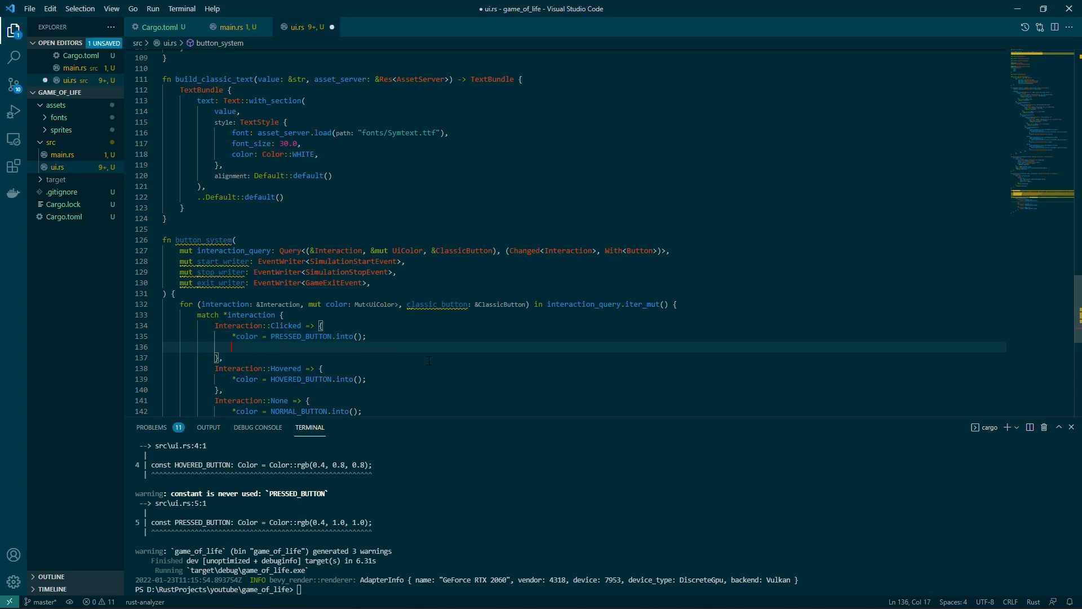
Step: In the Clicked arm, match classic_button.0 and send SimulationStartEvent for ButtonType::Start
{"action": "type", "text": "match classic_button.0 {}"}
{"action": "type", "text": "ButtonType::Start =>"}
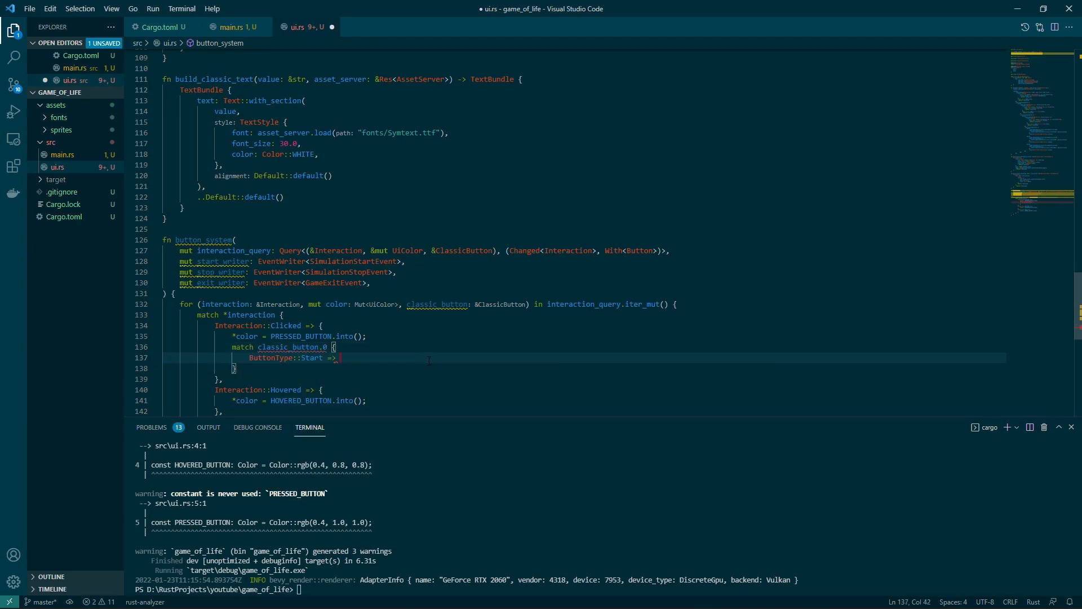
{"action": "type", "text": "start_writer.send(event: SimulationStartEvent)"}
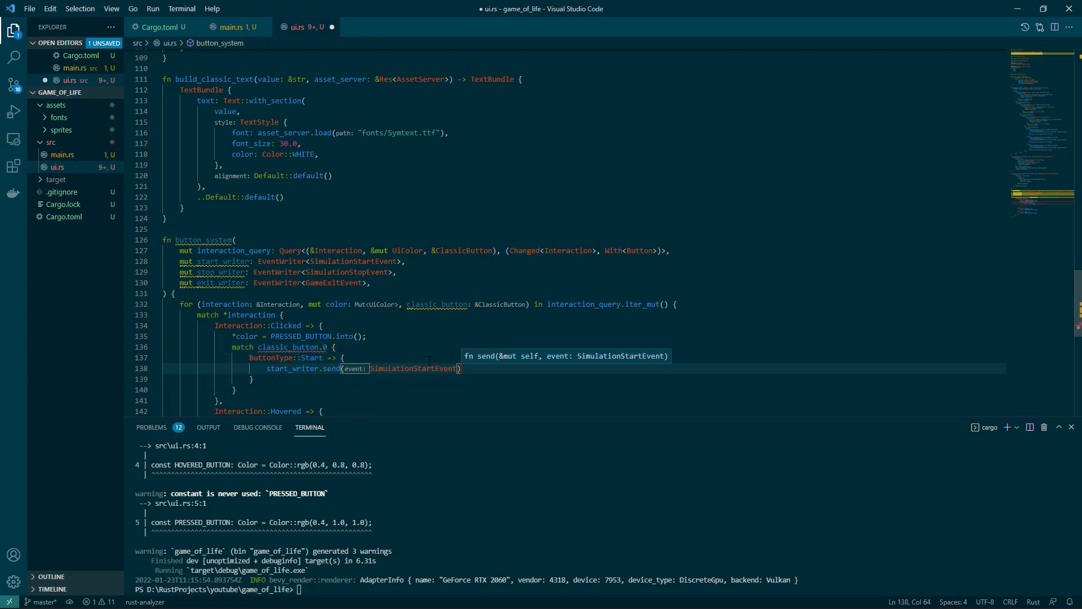
{"action": "type", "text": "Button"}
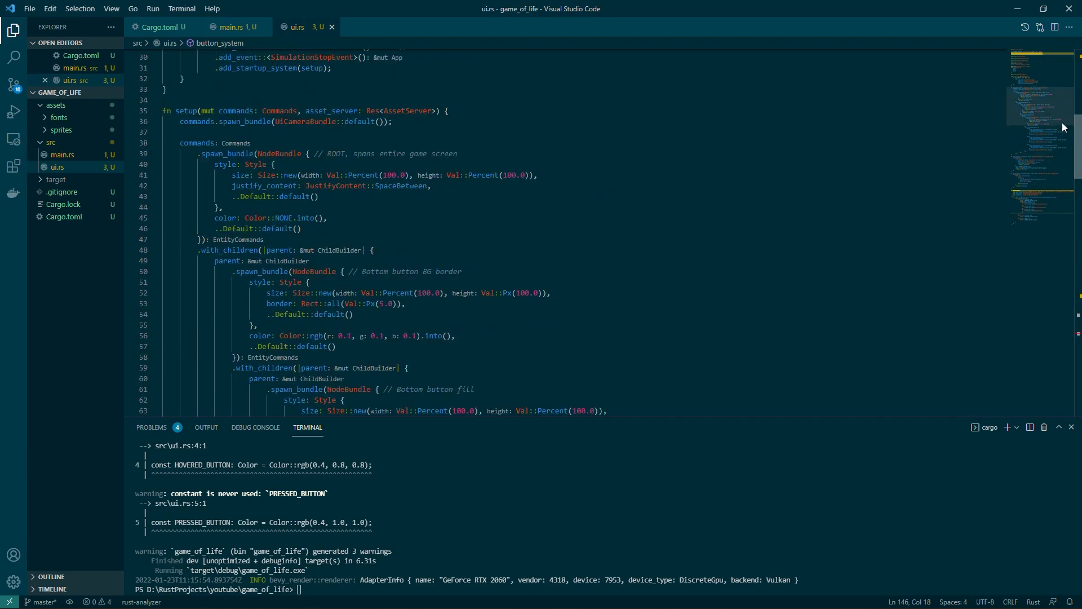
Step: Add .add_system(button_system) to MainMenuPlugin's build and save ui.rs
{"action": "type", "text": ".add_system()"}
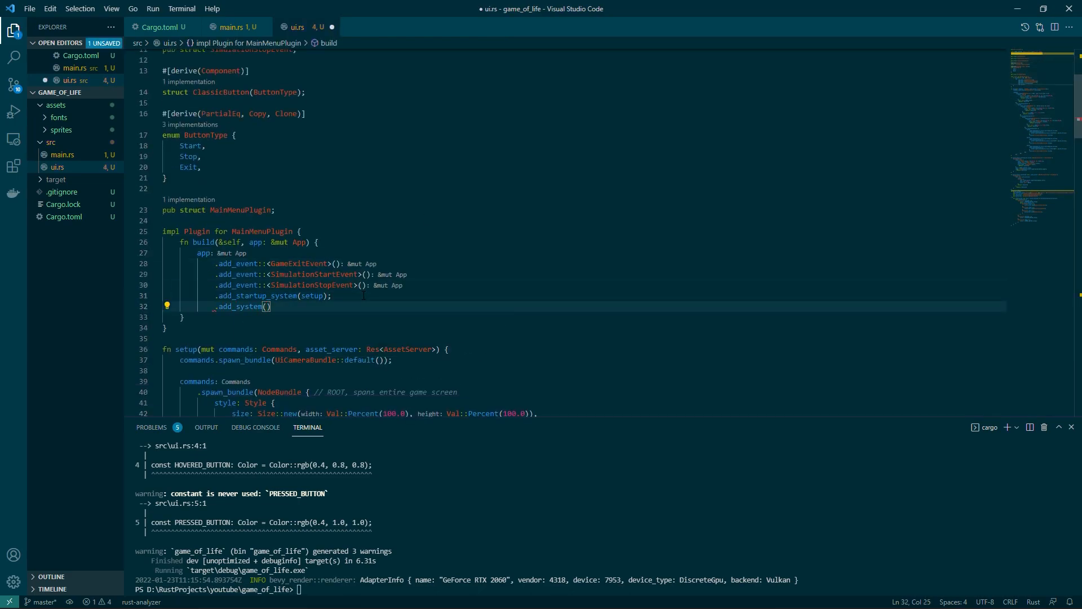
{"action": "type", "text": "button_system"}
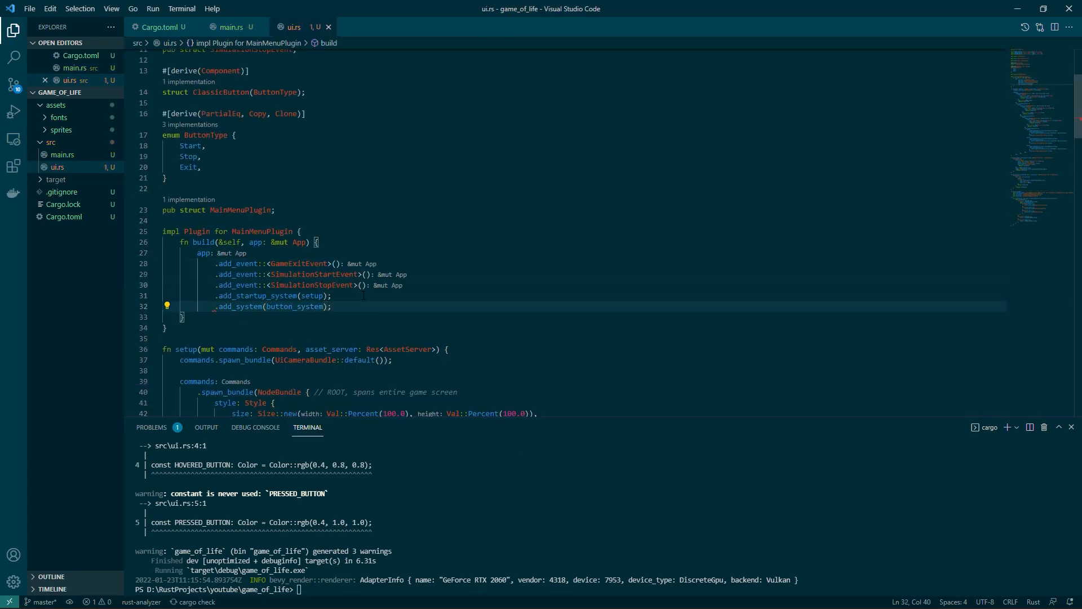